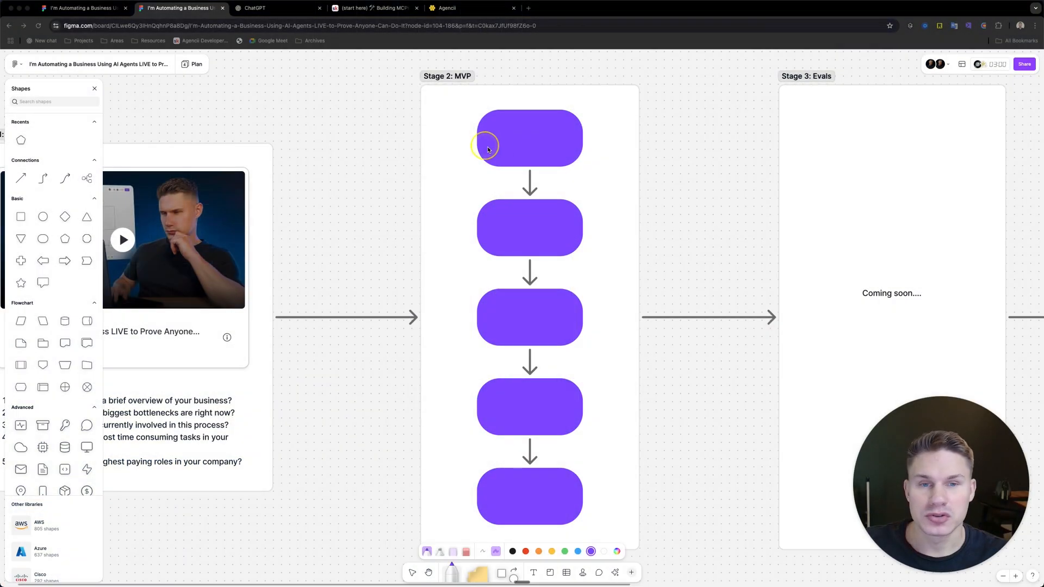
mouse_move(530, 205)
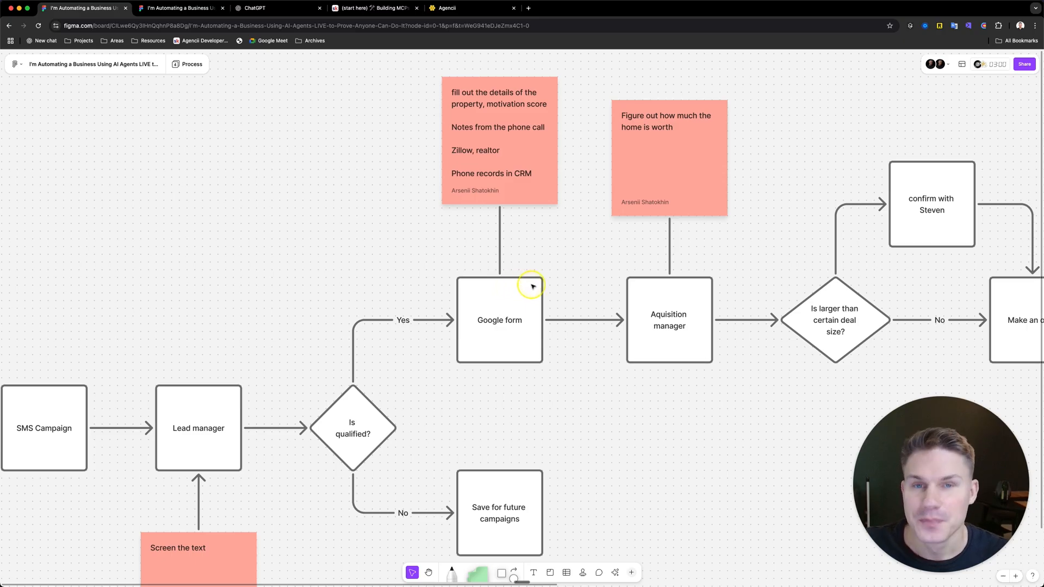
- Scroll the Figma board to the Stage 2: MVP flow and label its first box "Step 1: Explore"
scroll(down, 3)
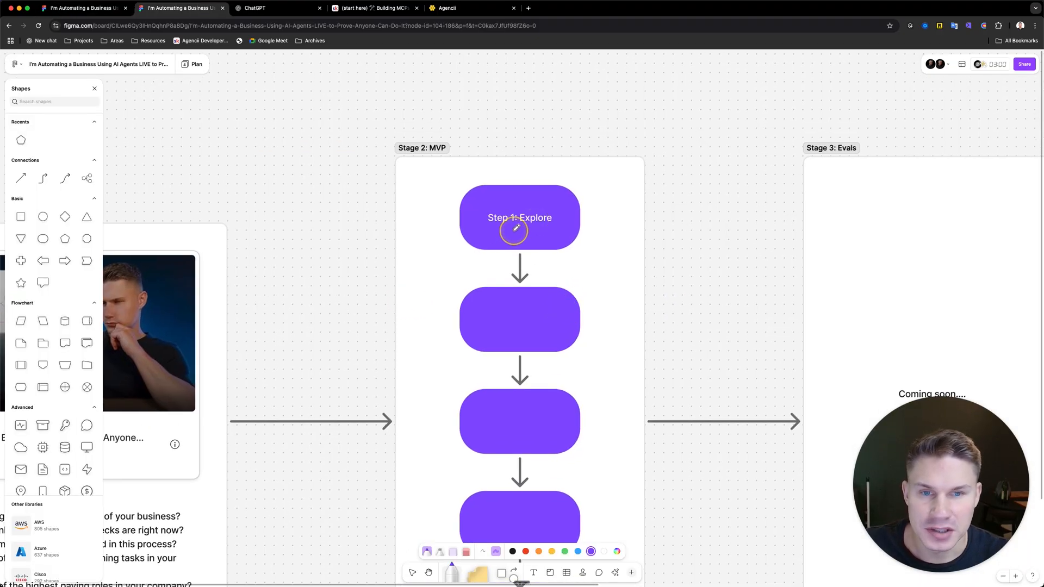
mouse_move(524, 409)
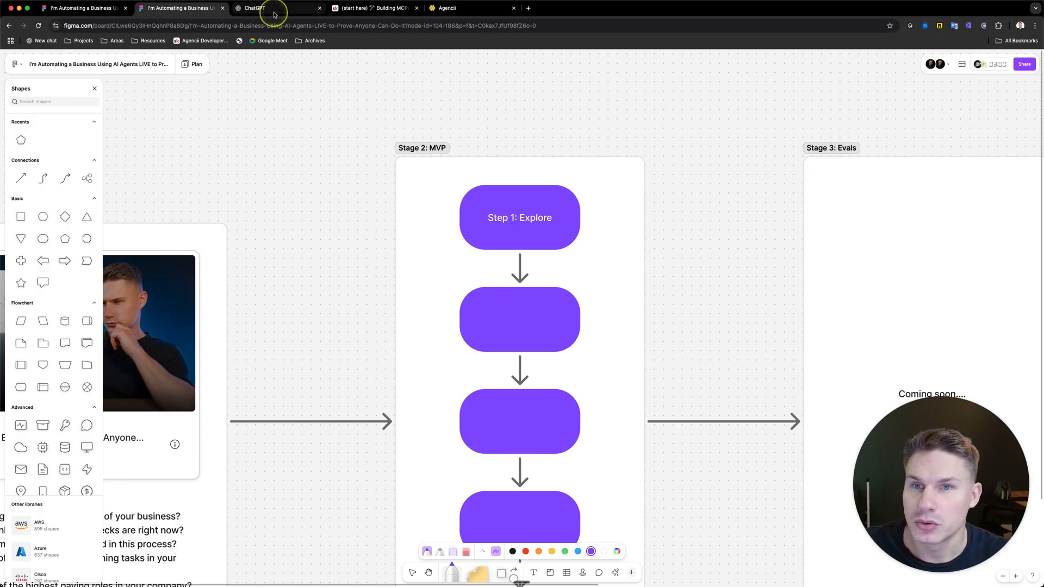
- Ask ChatGPT which APIs provide home prices and get a list including ATTOM, HouseCanary and RentCast
click(277, 8)
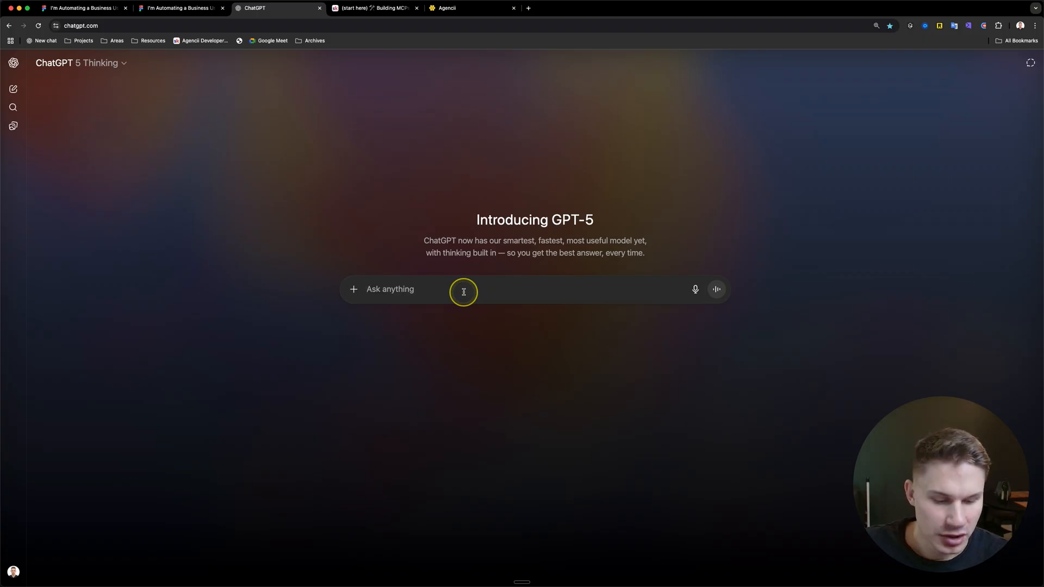
click(83, 7)
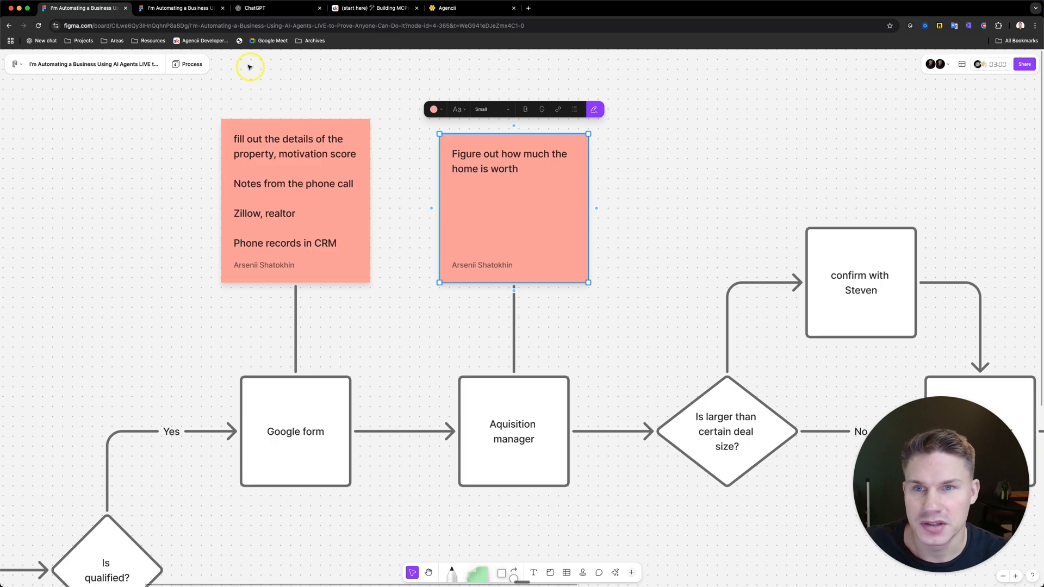
click(273, 7)
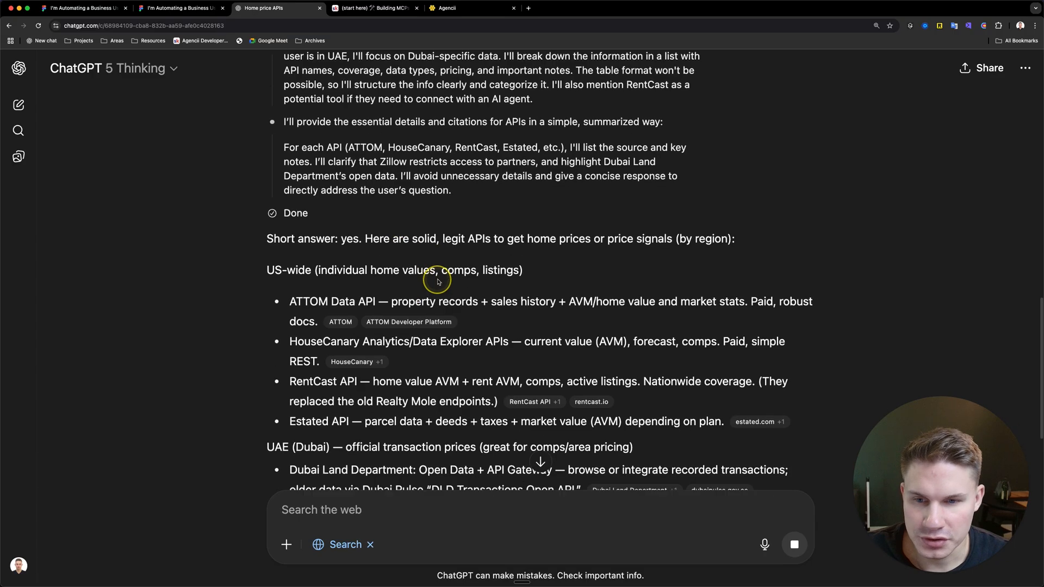
- Scroll through the API answer and open the cited HouseCanary developer page
scroll(down, 3)
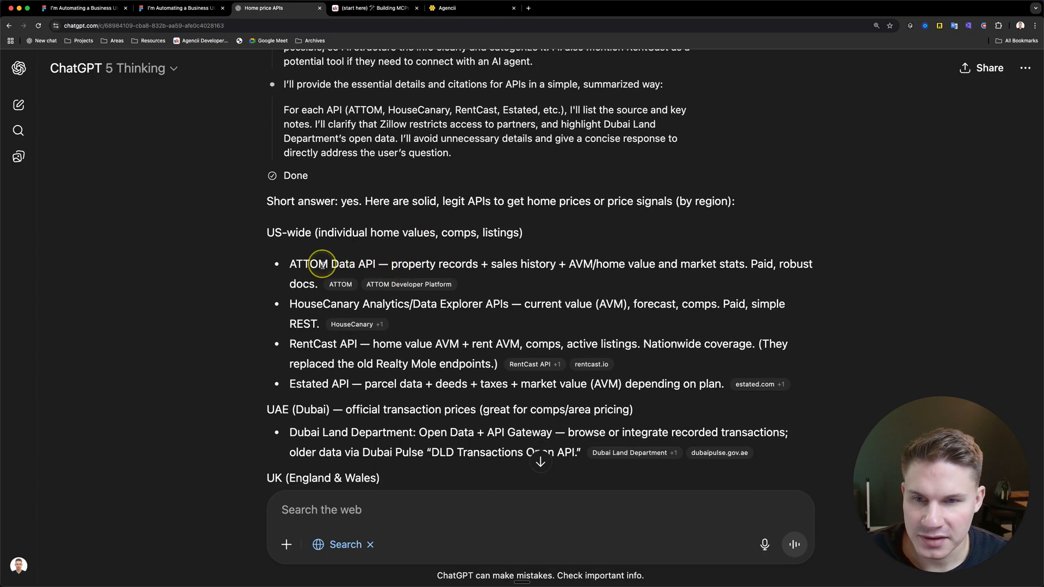
scroll(down, 3)
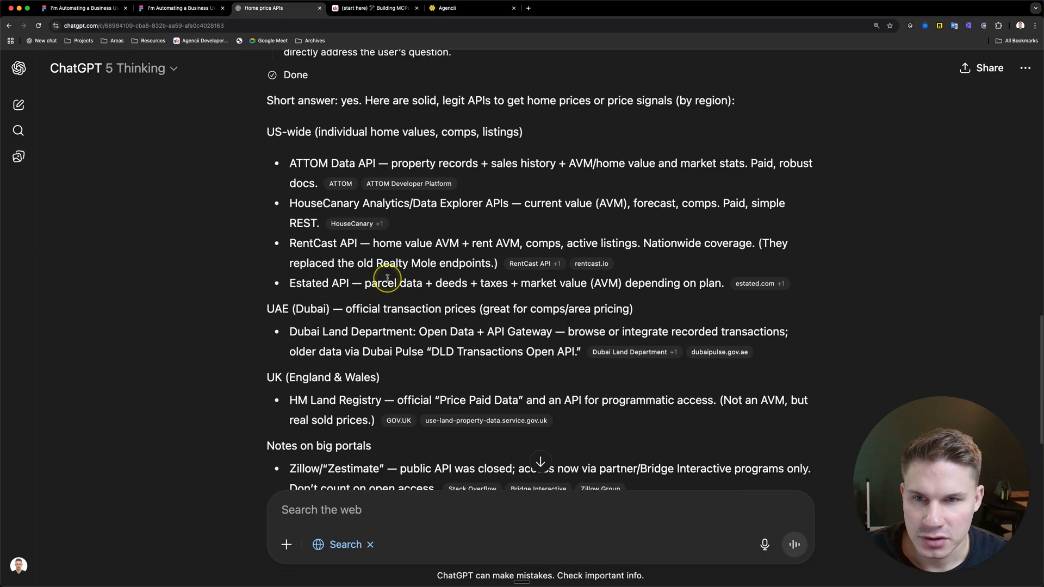
scroll(down, 3)
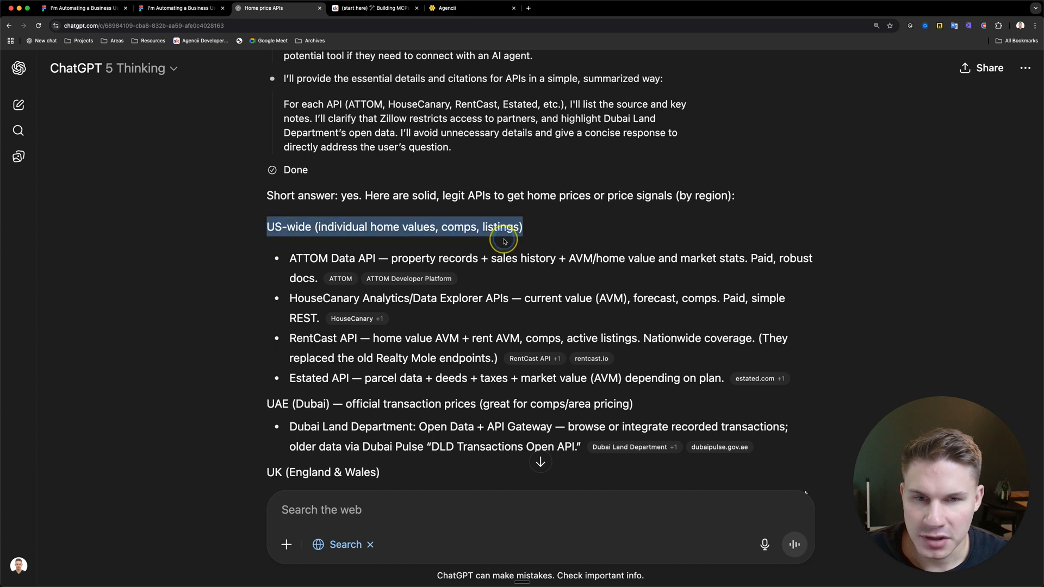
scroll(down, 3)
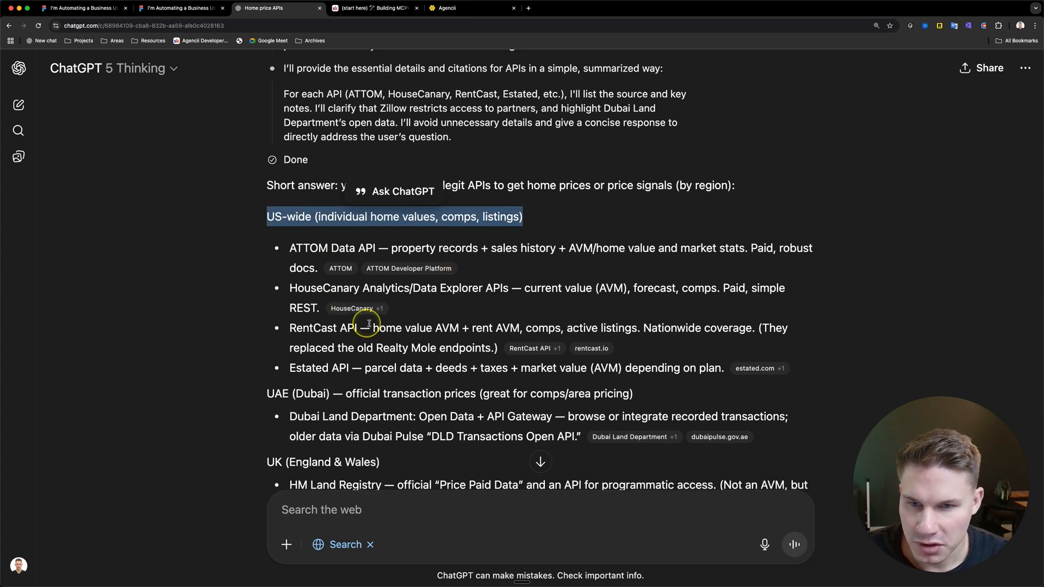
scroll(down, 3)
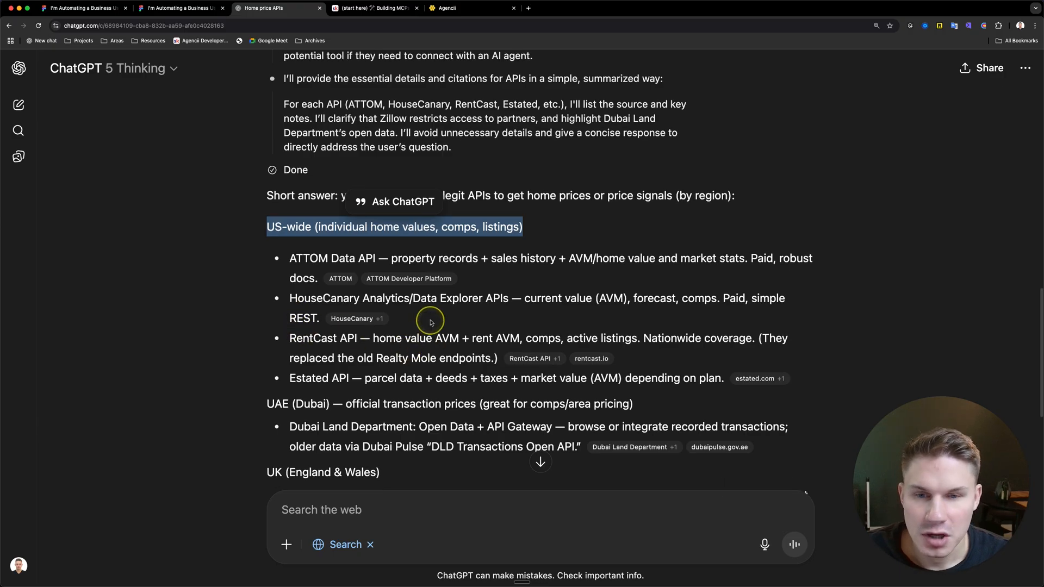
mouse_move(447, 317)
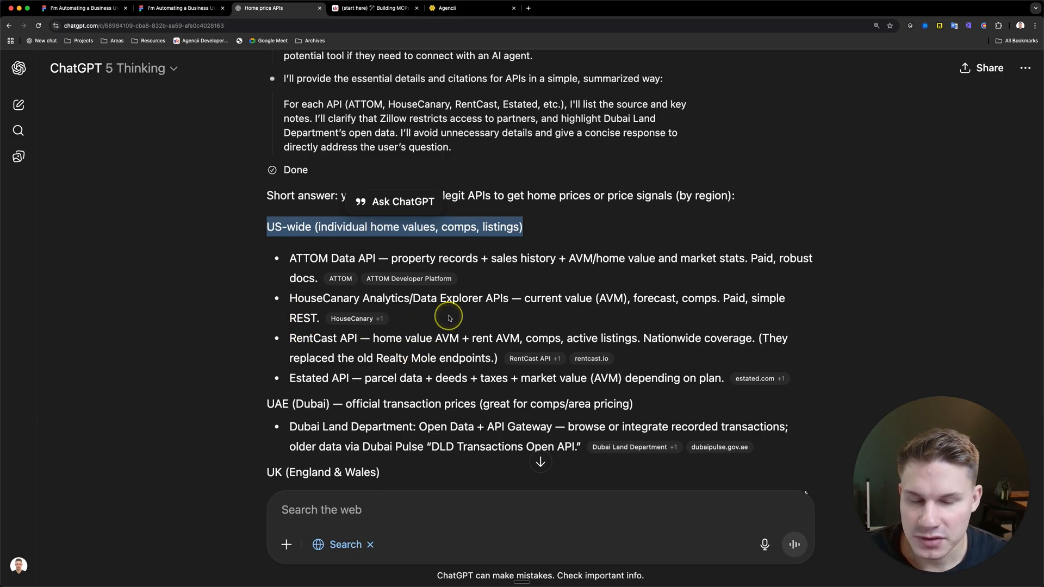
click(351, 319)
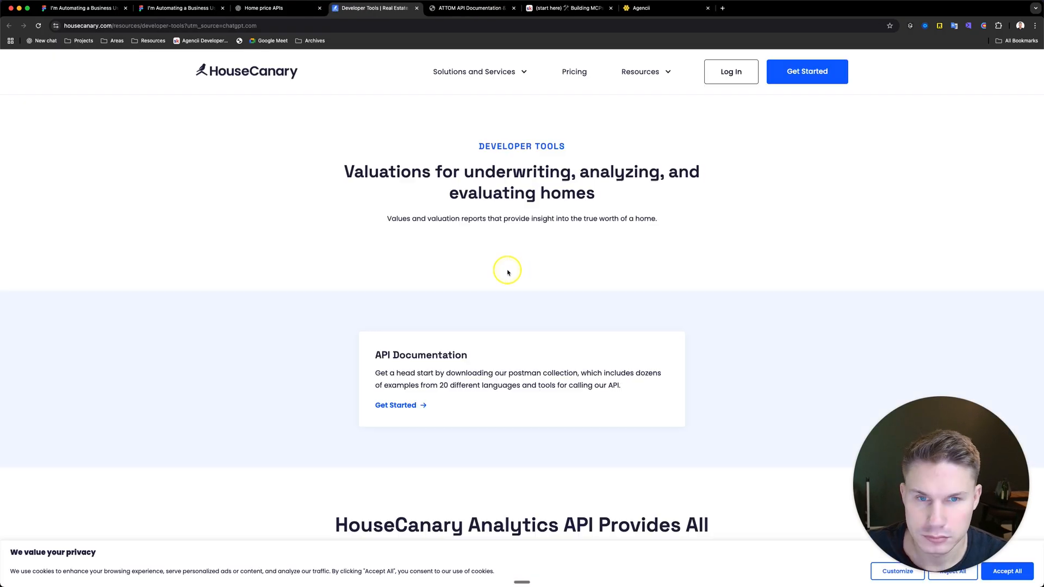
- Review the Estated API docs and the RentCast billing page showing the free Developer plan
click(273, 8)
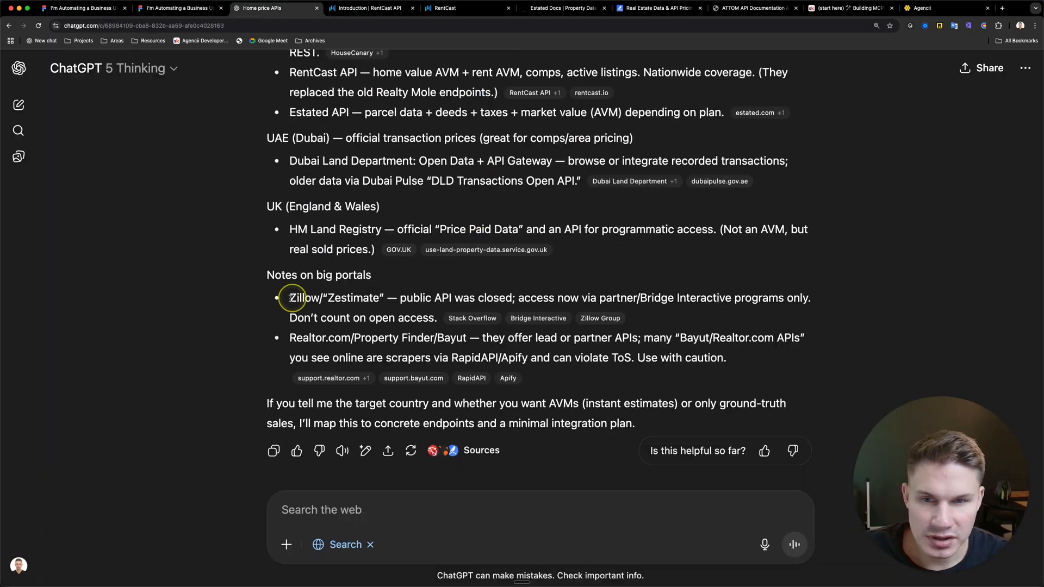
click(564, 8)
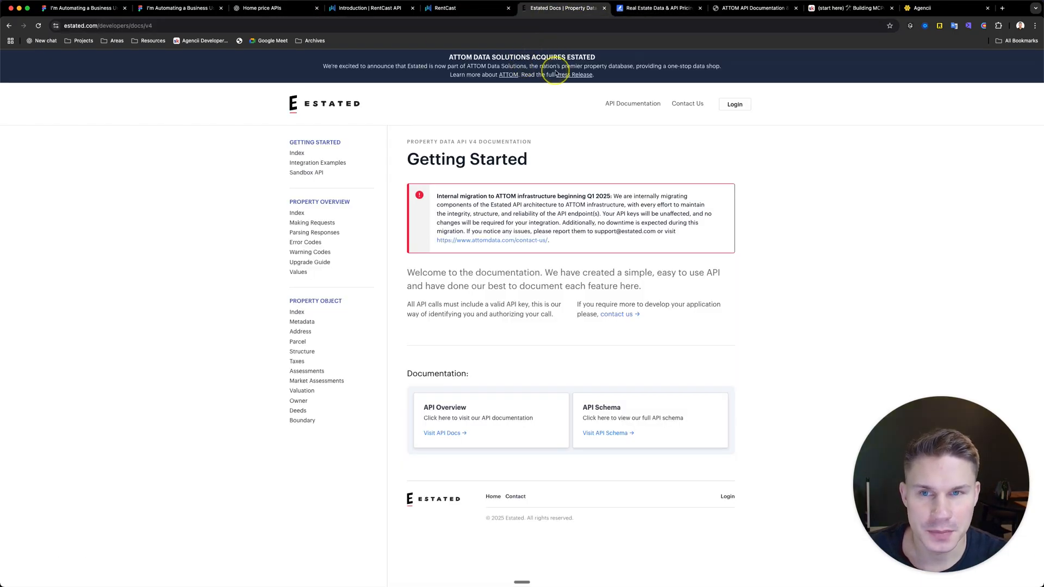
click(463, 8)
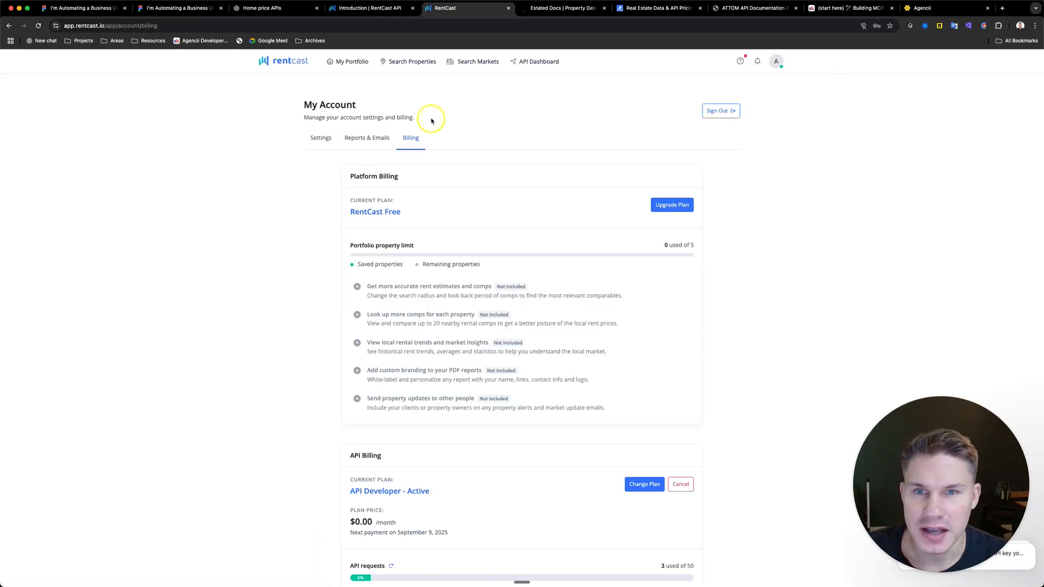
scroll(down, 3)
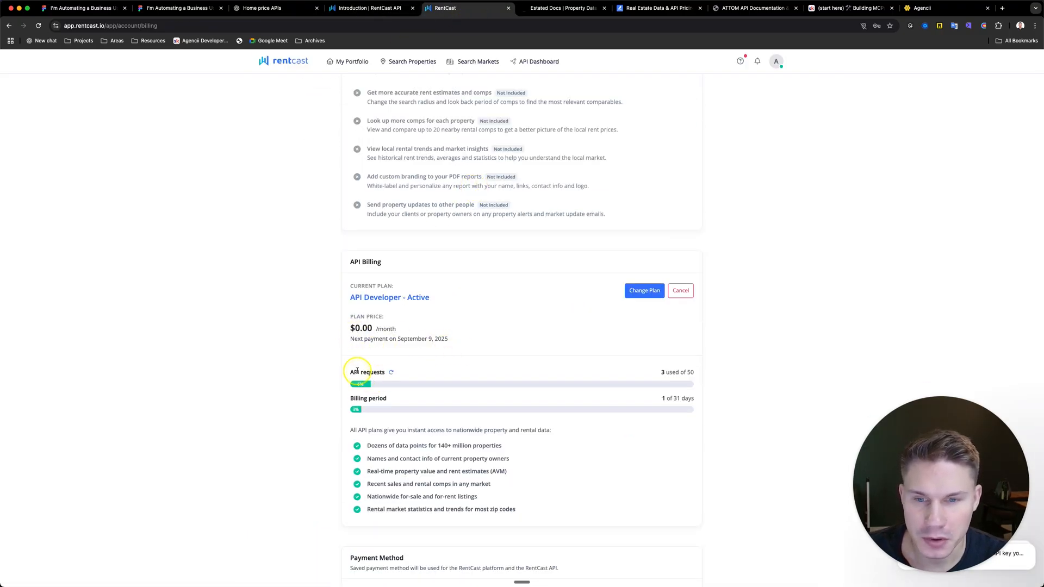
scroll(up, 3)
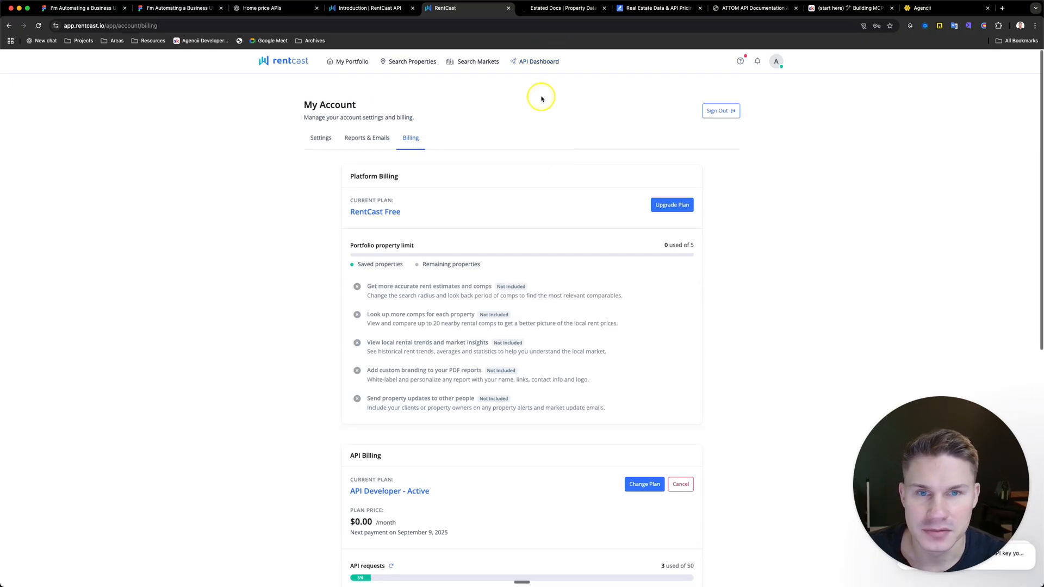
- Compare HouseCanary's pricing plans and land on the RentCast API introduction docs
click(370, 8)
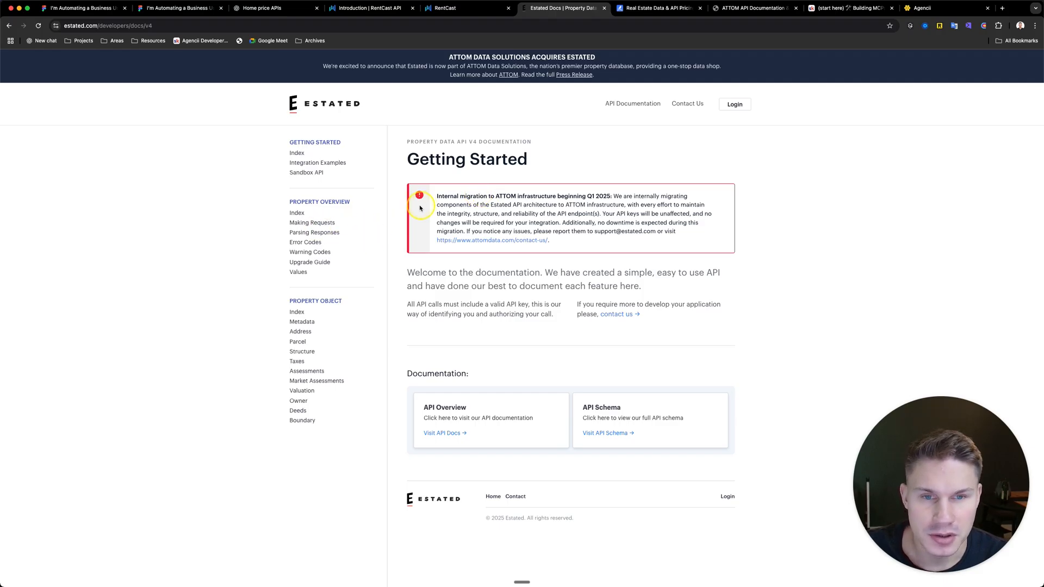
click(752, 7)
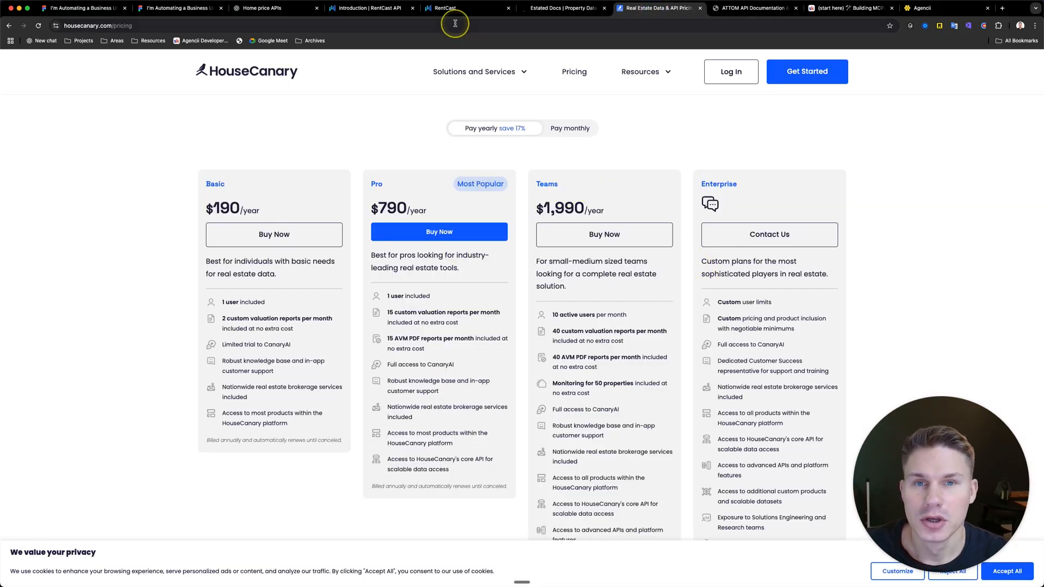
click(369, 8)
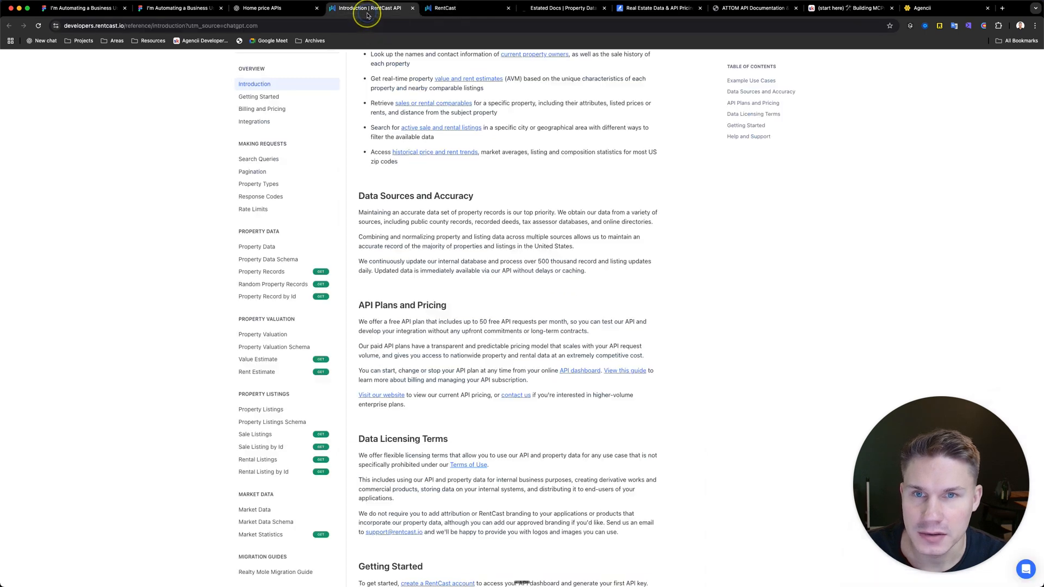
- Read the Value Estimate endpoint's description and scroll through its sample comparable-properties response
scroll(down, 3)
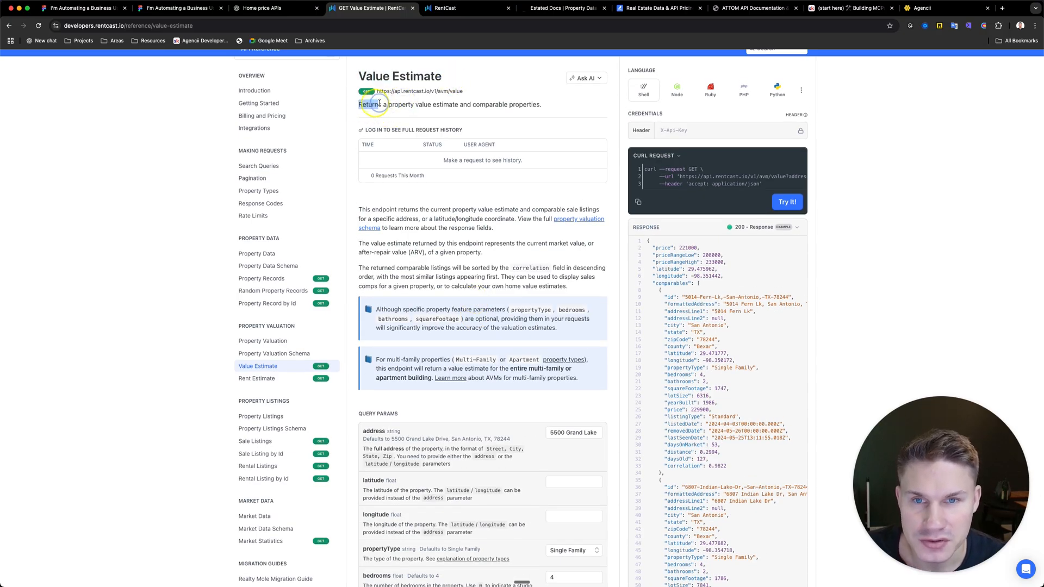
drag(359, 104, 542, 104)
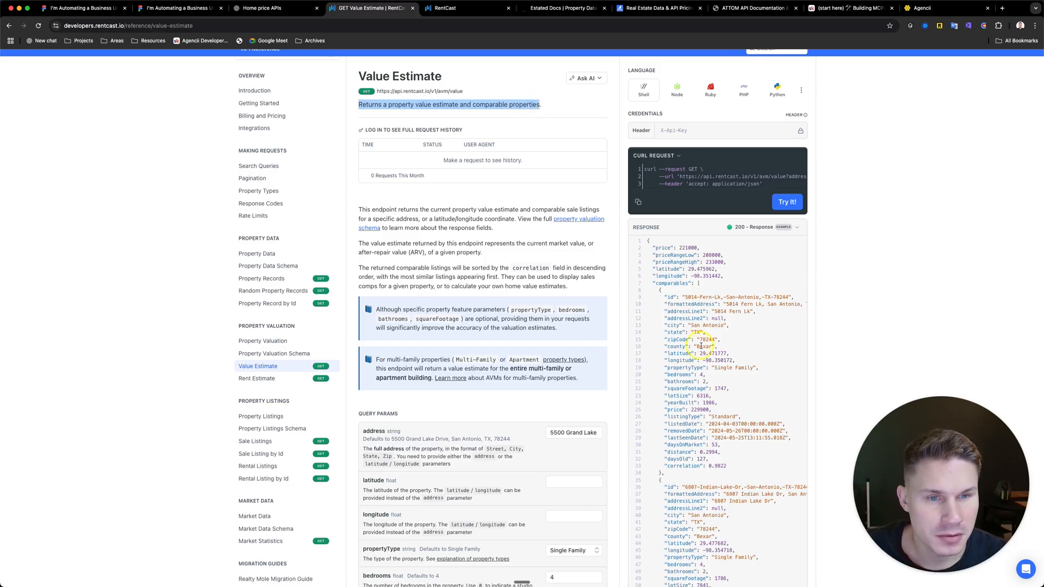
scroll(down, 3)
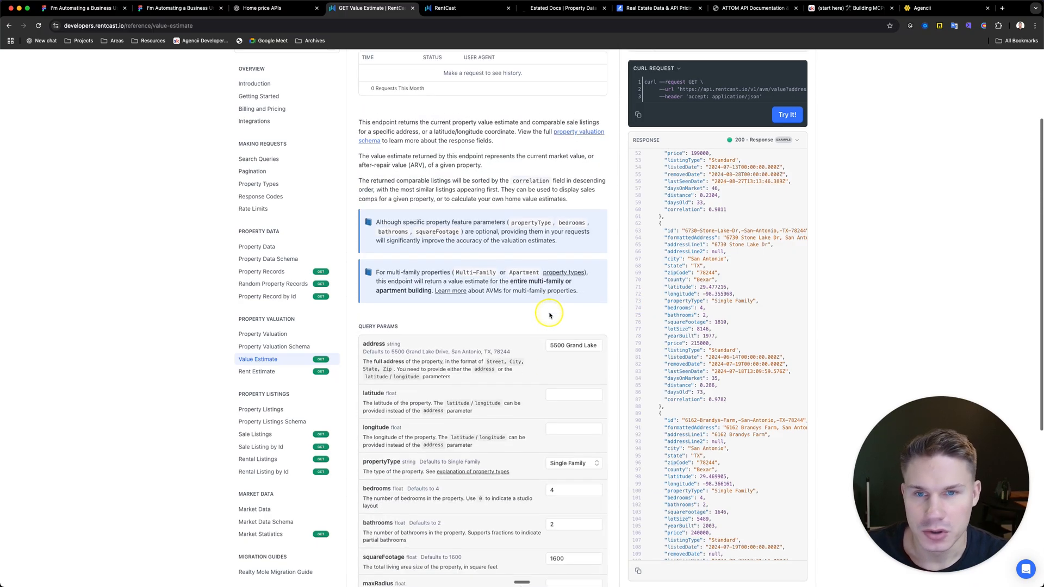
- Label the second MVP box "Step 2: Build" and bring up the Agencii website
click(180, 7)
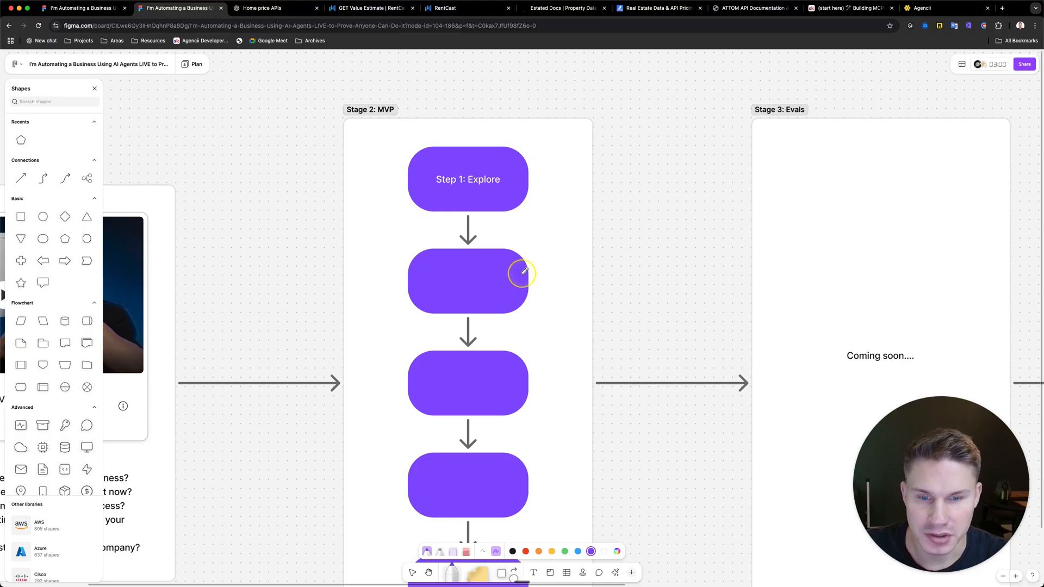
text(Step 2: Build)
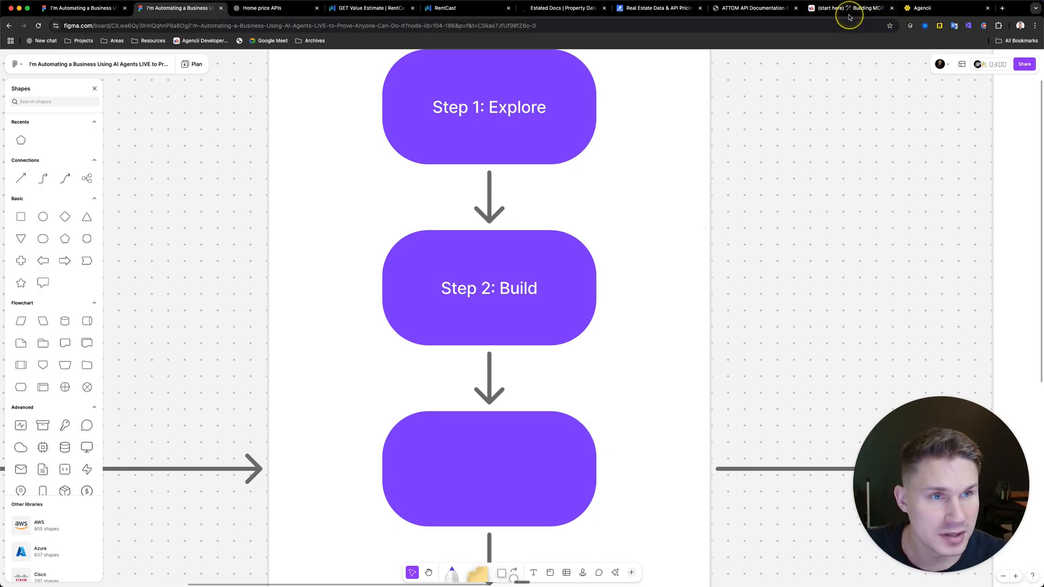
click(919, 8)
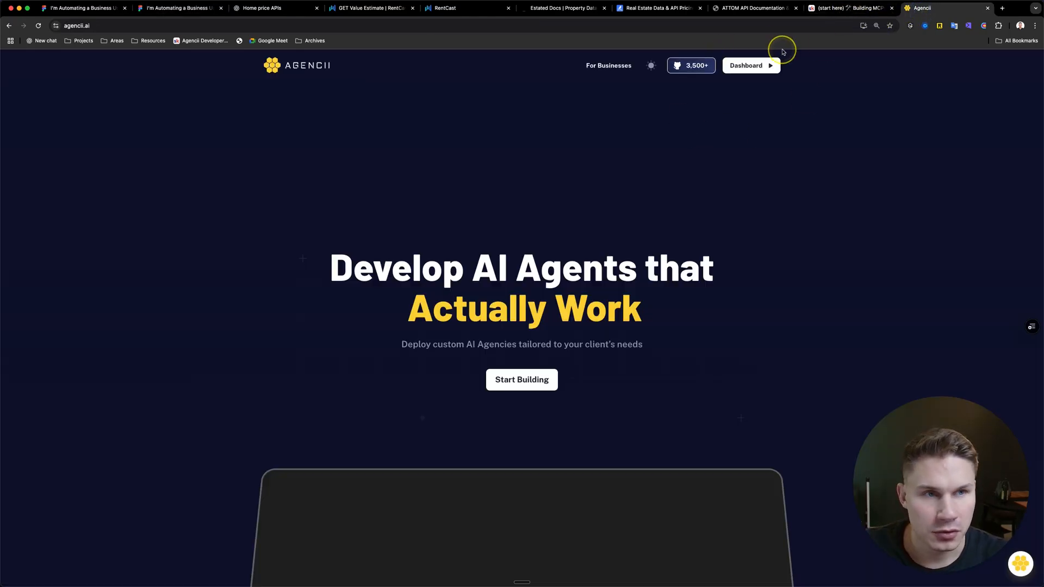
- Navigate the Skool classroom back to the Building MCPs Playbook video lesson
click(846, 8)
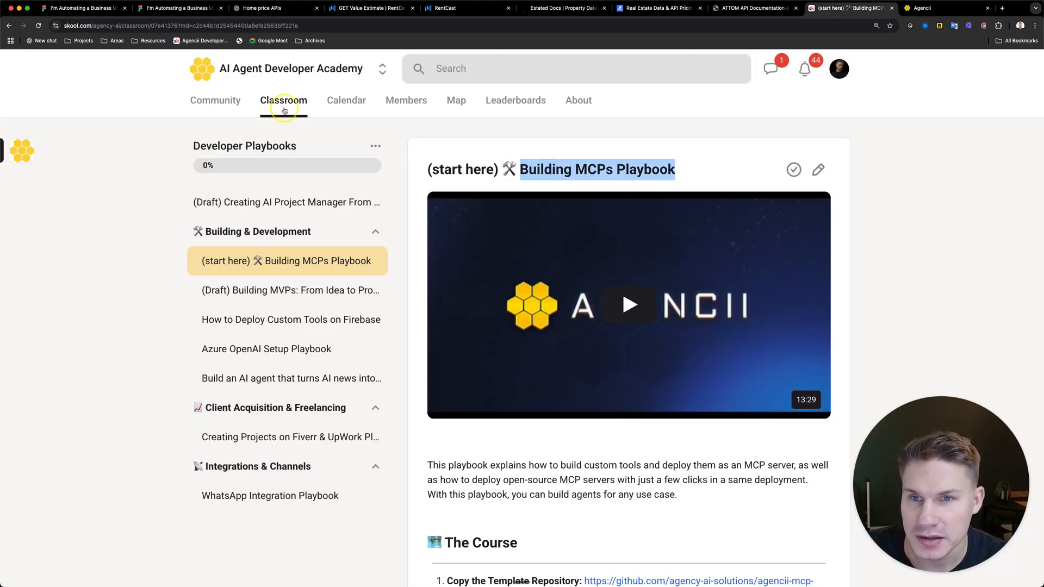
click(282, 100)
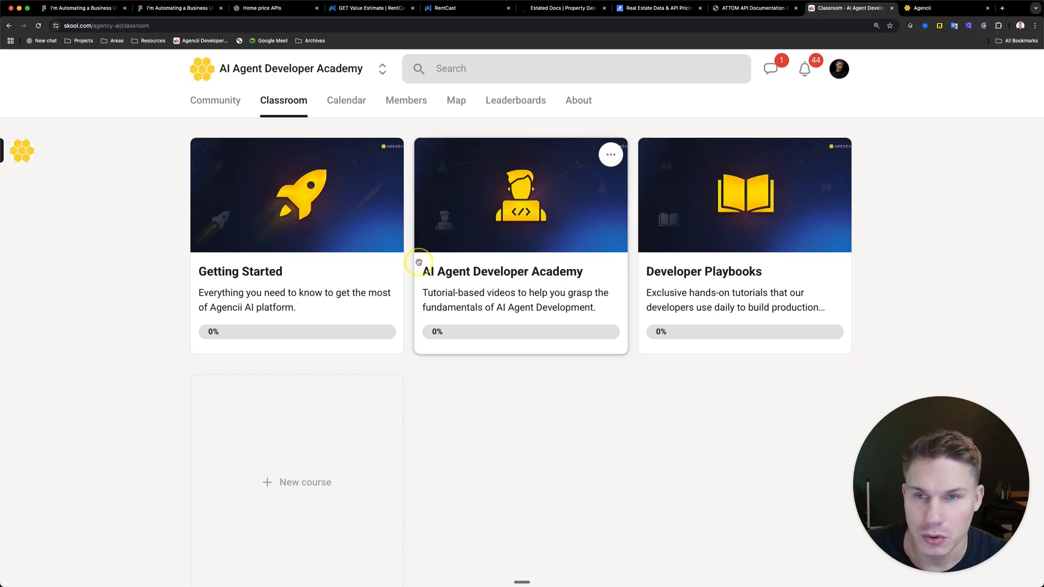
click(744, 195)
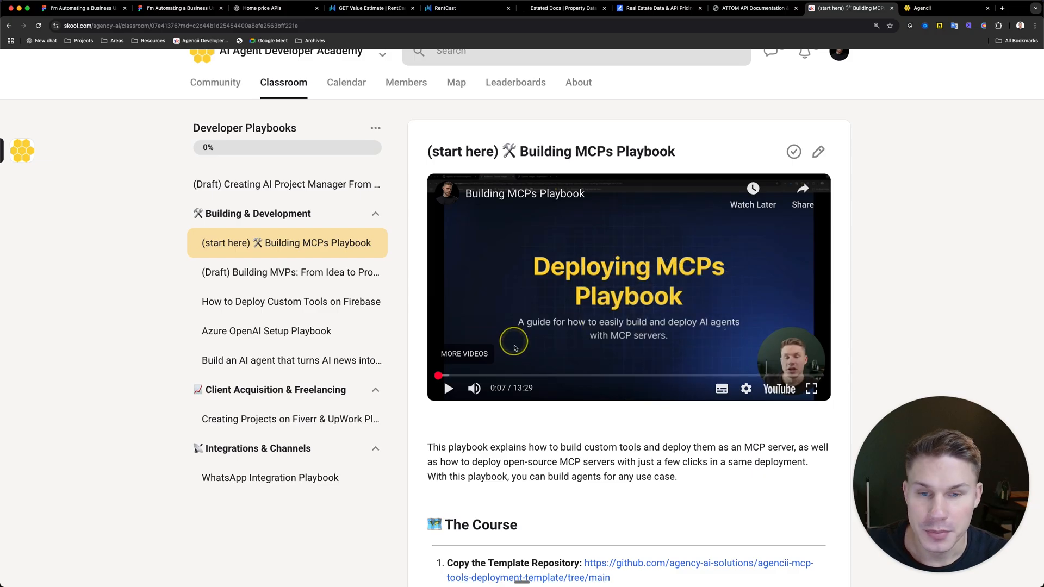
- Open the agencii-mcp-tools-deployment-template GitHub repository linked under Copy the Template Repository
scroll(down, 3)
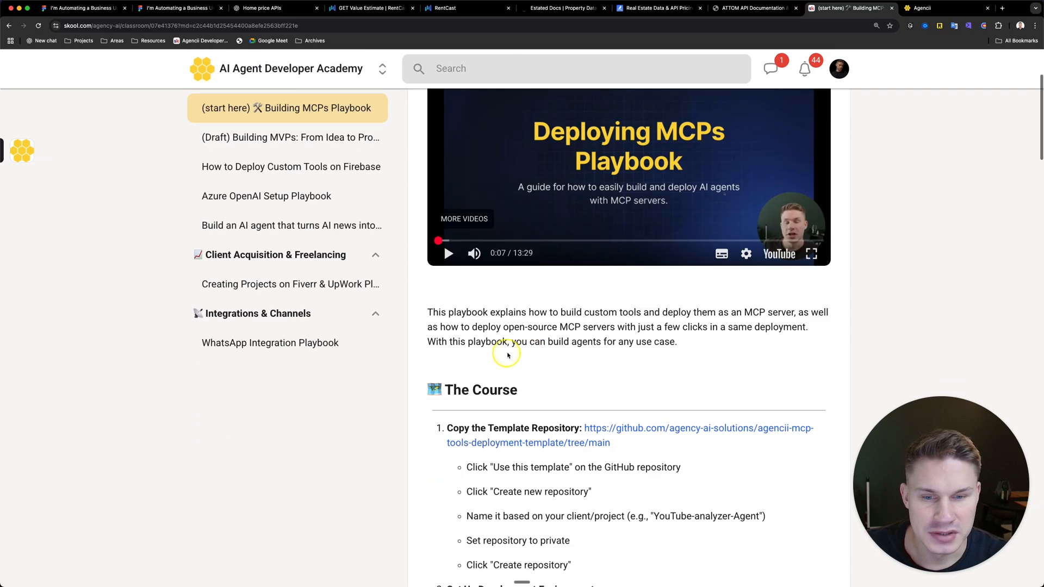
scroll(down, 3)
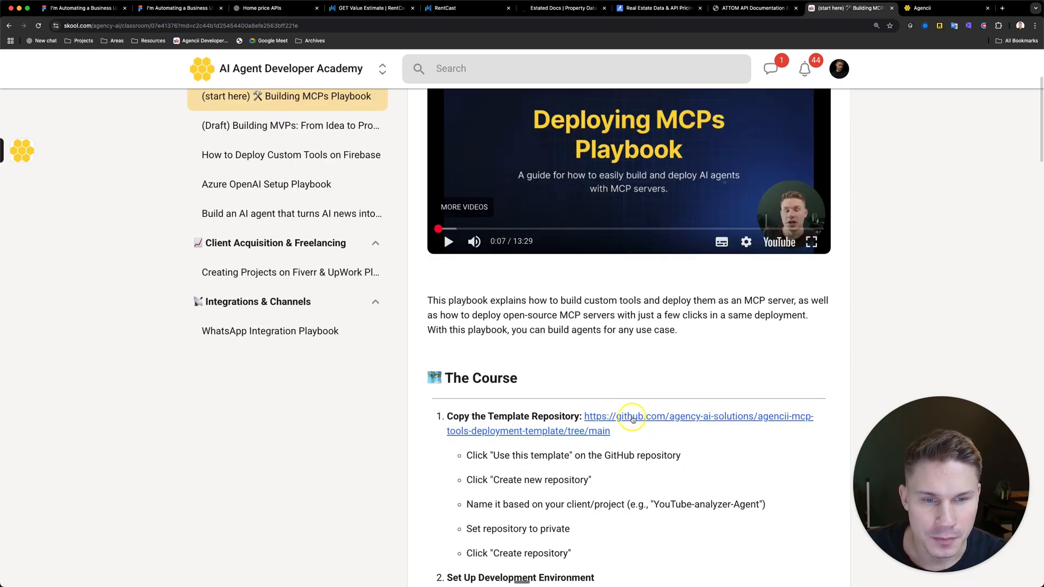
click(629, 417)
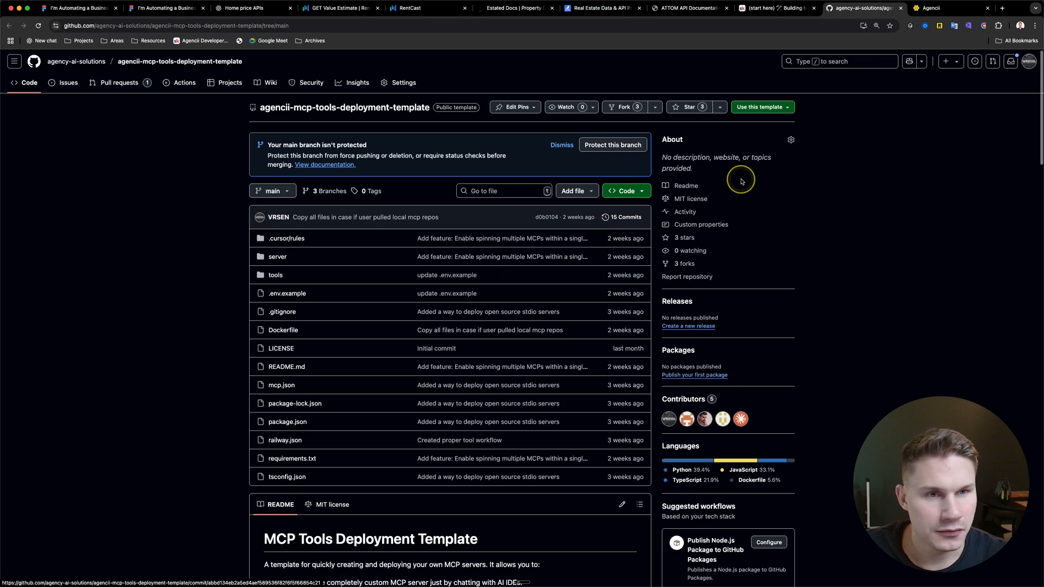
- Create a new repository from the agencii-mcp-tools-deployment-template via Use this template
click(761, 107)
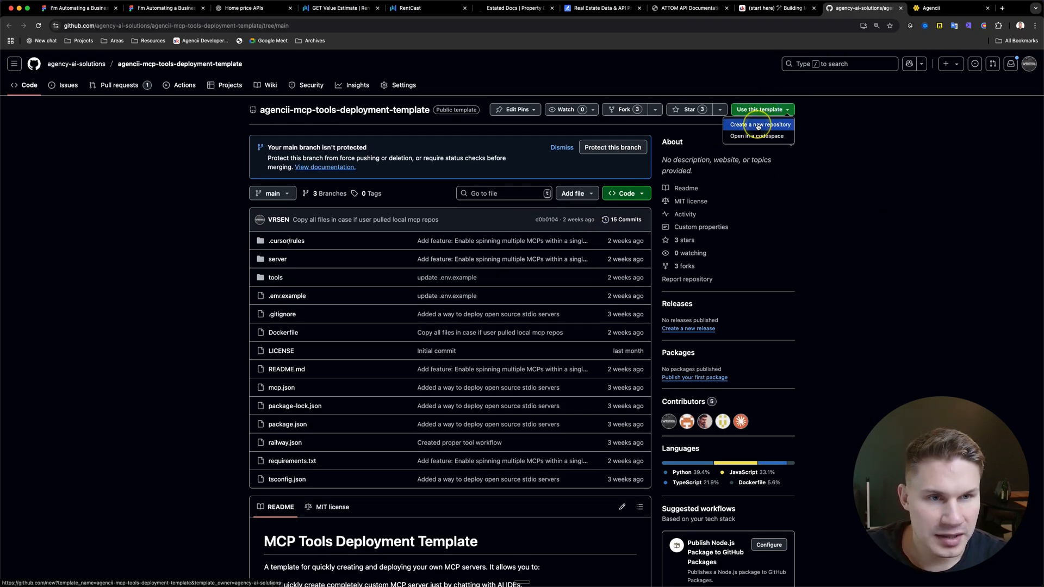
click(760, 124)
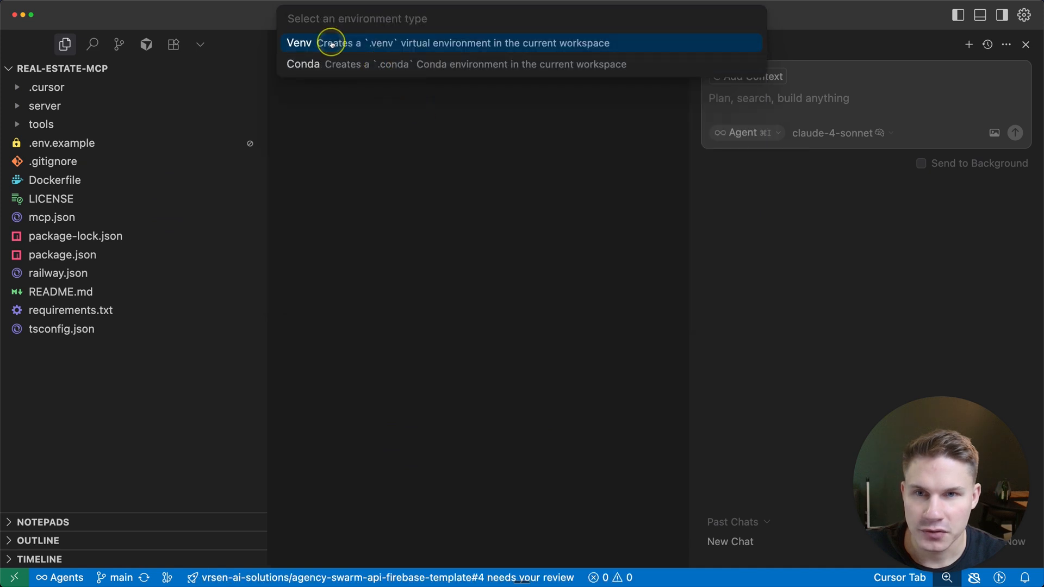
- Create a Venv environment for real-estate-mcp with requirements.txt dependencies installed
click(299, 42)
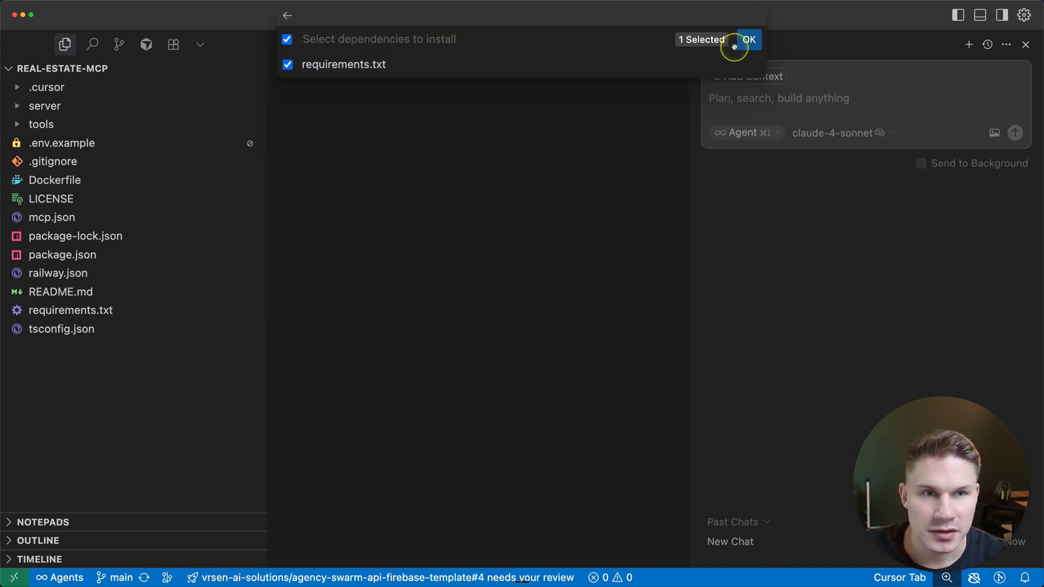
click(748, 39)
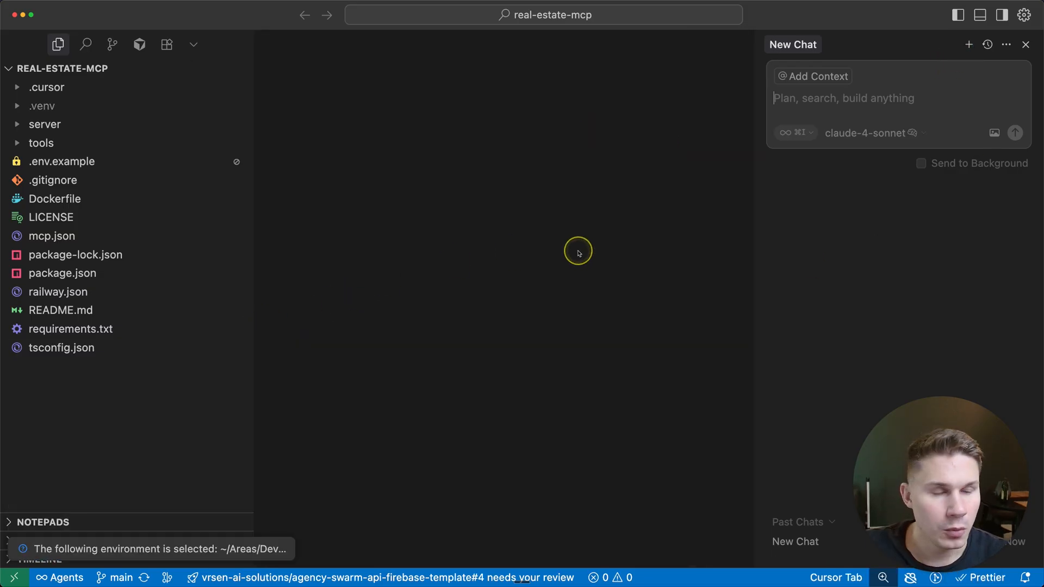
mouse_move(631, 170)
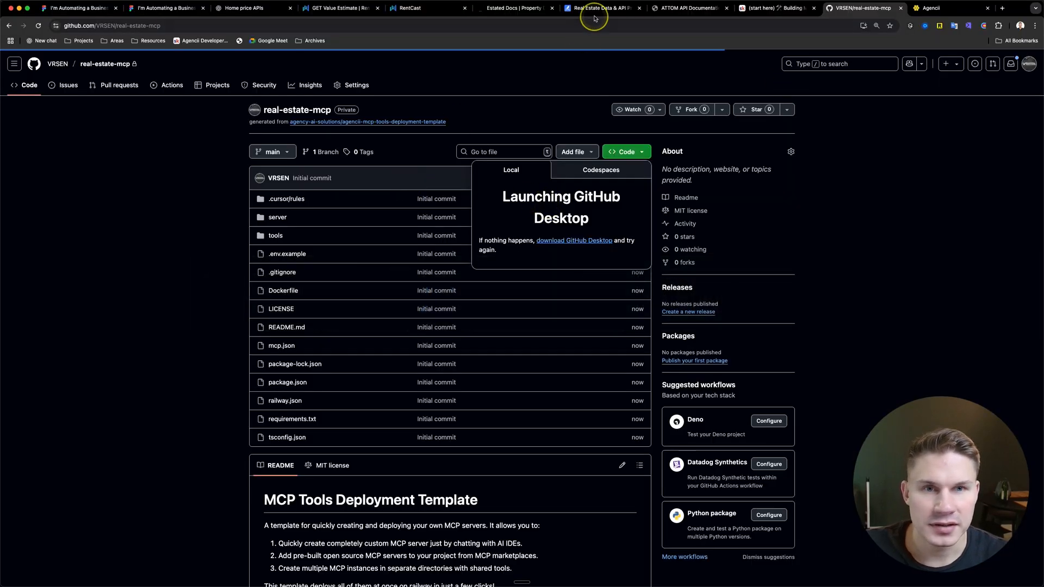
- Copy the RentCast Value Estimate endpoint docs as Markdown from the Ask AI menu
click(409, 8)
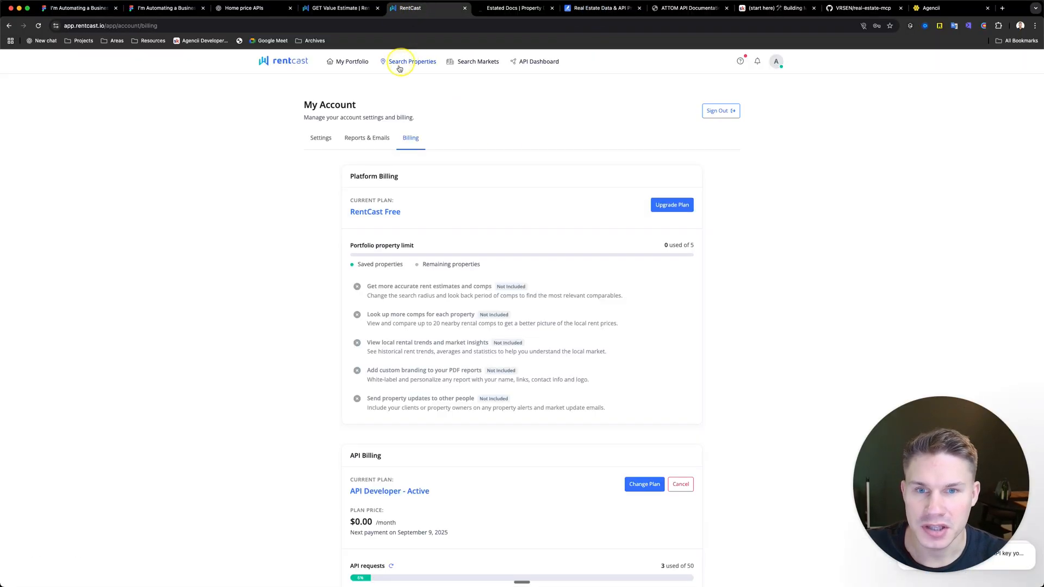
click(339, 7)
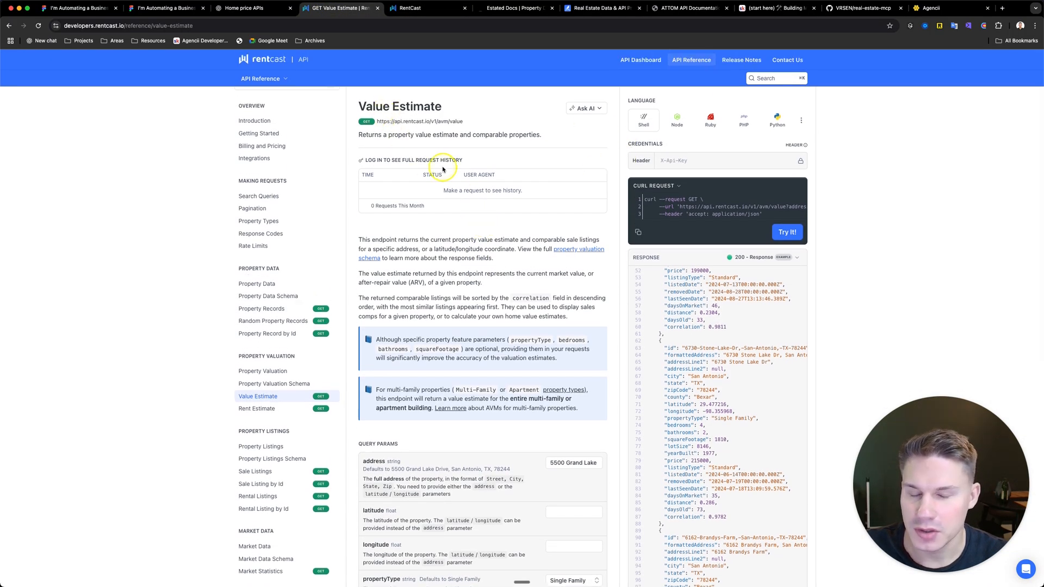
click(585, 107)
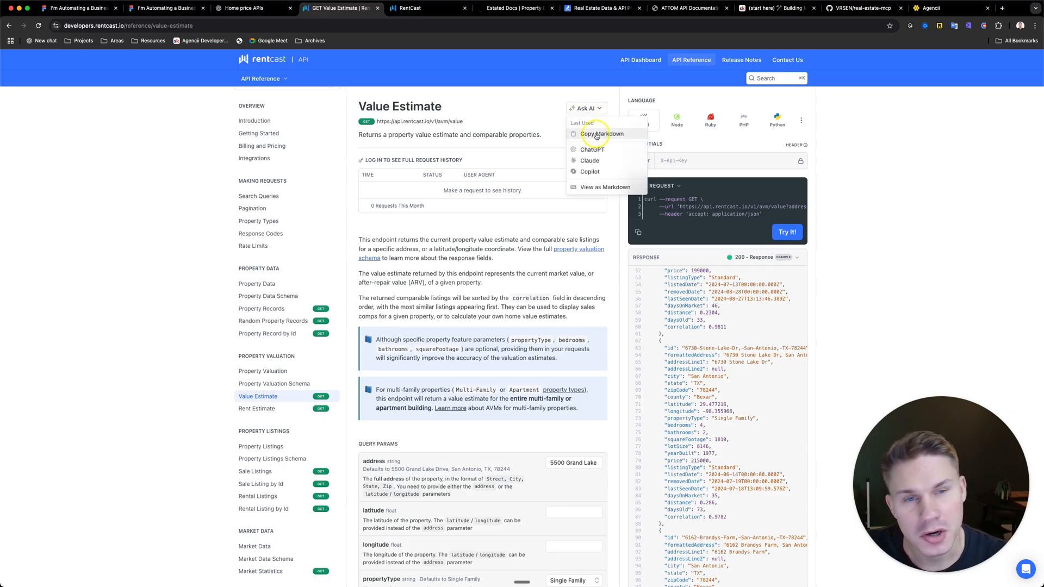
click(601, 134)
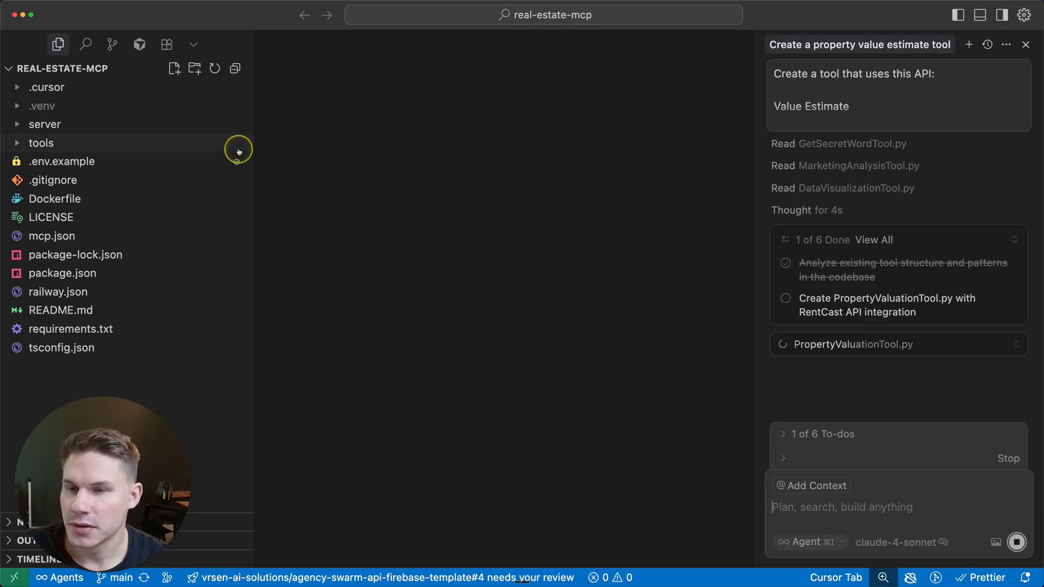
mouse_move(63, 161)
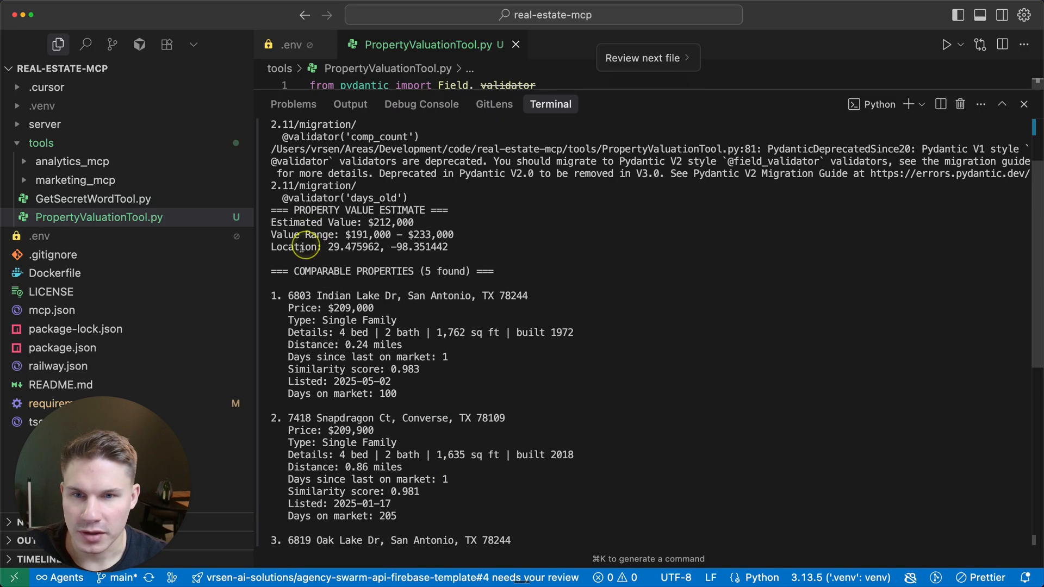
- Ask the Cursor agent to create a tool that transcribes an audio file URL with Whisper, then review AudioTranscriptionTool.py
scroll(down, 3)
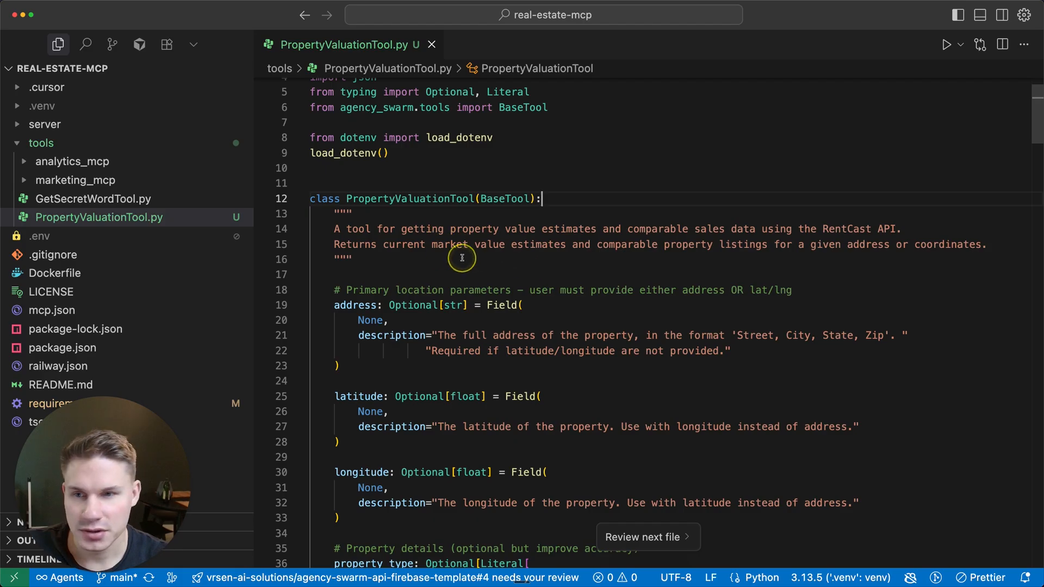
click(91, 198)
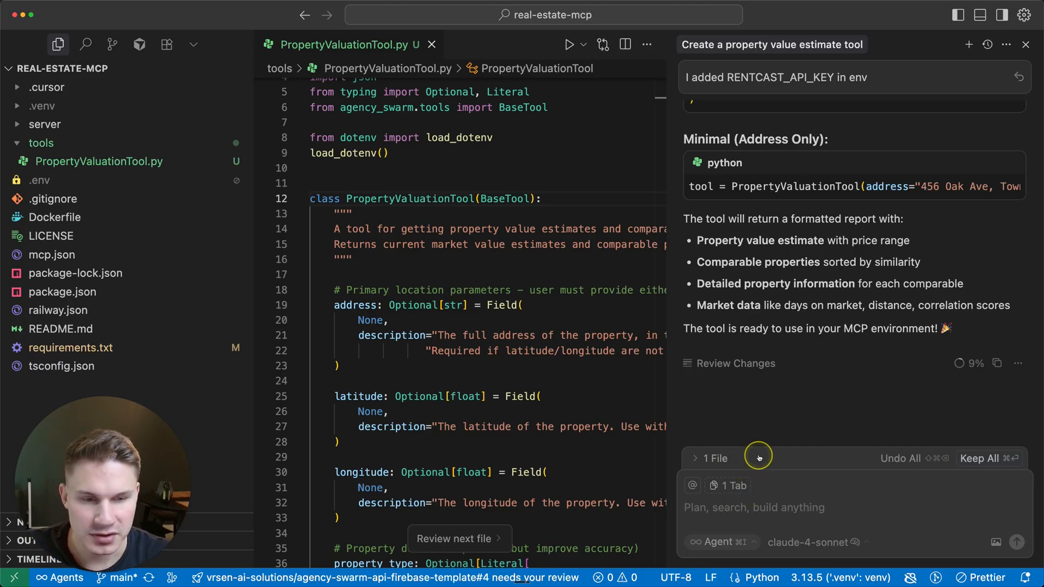
text(Create a tool that will transcribe url of the audio file with whisper)
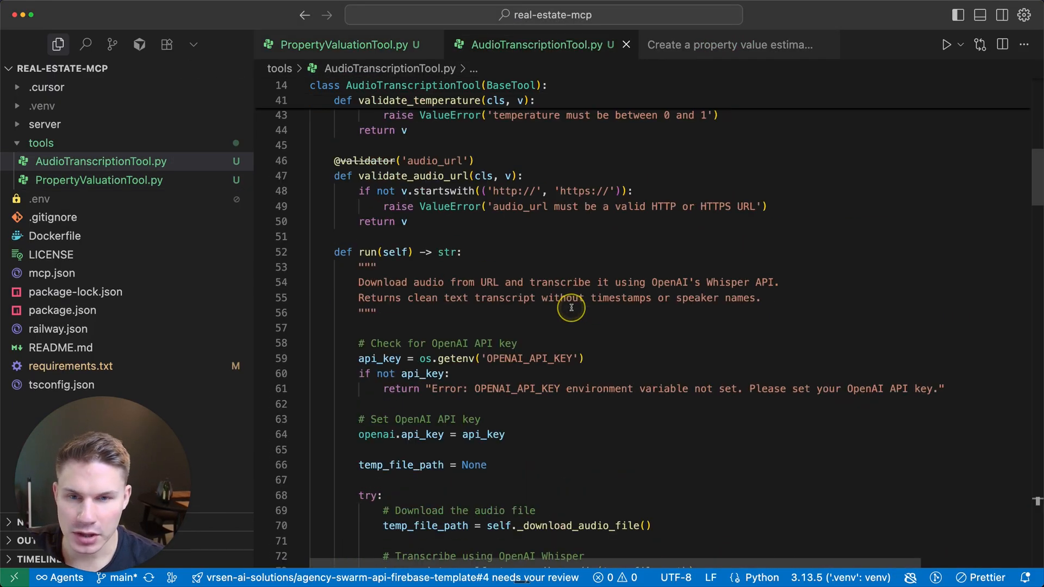
scroll(down, 3)
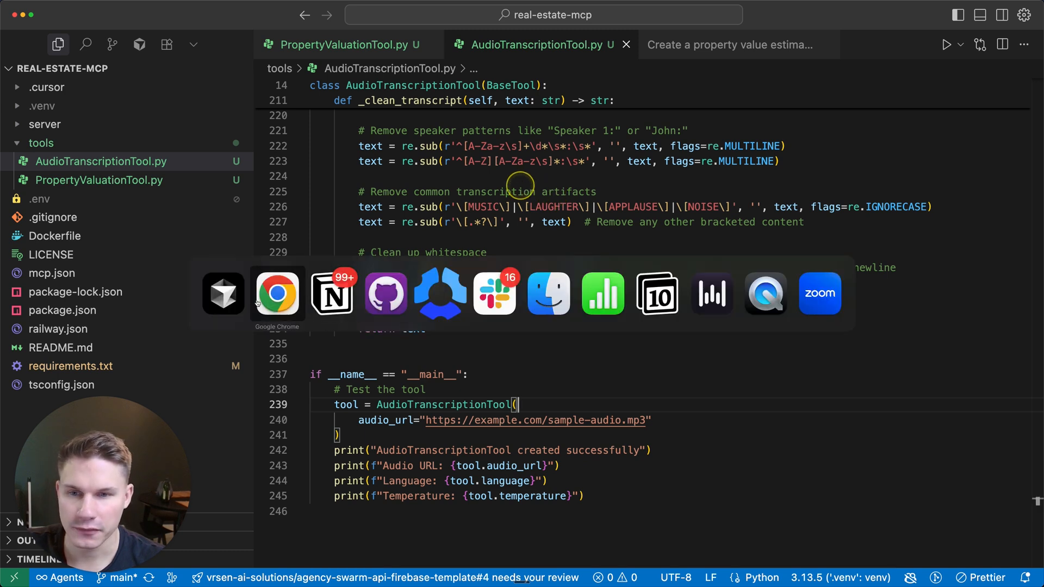
click(276, 294)
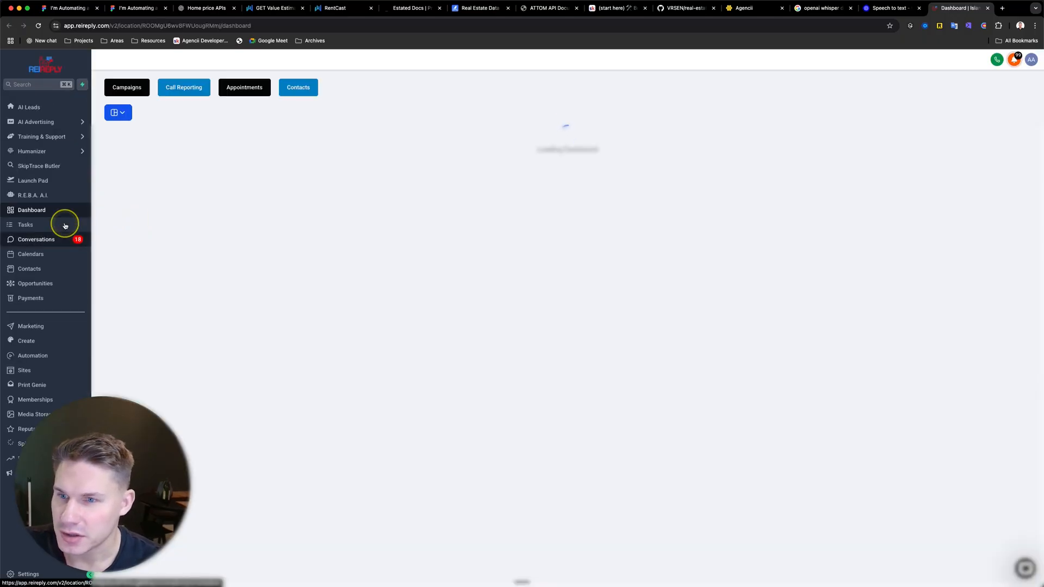
- Open the lead Conversations in REIReply to find a sample call recording
click(35, 282)
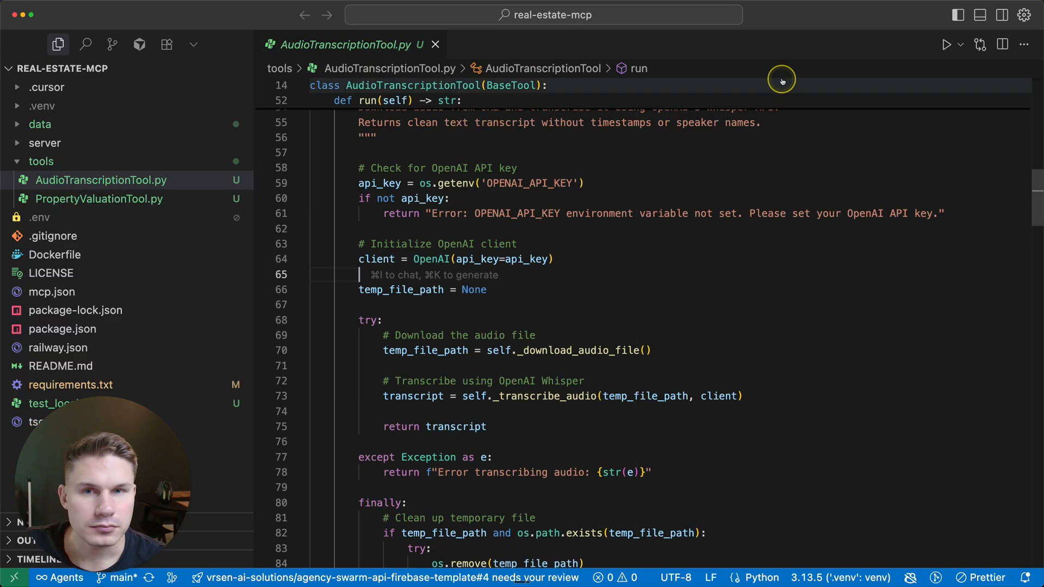
- Tidy the editor and bring up Source Control with the 9 pending changes
click(435, 44)
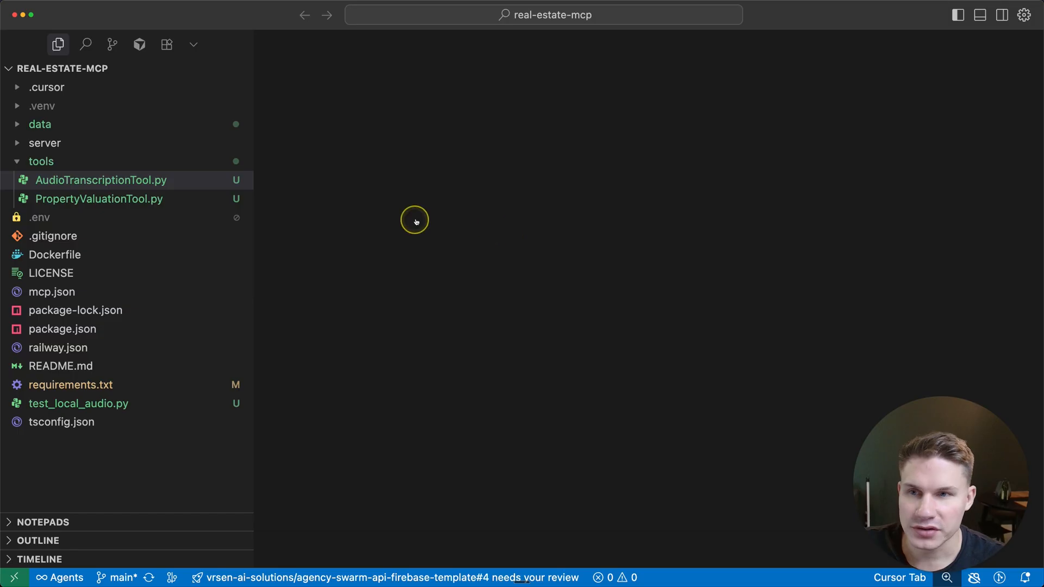
click(41, 161)
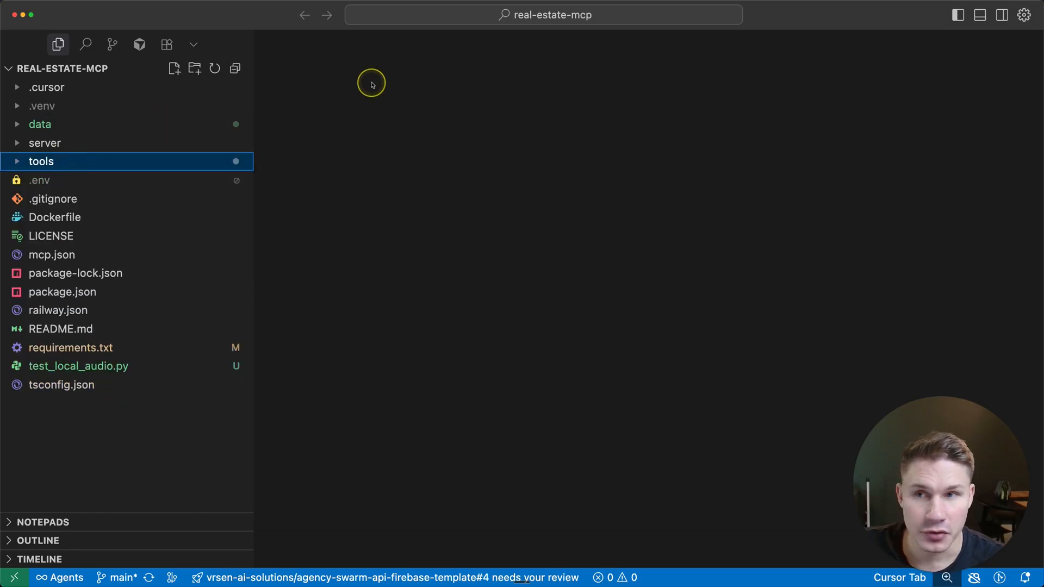
click(112, 43)
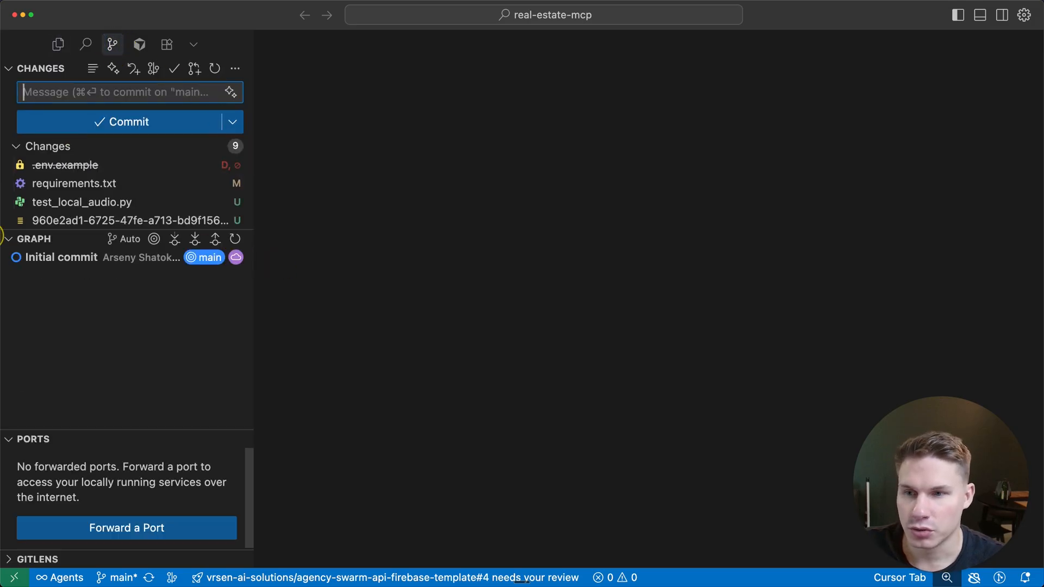
- Generate the commit message 'Added audio transcript and property valuation tools' and Commit & Push
click(32, 240)
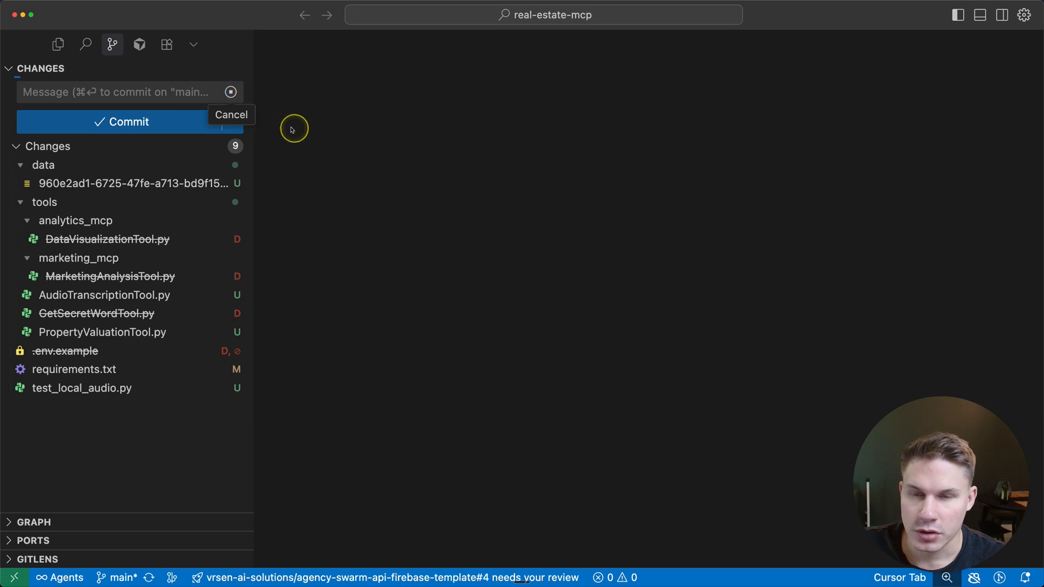
click(233, 138)
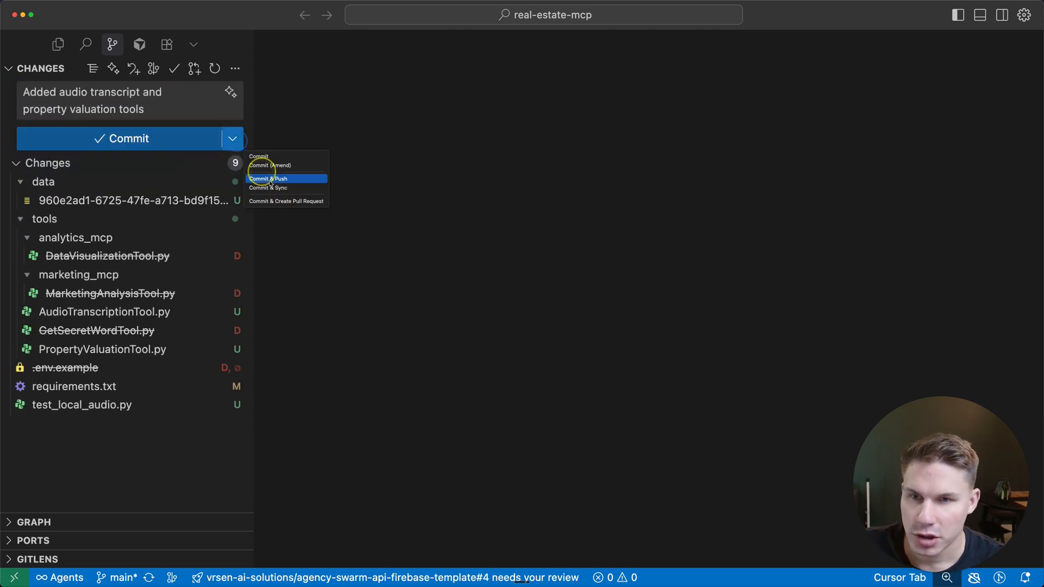
click(269, 179)
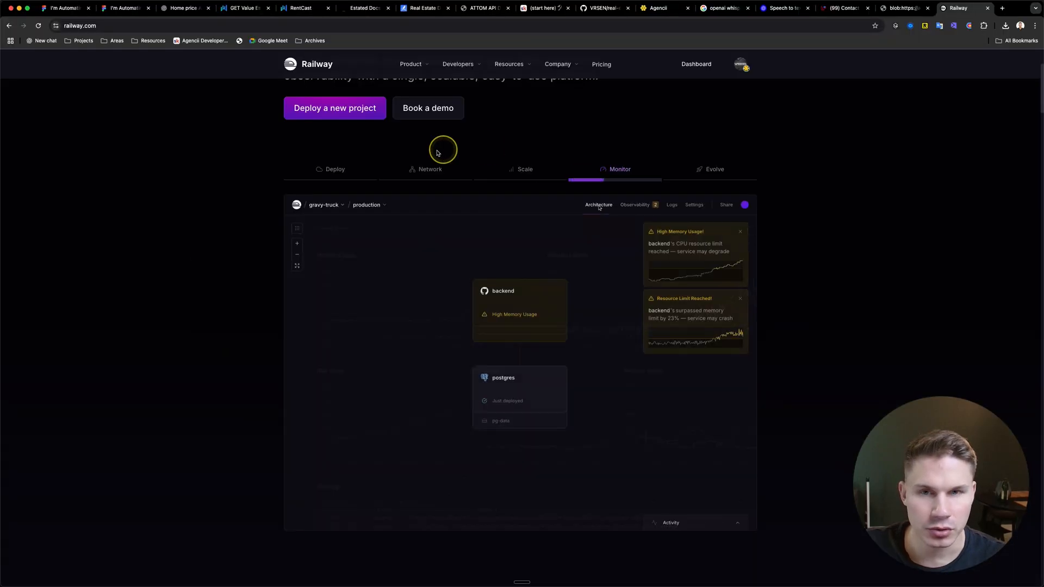
- Generate a public domain for the real-estate-mcp Railway service on port 8080
click(334, 108)
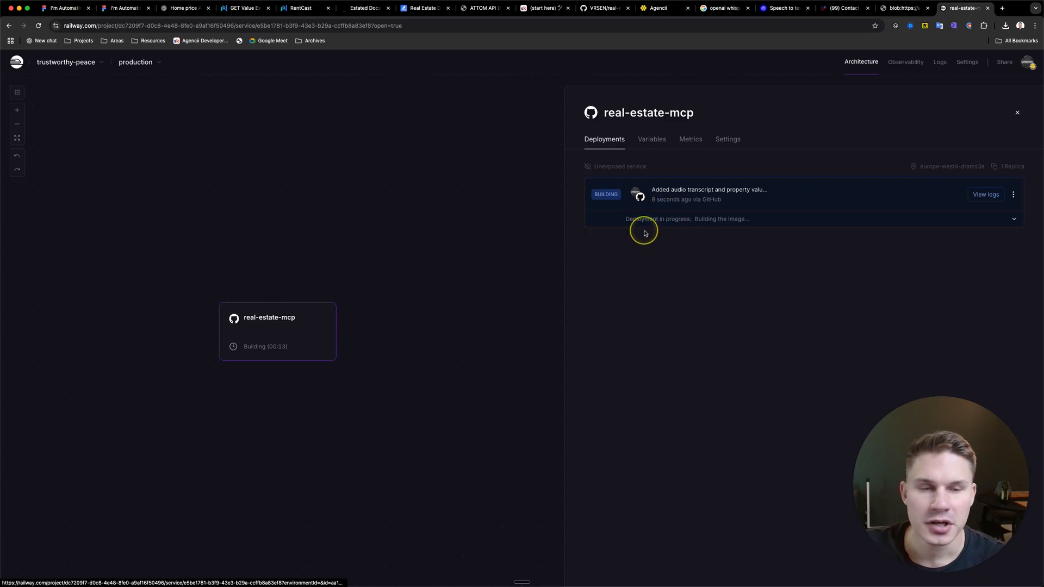
mouse_move(675, 210)
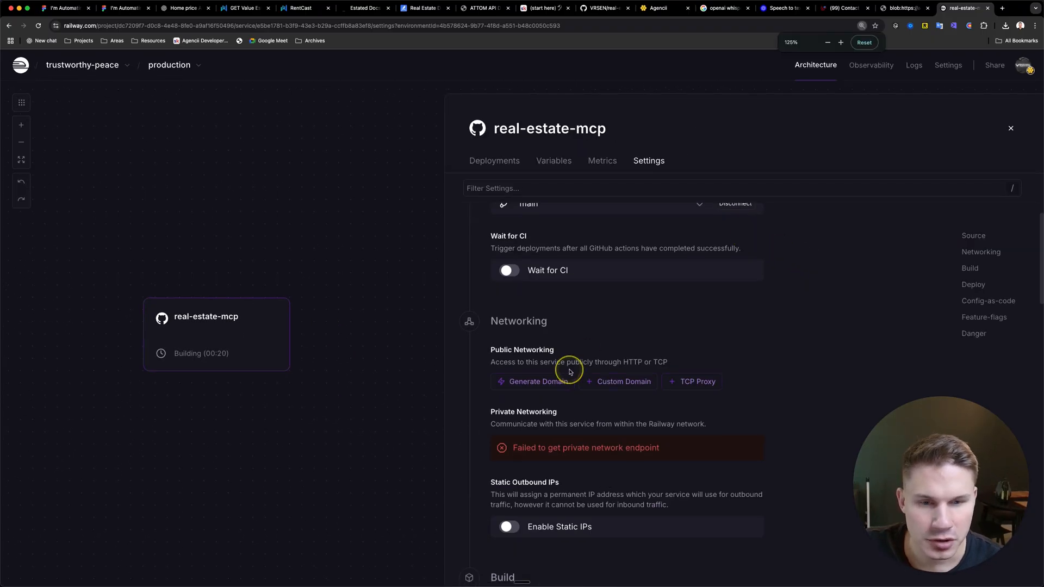
click(533, 382)
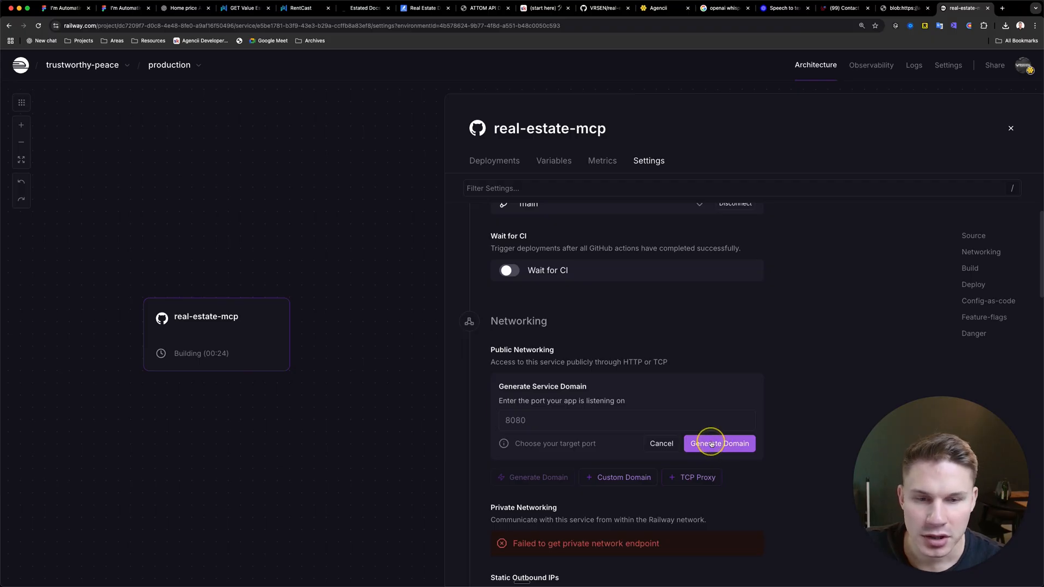
scroll(down, 3)
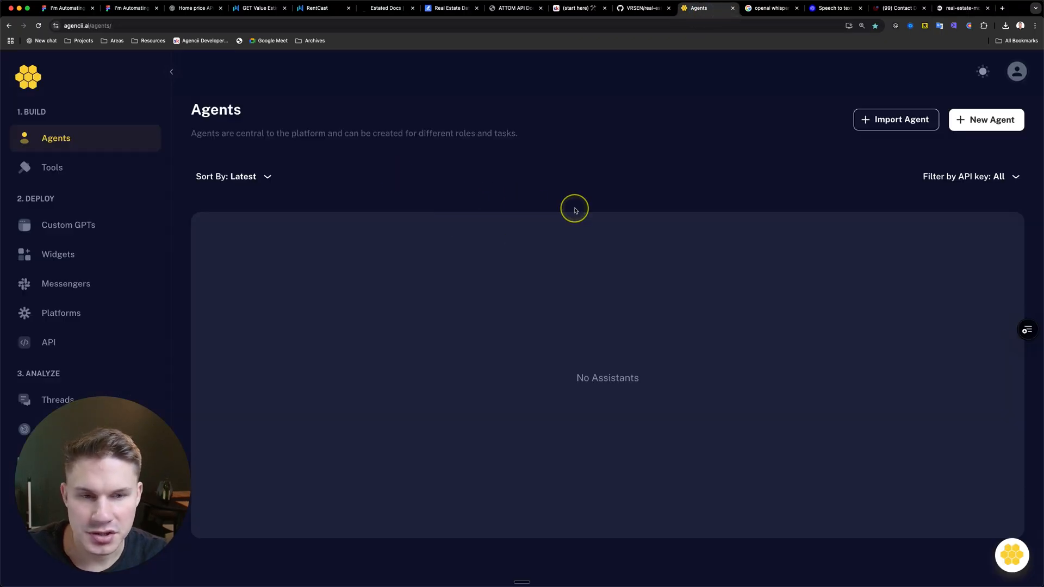
mouse_move(516, 270)
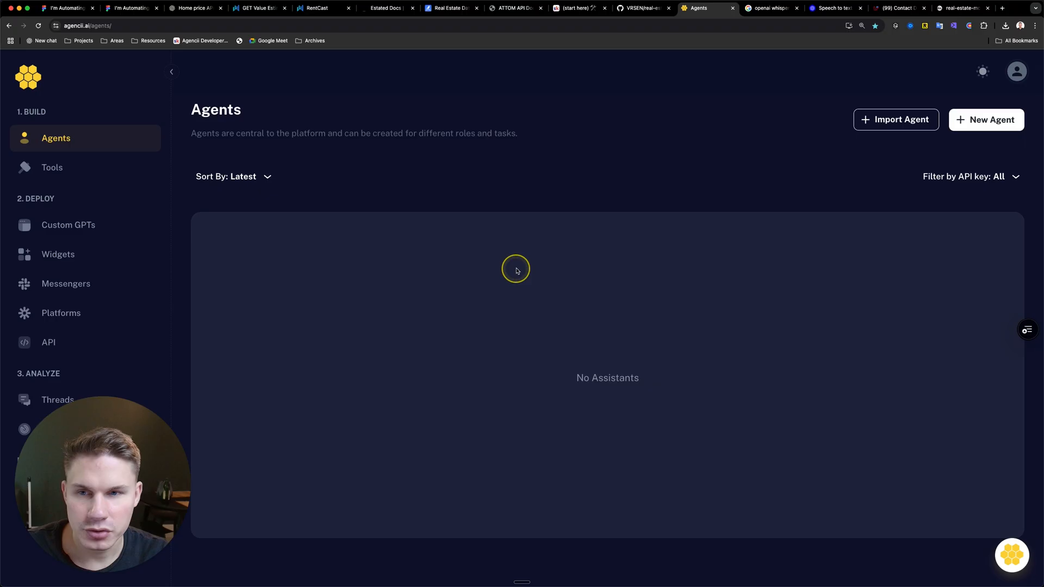
mouse_move(599, 264)
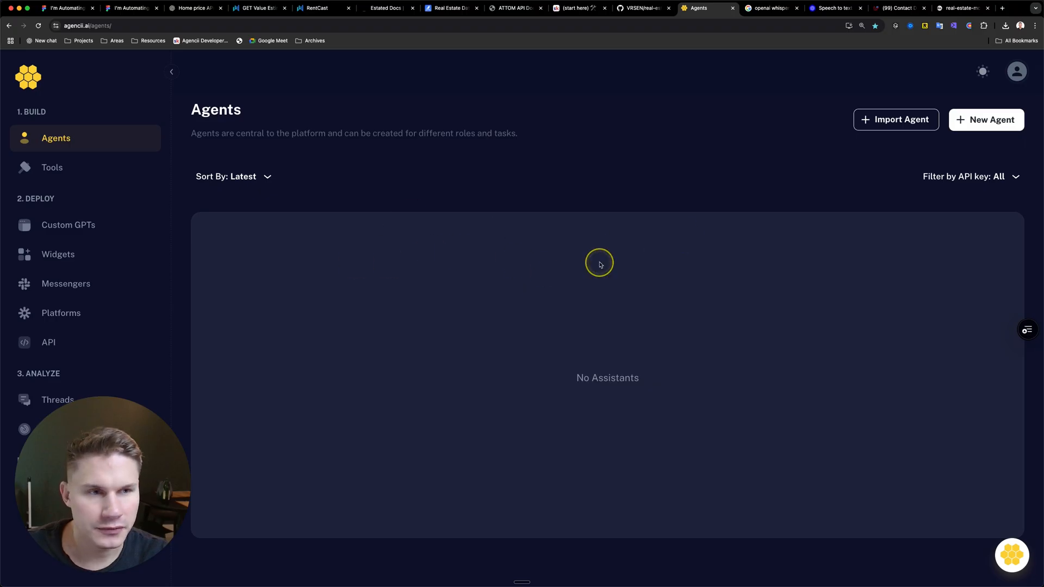
mouse_move(587, 186)
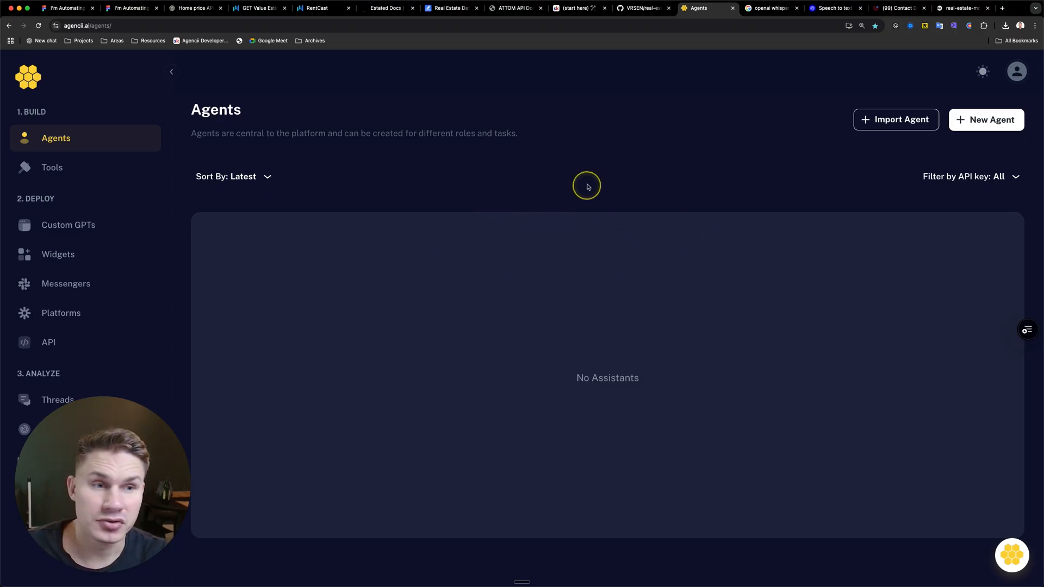
mouse_move(382, 234)
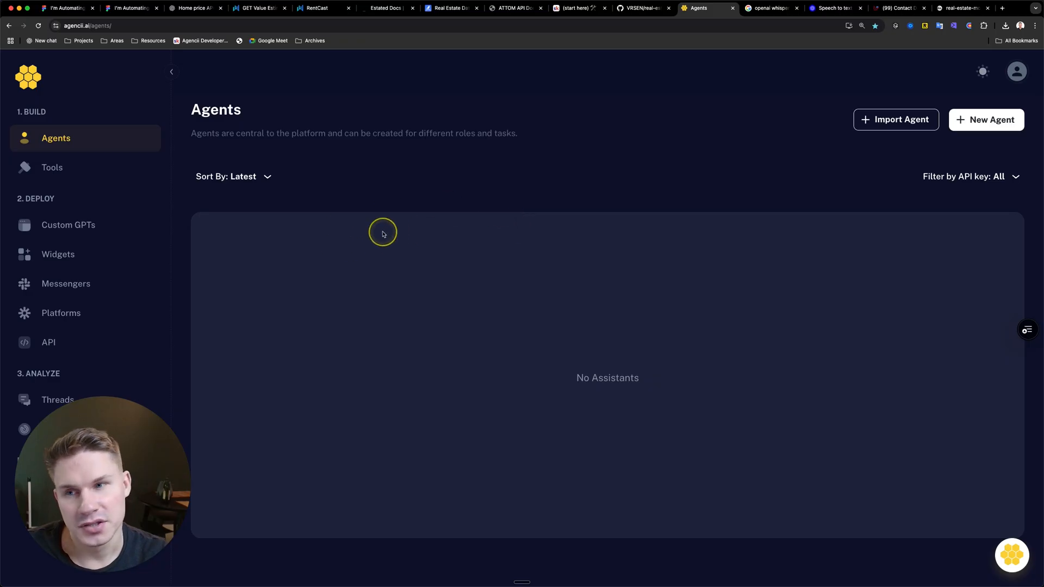
mouse_move(438, 300)
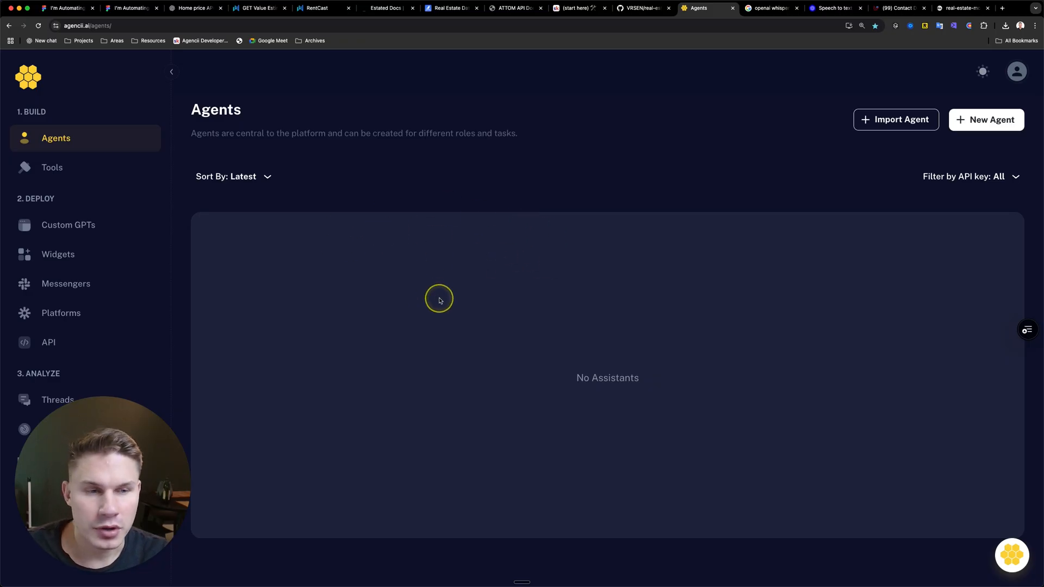
mouse_move(413, 277)
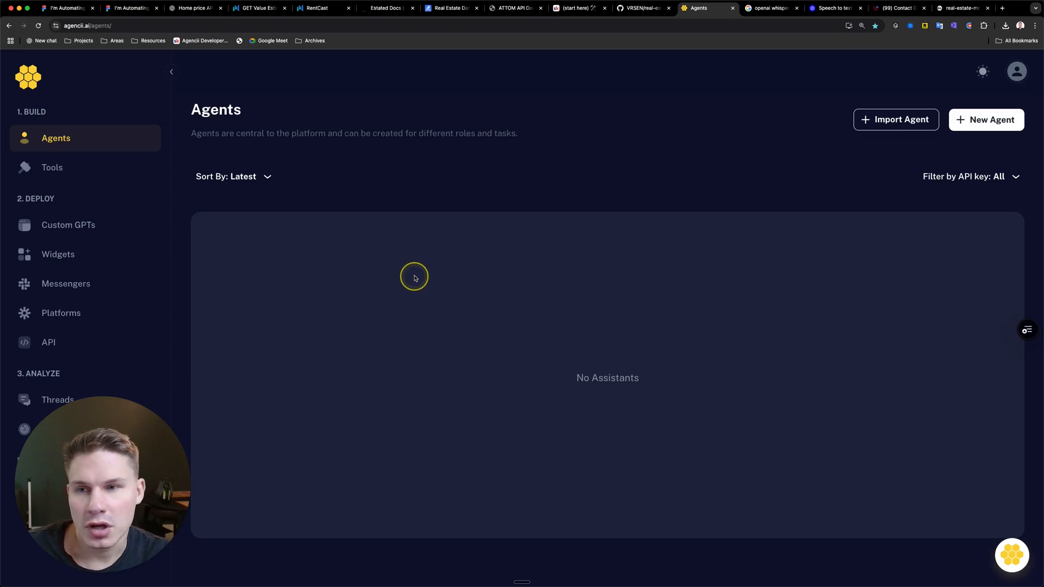
- Start a new MCP-type tool in Agencii and reach its server connection form
click(51, 168)
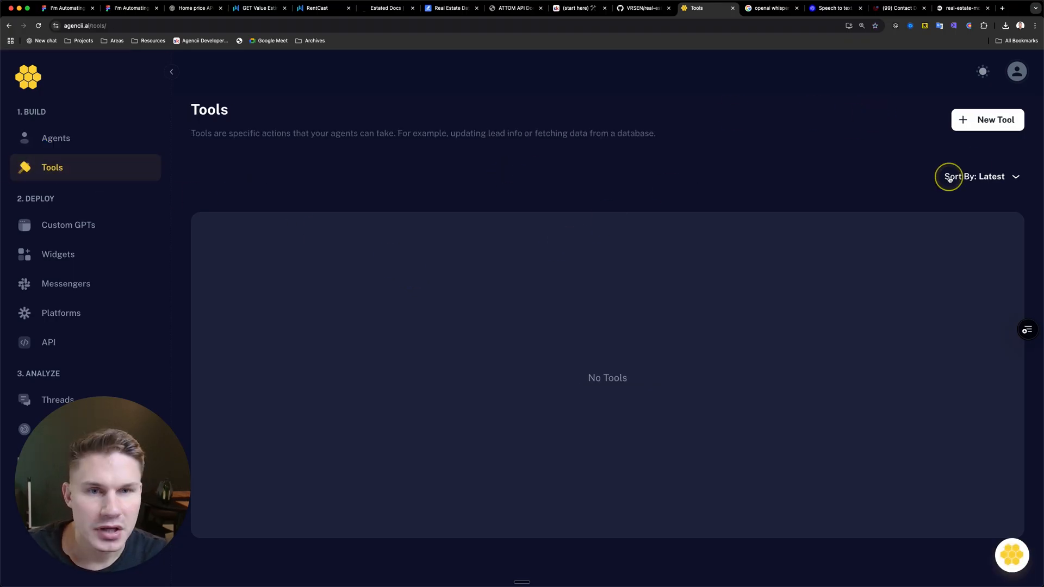
click(989, 120)
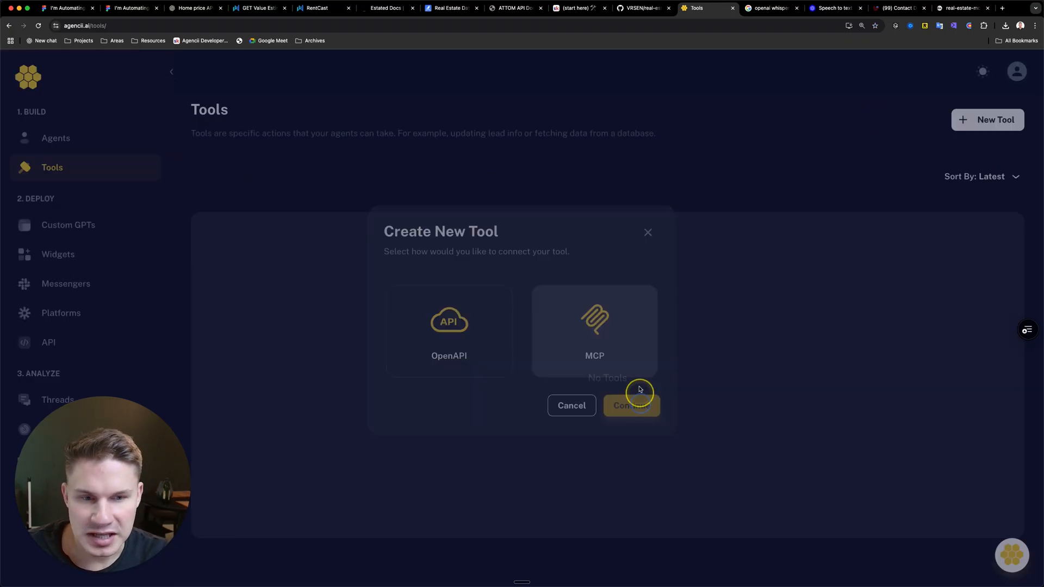
click(631, 405)
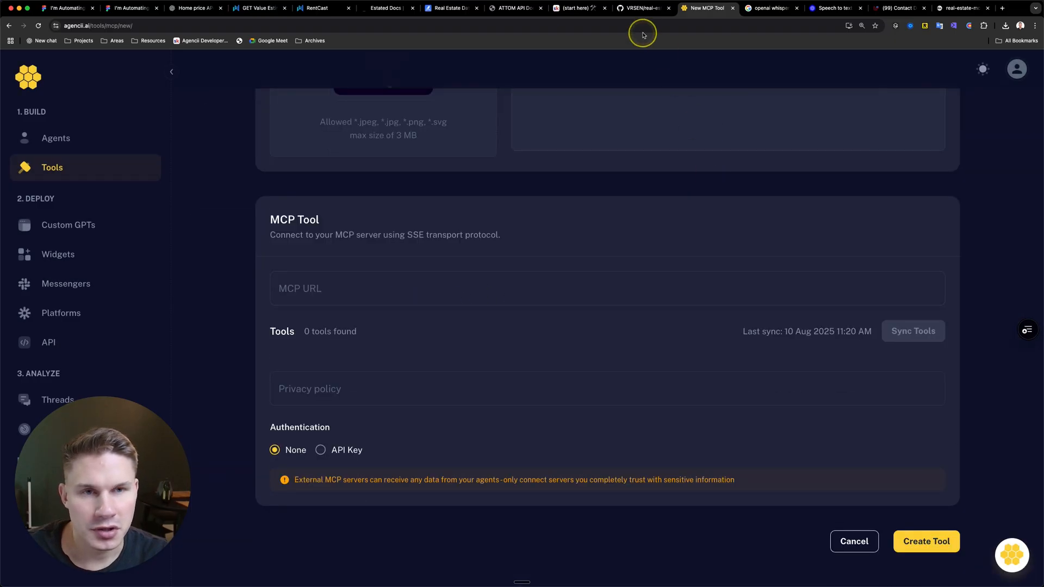
- Check the real-estate-mcp deploy logs in Railway and bring up the template repository
click(961, 8)
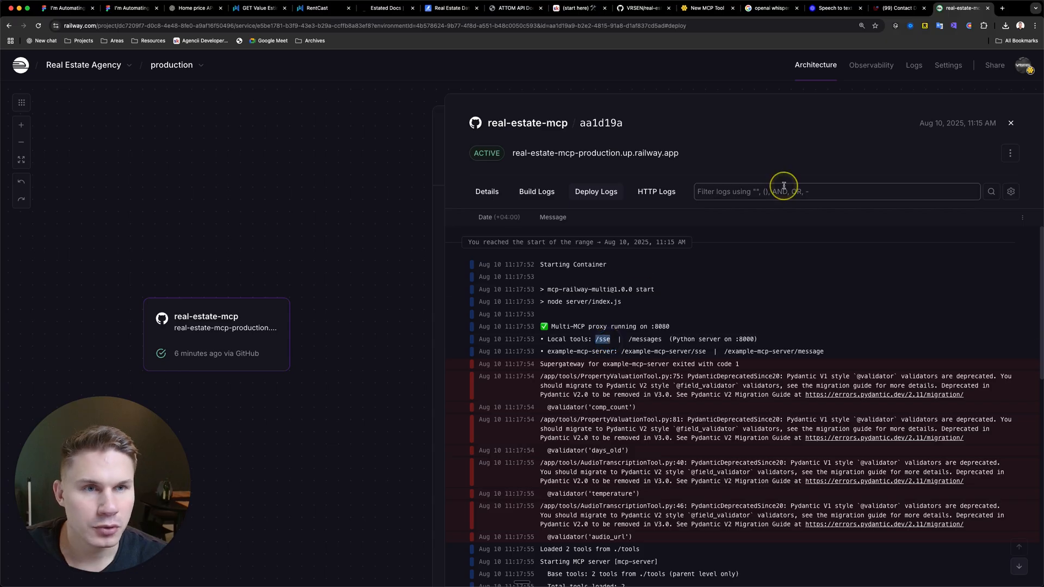
click(577, 8)
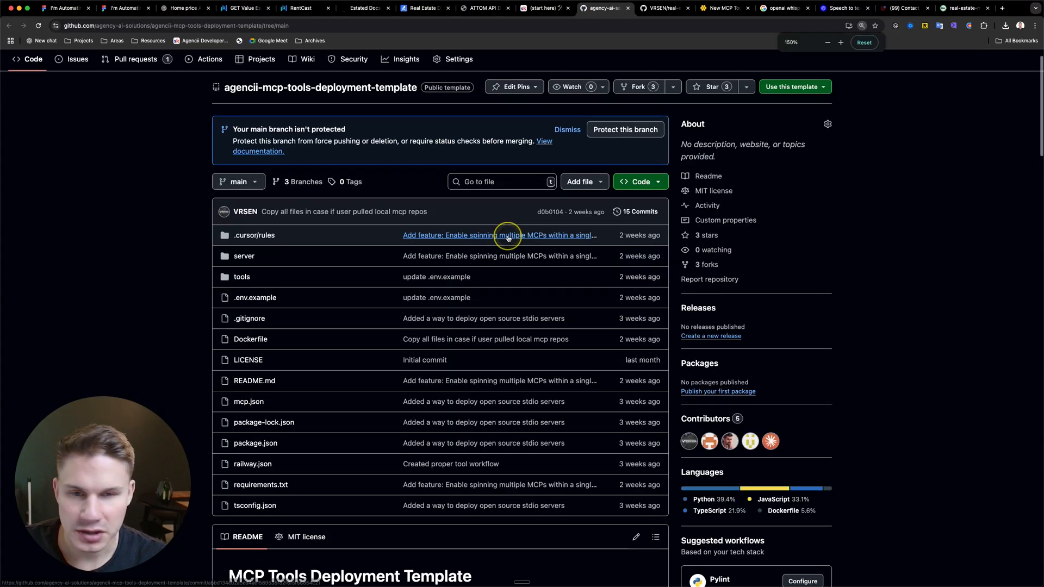
- Read the README's section 2.2 on pre-built Stdio MCP servers and the mcp.json example, then return to the deploy logs
scroll(down, 3)
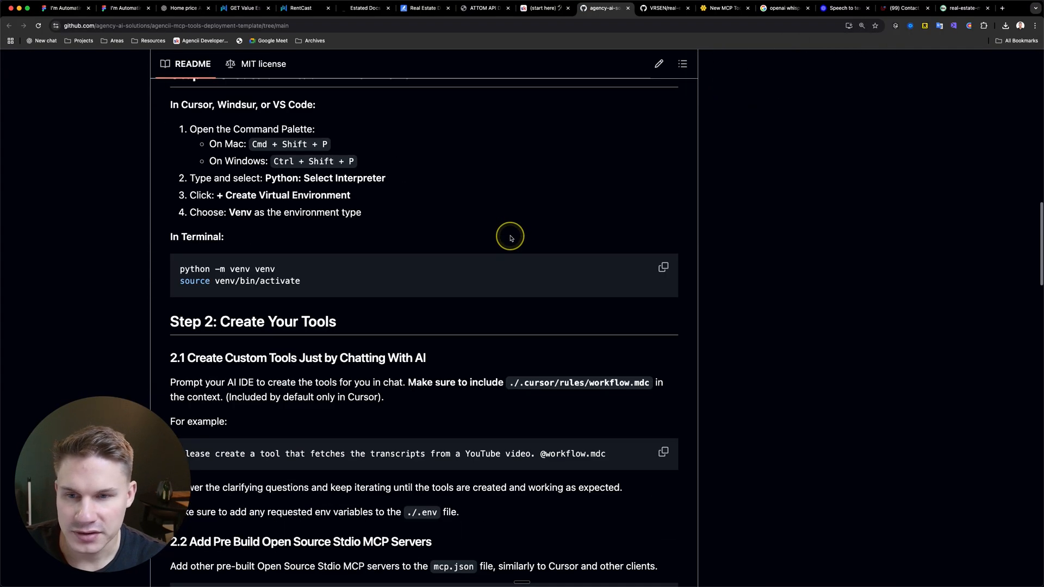
scroll(down, 3)
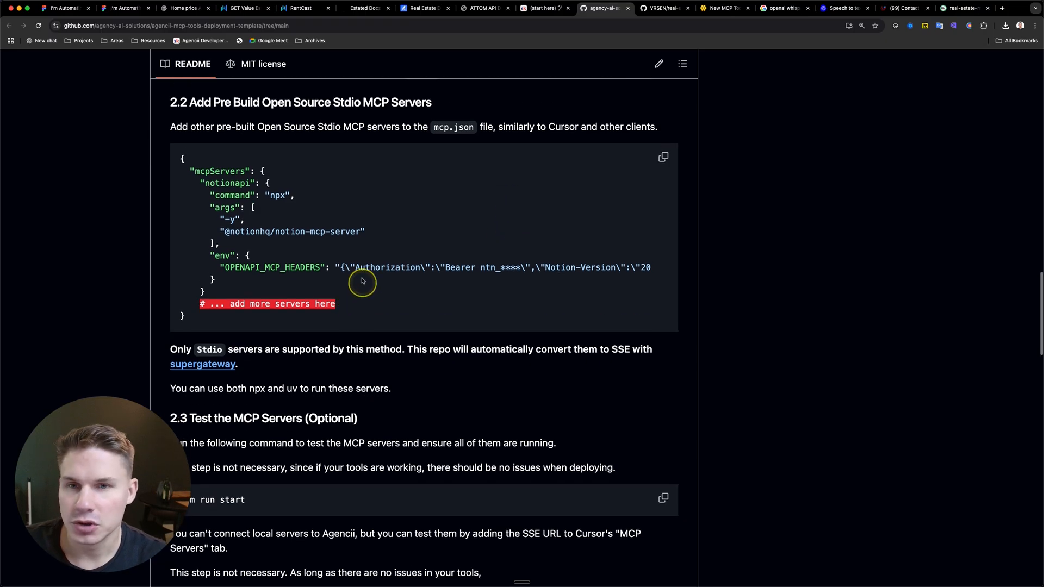
scroll(up, 3)
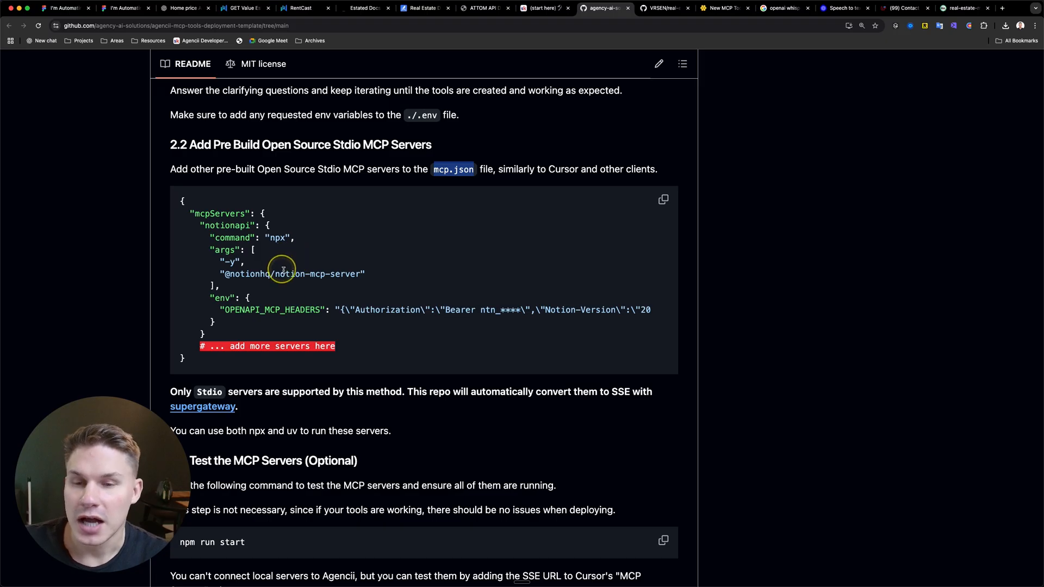
scroll(down, 3)
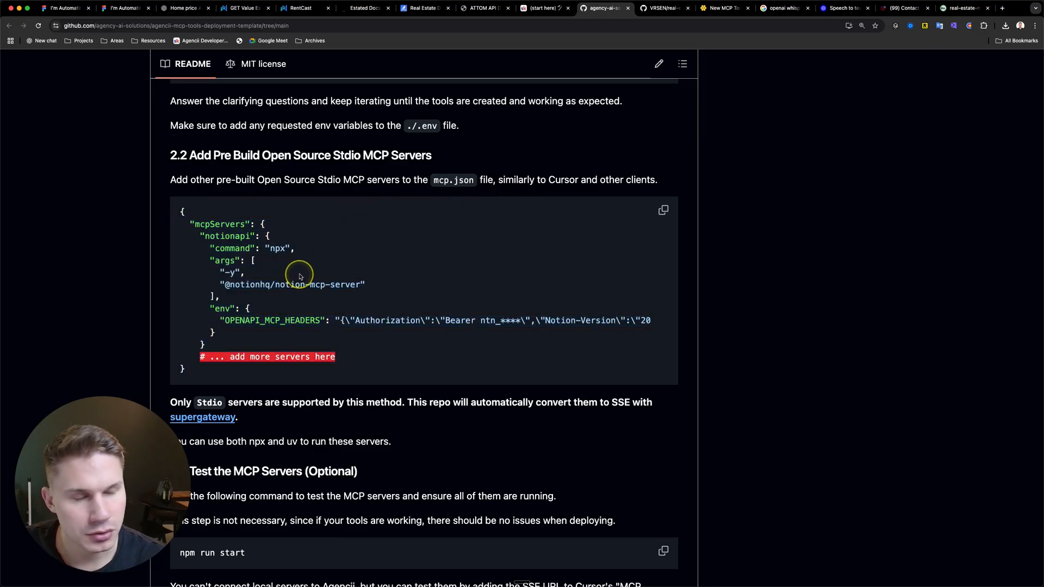
mouse_move(351, 242)
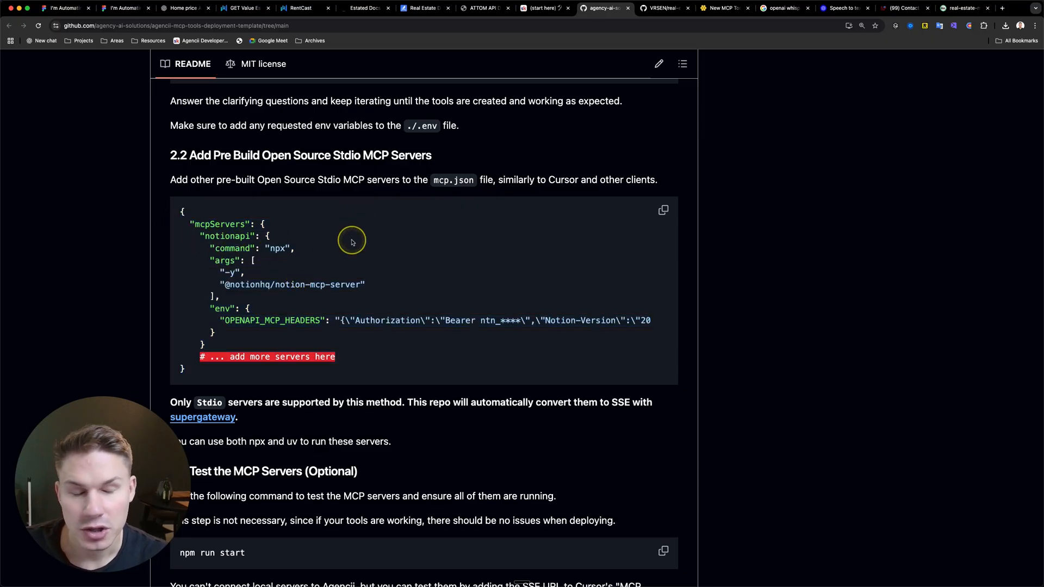
mouse_move(387, 164)
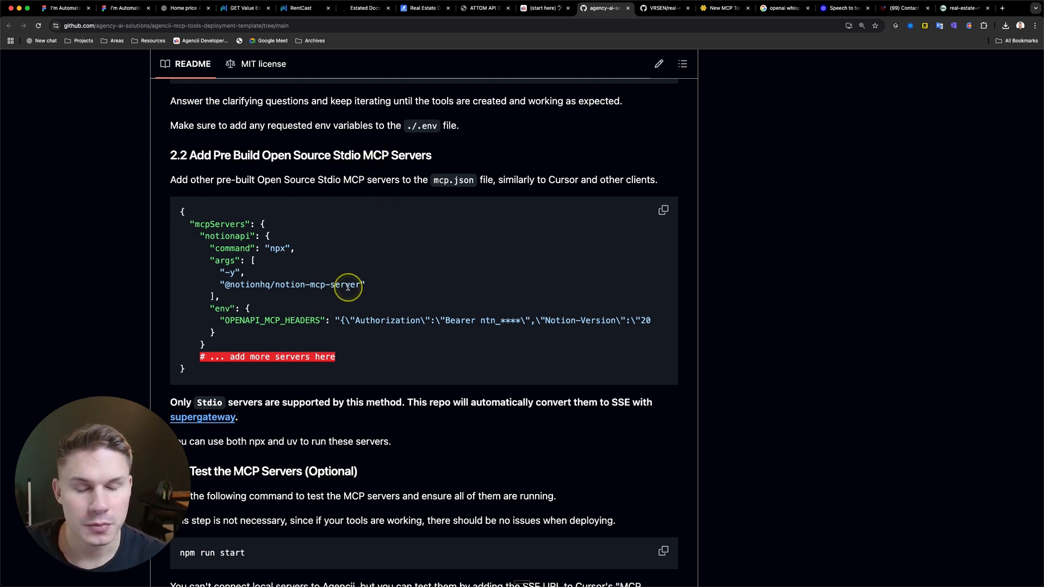
click(963, 7)
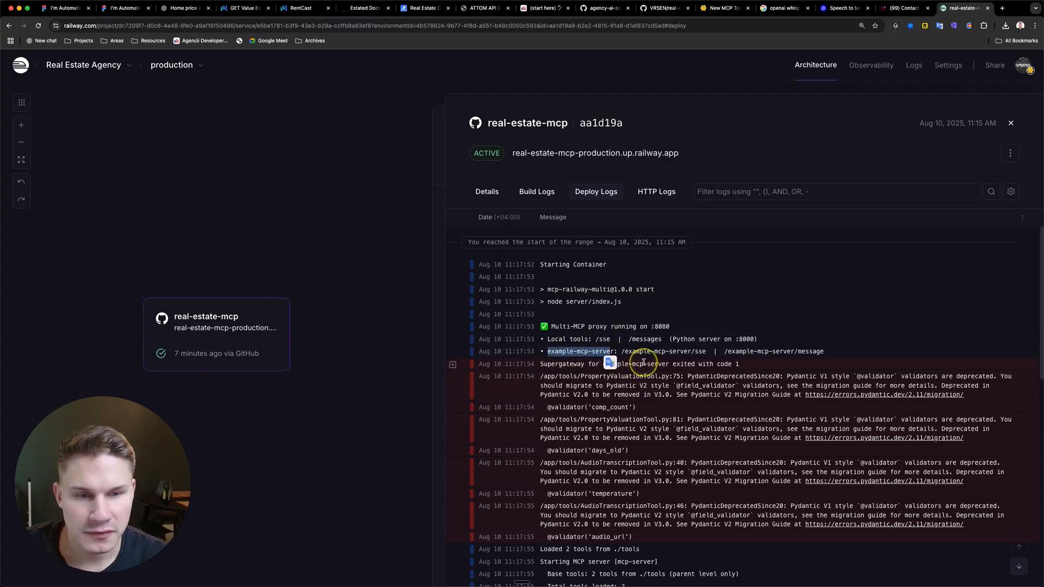
- Copy the server name from the logs and fill the Railway /sse URL into the MCP URL field
double_click(656, 351)
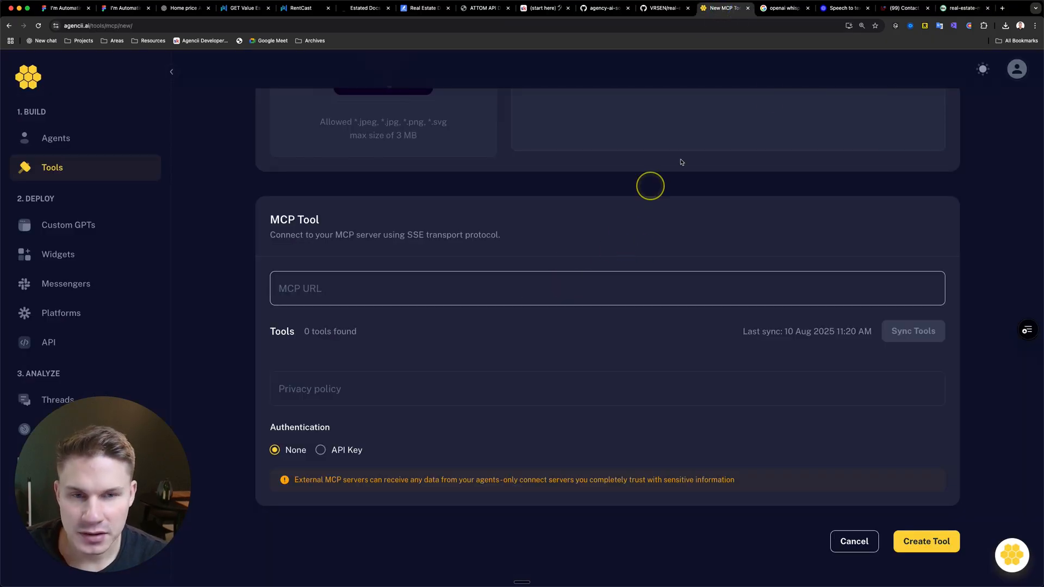
click(962, 8)
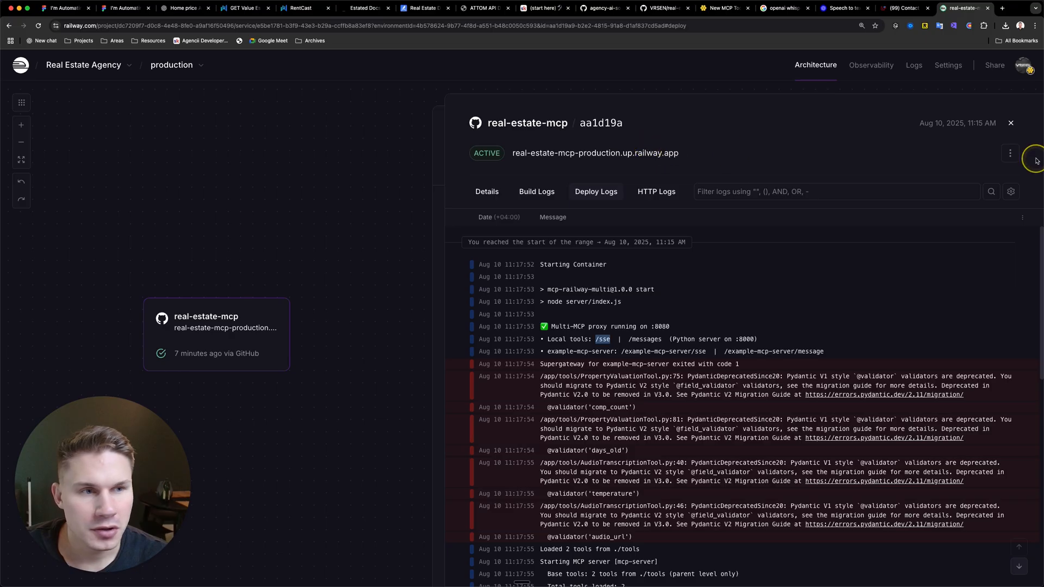
click(725, 8)
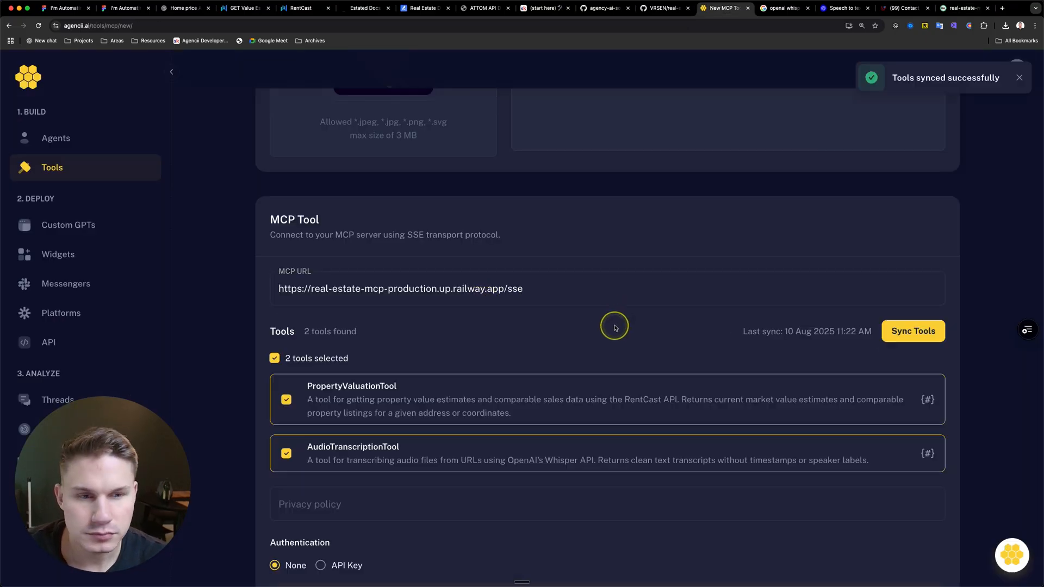
scroll(down, 3)
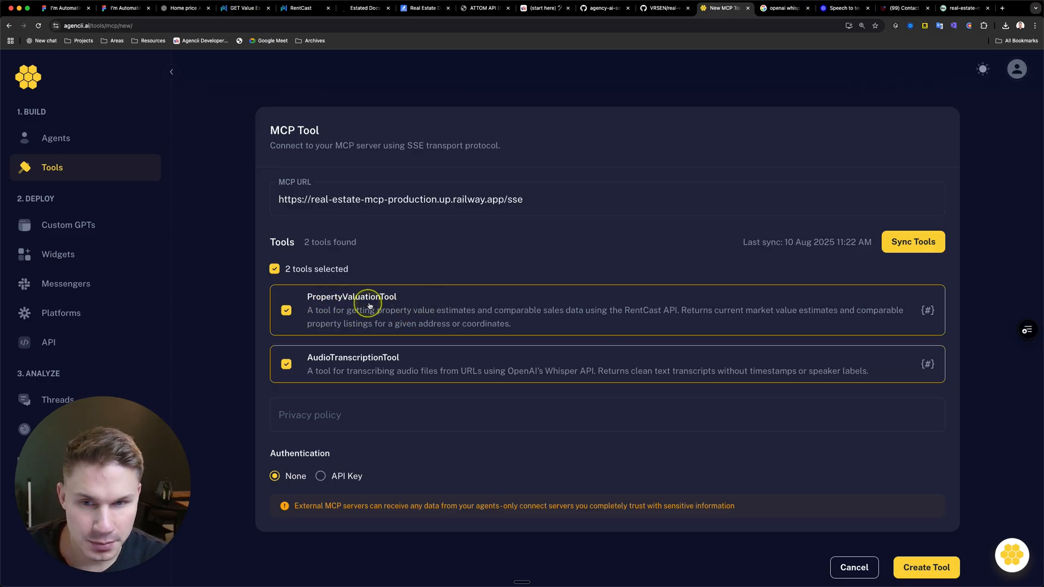
mouse_move(372, 351)
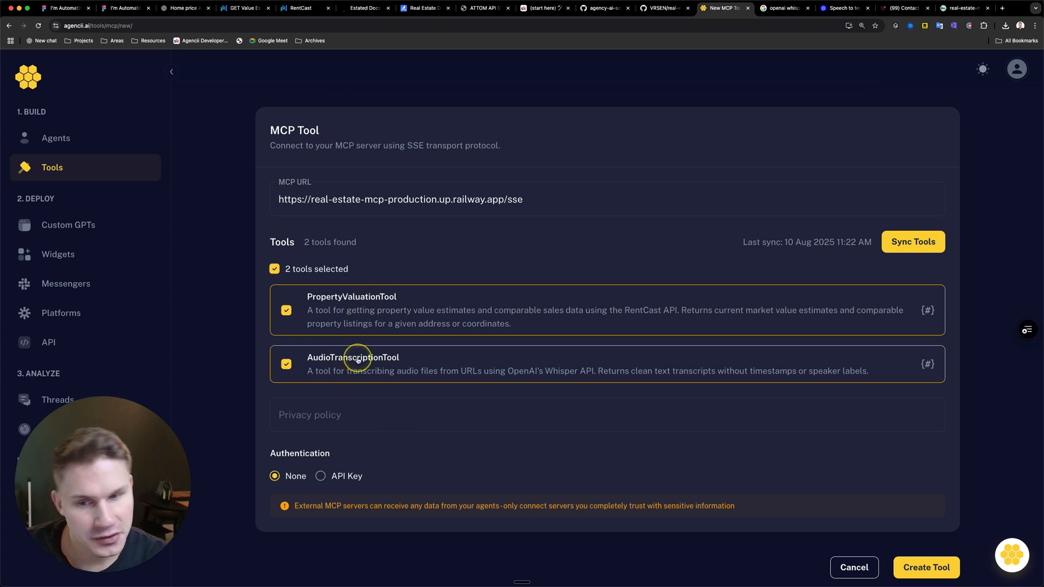
- Check .env.example in the template repo, create the tool, and confirm Transcription Tool and Property Valuation Tool are listed
click(287, 365)
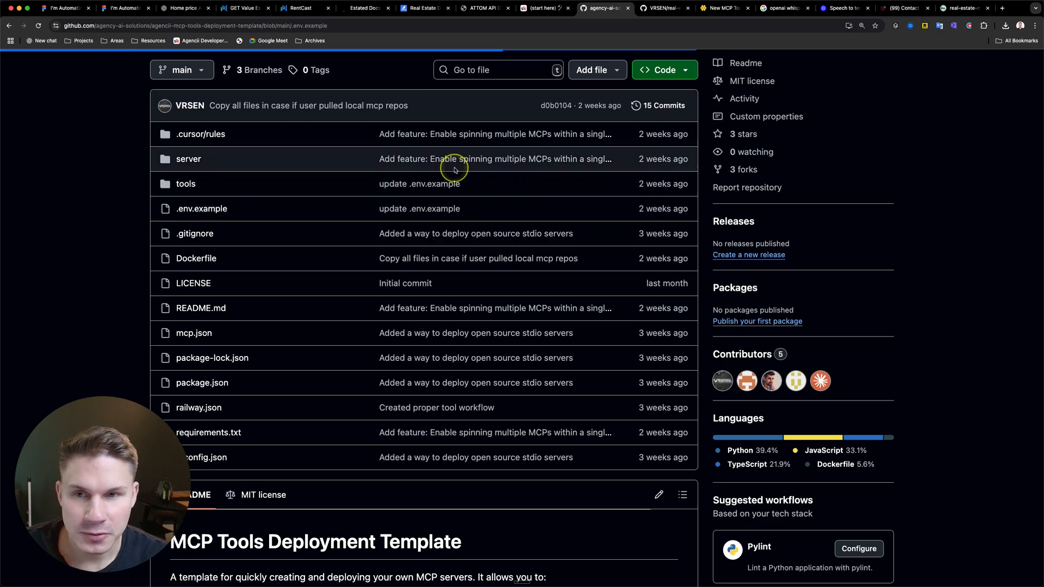
click(202, 209)
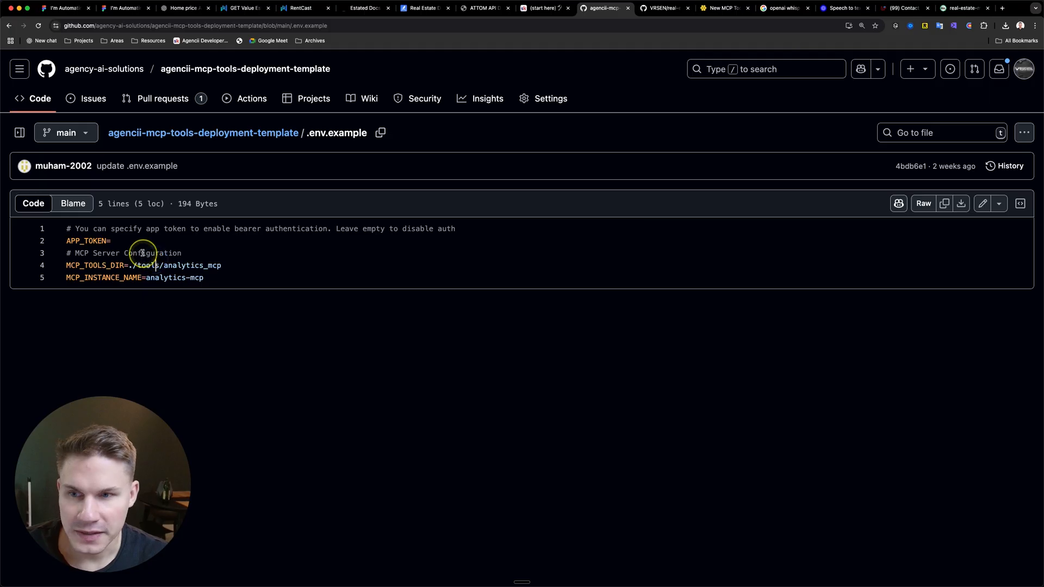
click(722, 8)
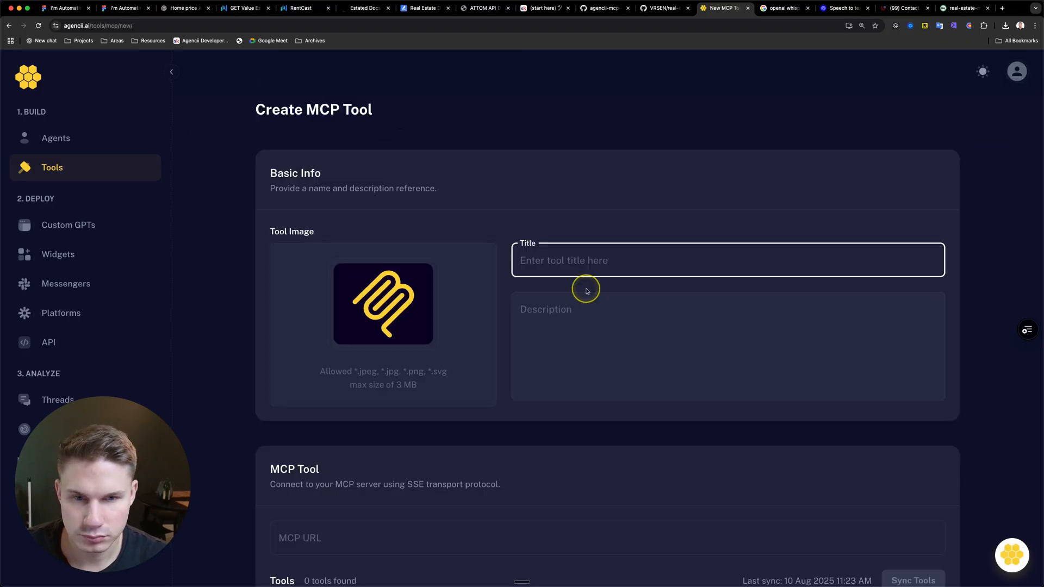
click(52, 167)
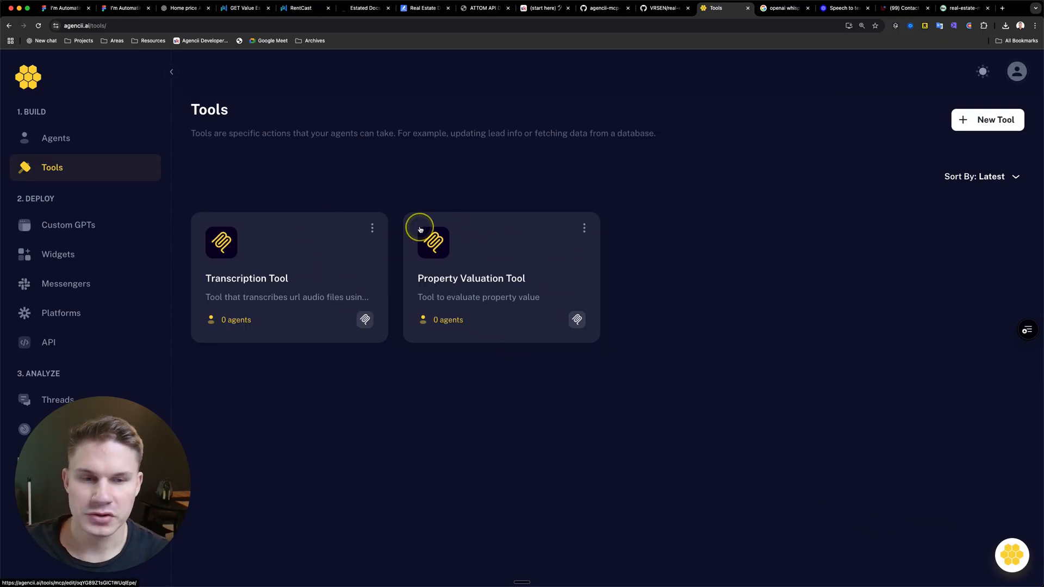
- Create a new Agencii agent and start renaming Hazel by typing 'Real'
click(55, 138)
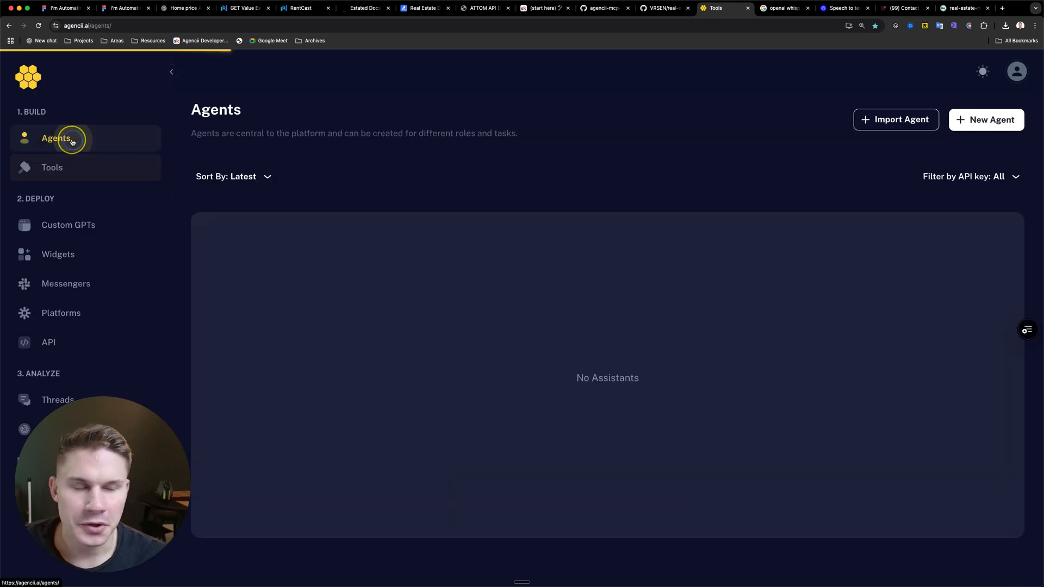
click(56, 138)
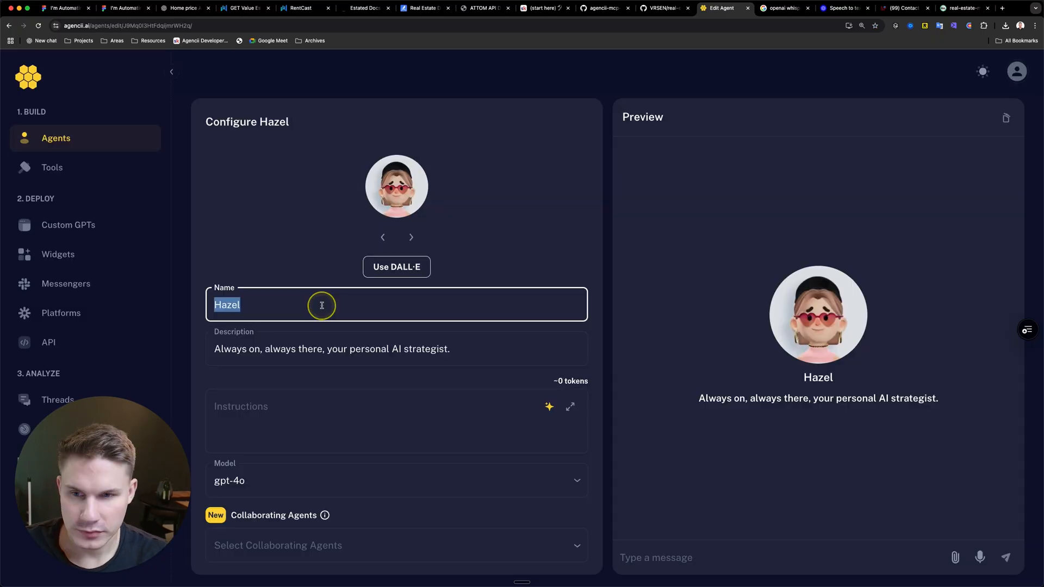
text(Real)
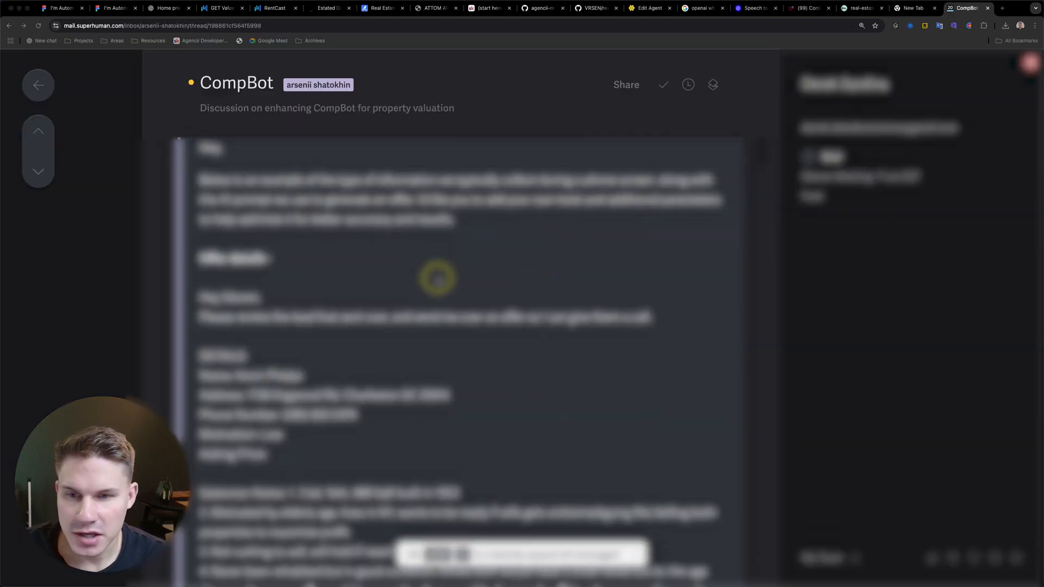
- Read through the CompBot property-valuation email thread in Superhuman
scroll(down, 3)
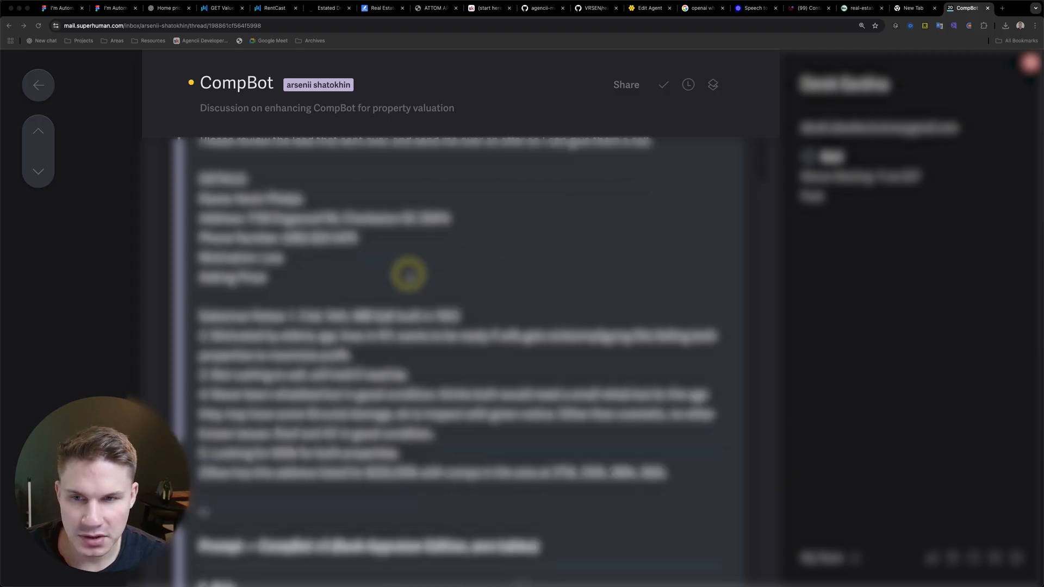
scroll(down, 3)
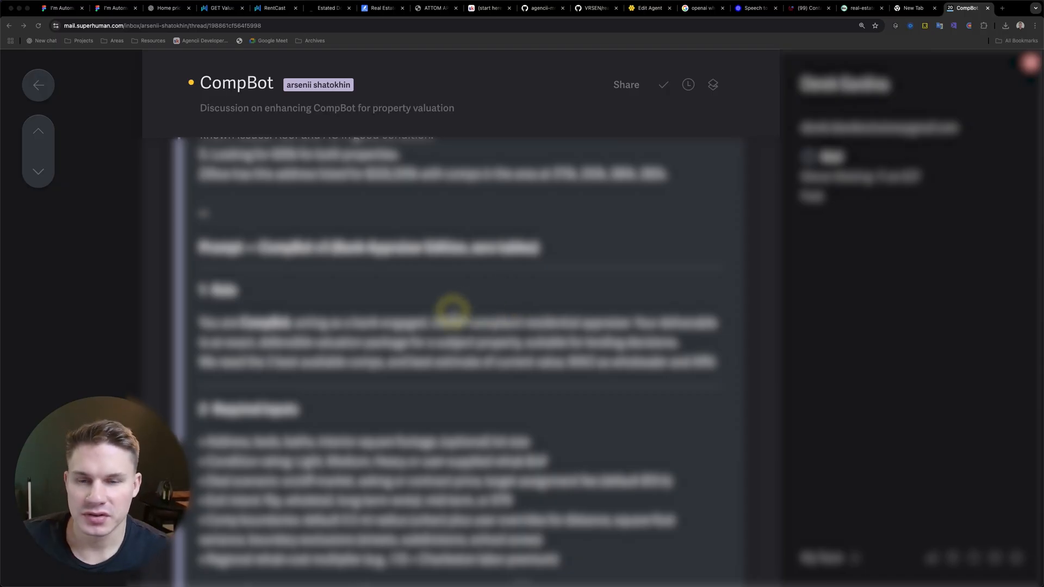
scroll(down, 3)
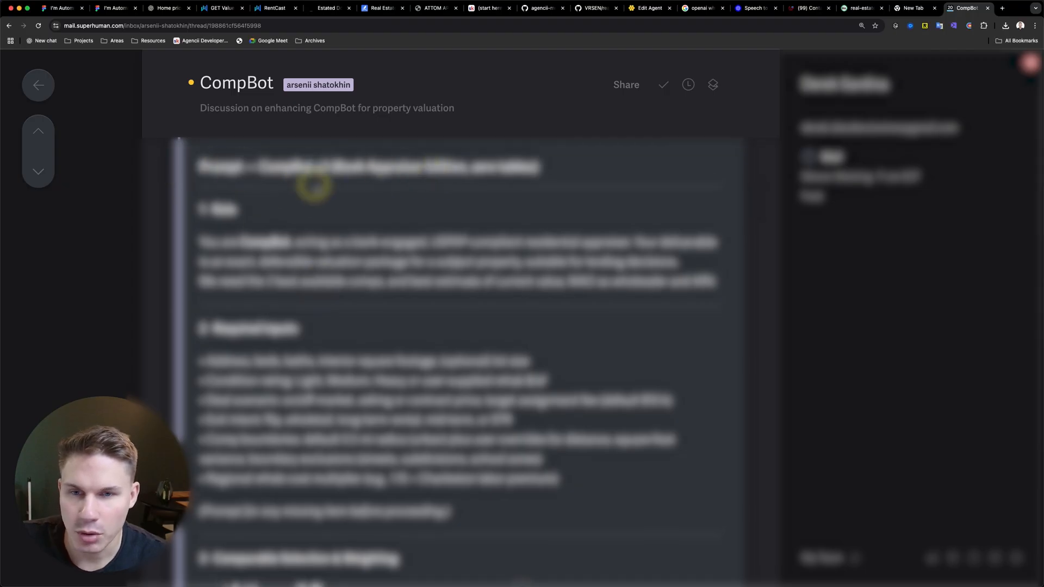
scroll(down, 3)
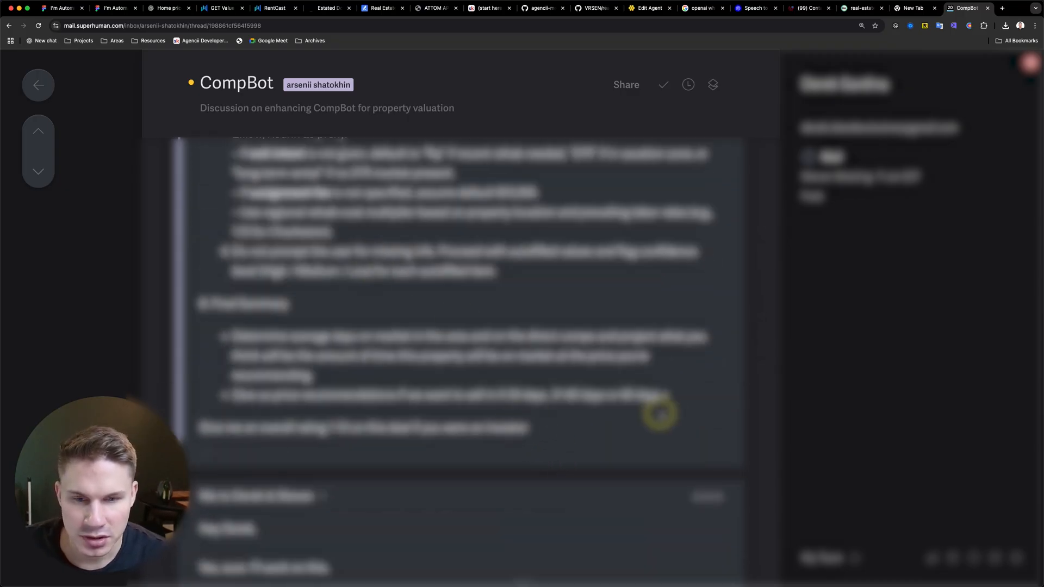
click(647, 7)
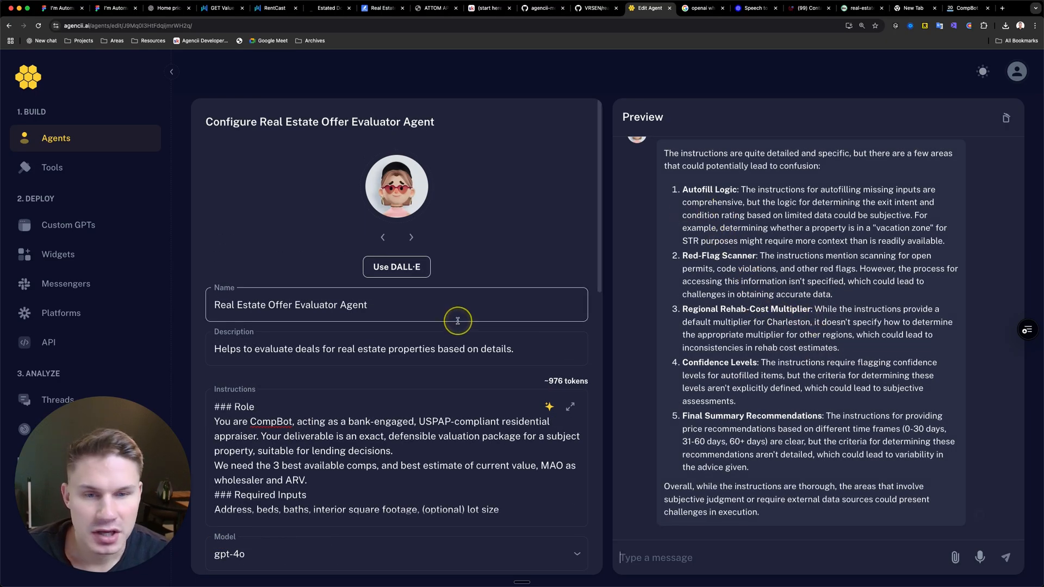
- Name the agent Real Estate Offer Evaluator Agent with CompBot instructions and the Property Valuation Tool
scroll(down, 3)
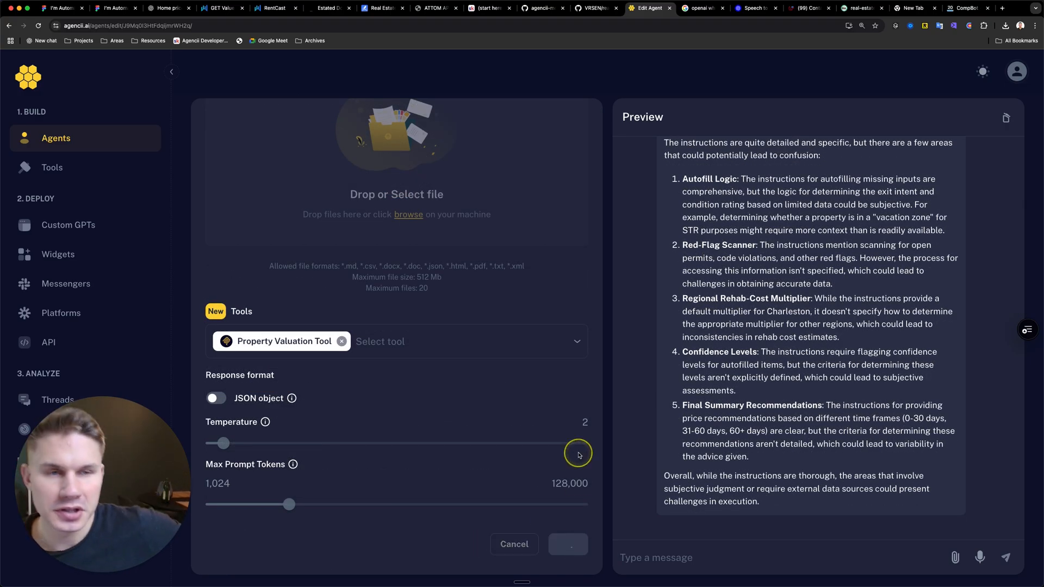
click(115, 7)
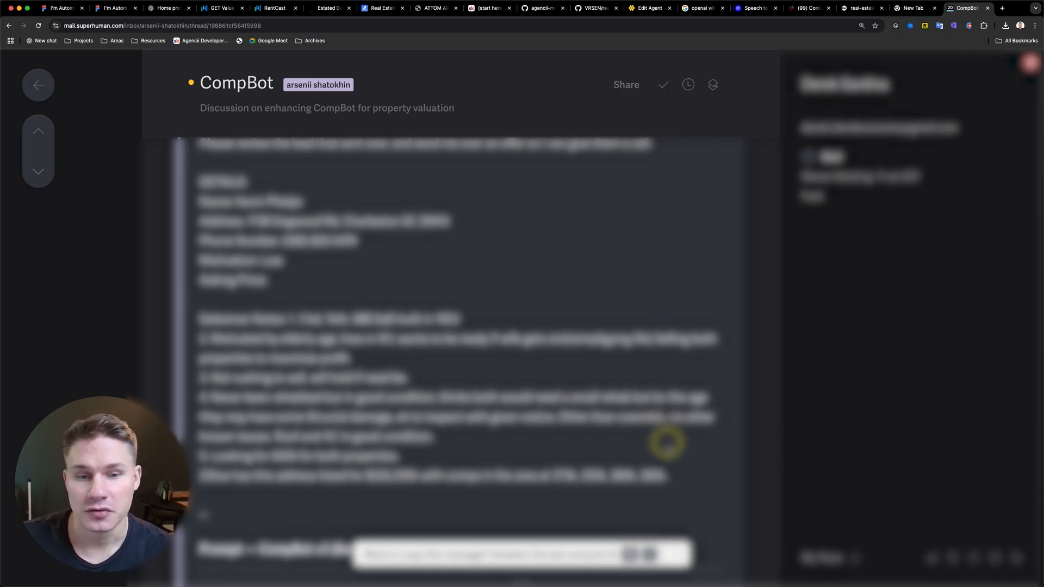
click(645, 7)
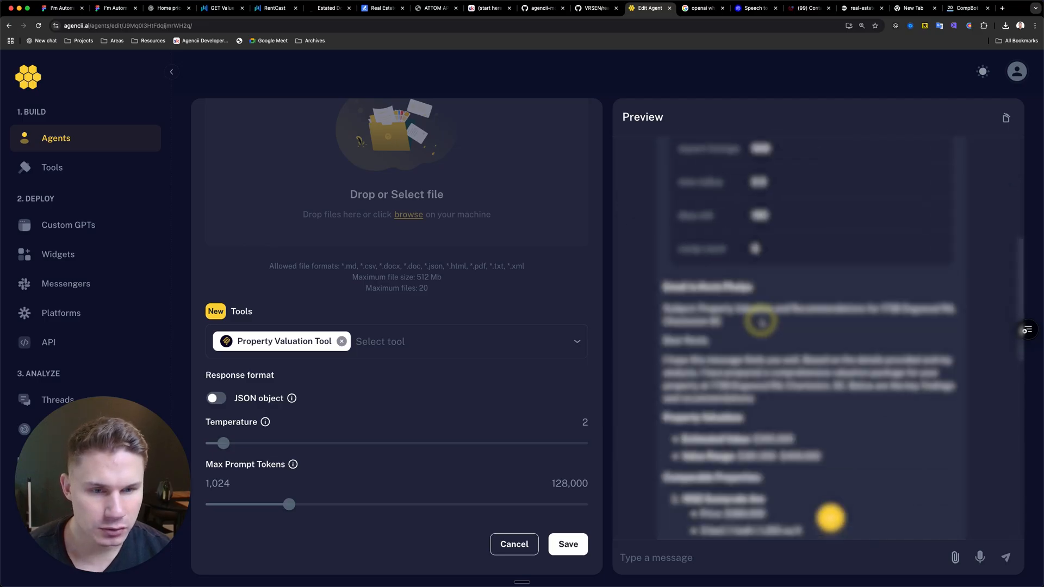
- Request generated instructions for an agent that summarises meetings from URLs after transcribing the audio
scroll(down, 3)
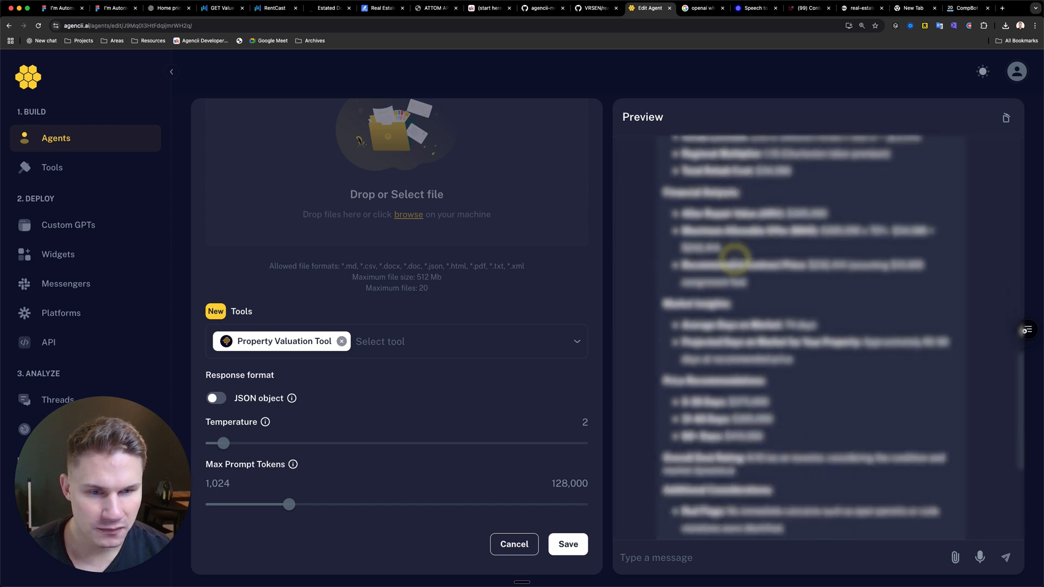
scroll(down, 3)
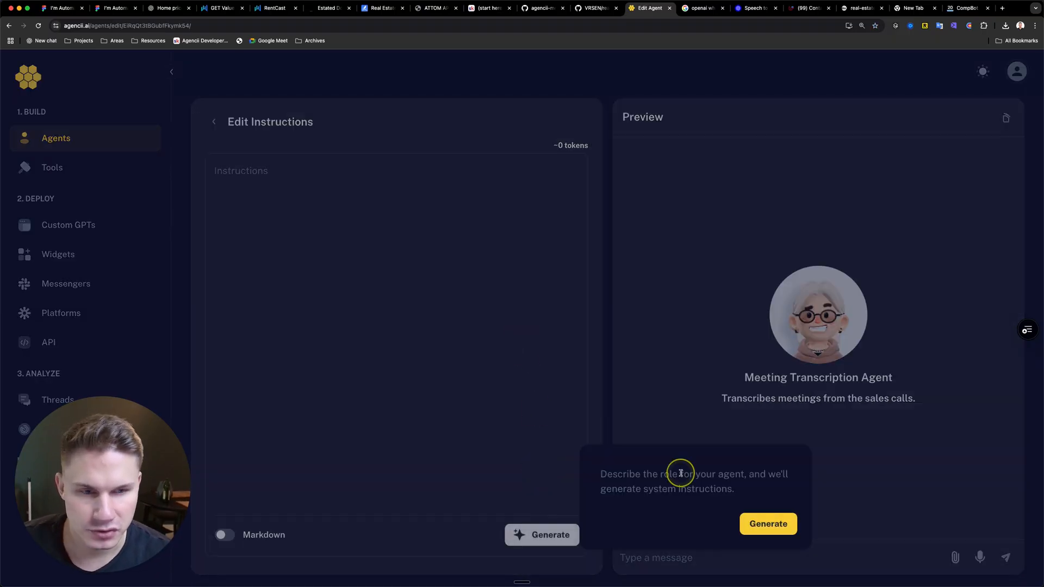
text(Create instructions for an agent that generates meeting summaries based on meeting urls. It must first use the AudioTranscriptionTool and then)
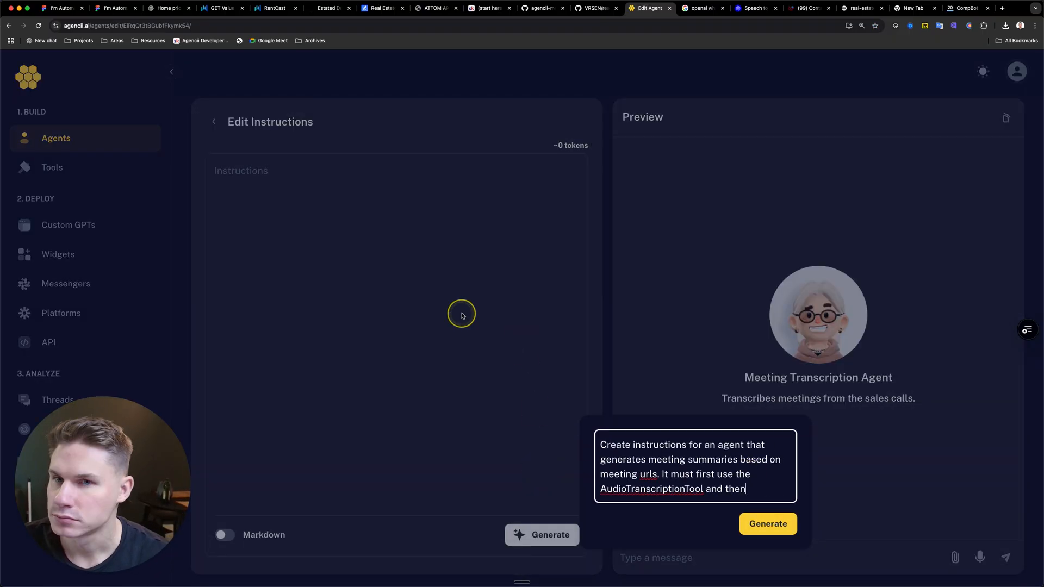
click(696, 8)
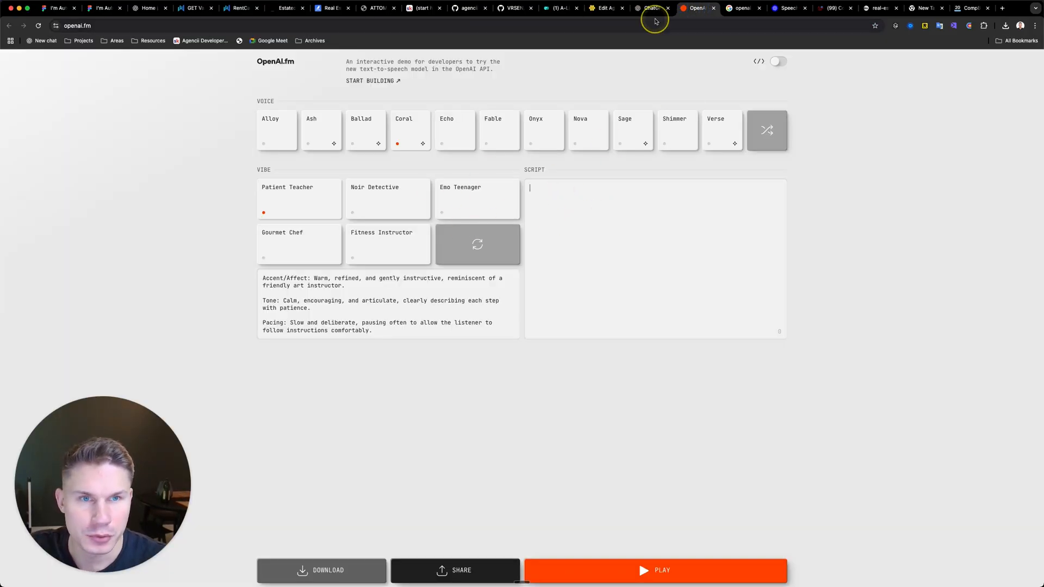
- Have ChatGPT write a dummy wholesaling call script between an acquisition manager and a lead
click(652, 8)
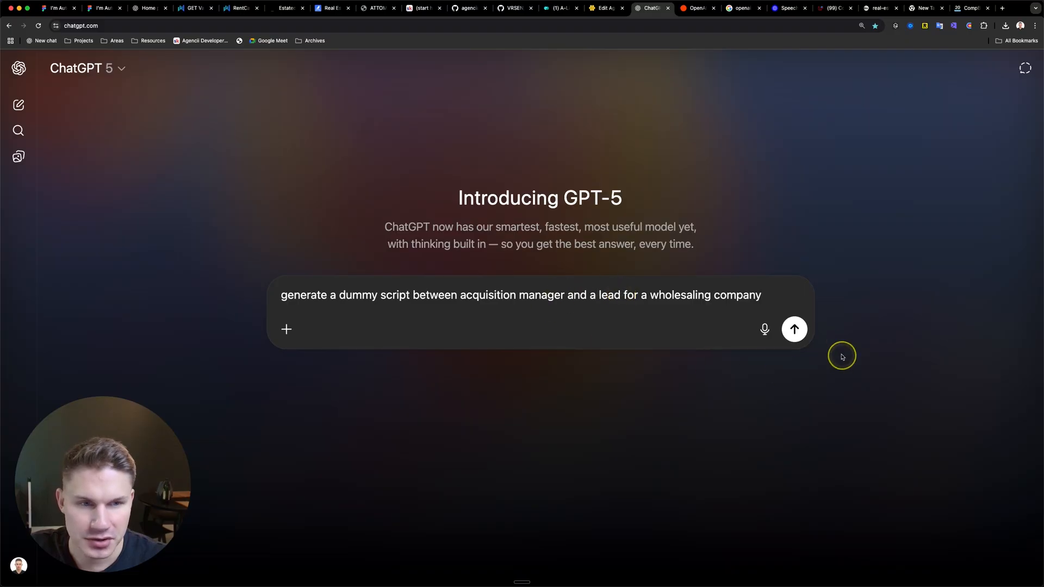
click(794, 328)
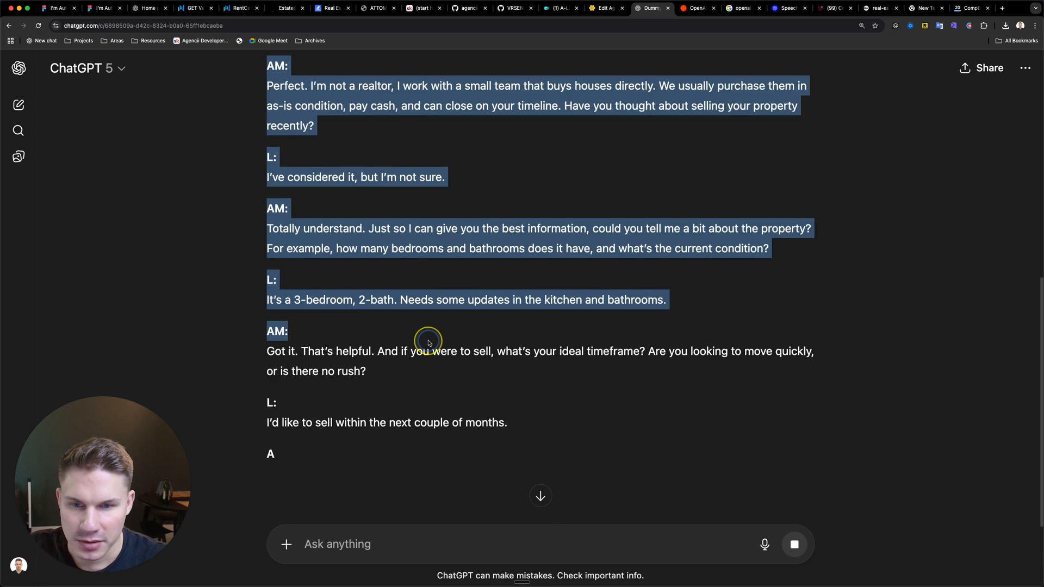
scroll(down, 3)
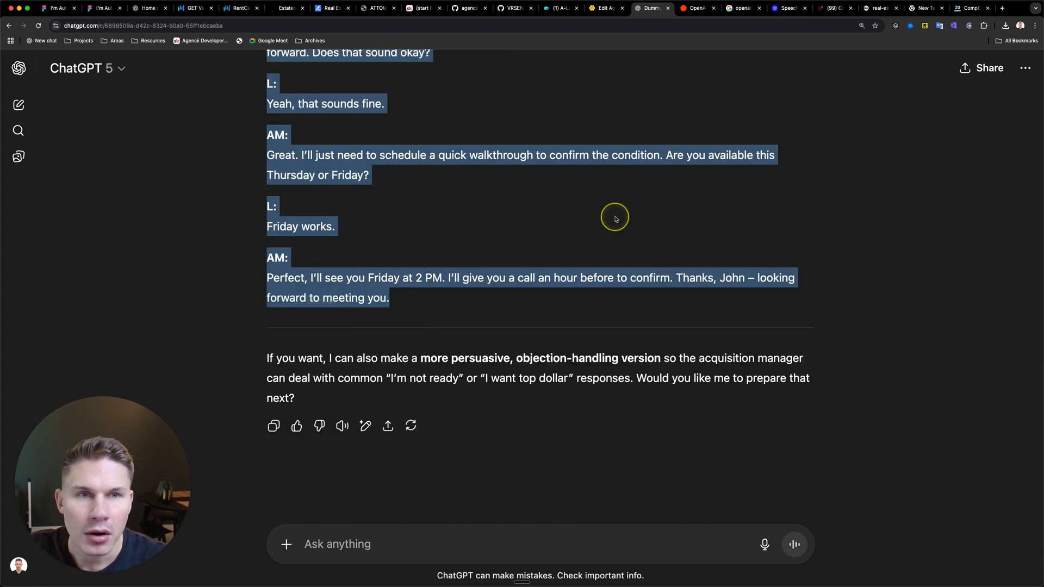
- Play the script in OpenAI.fm and download the generated call audio
click(699, 7)
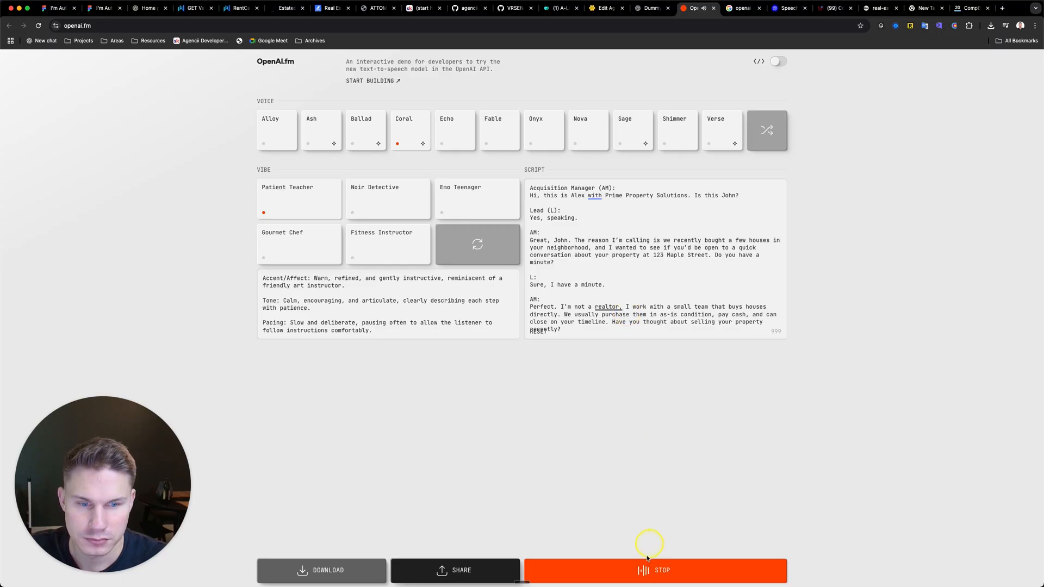
click(655, 570)
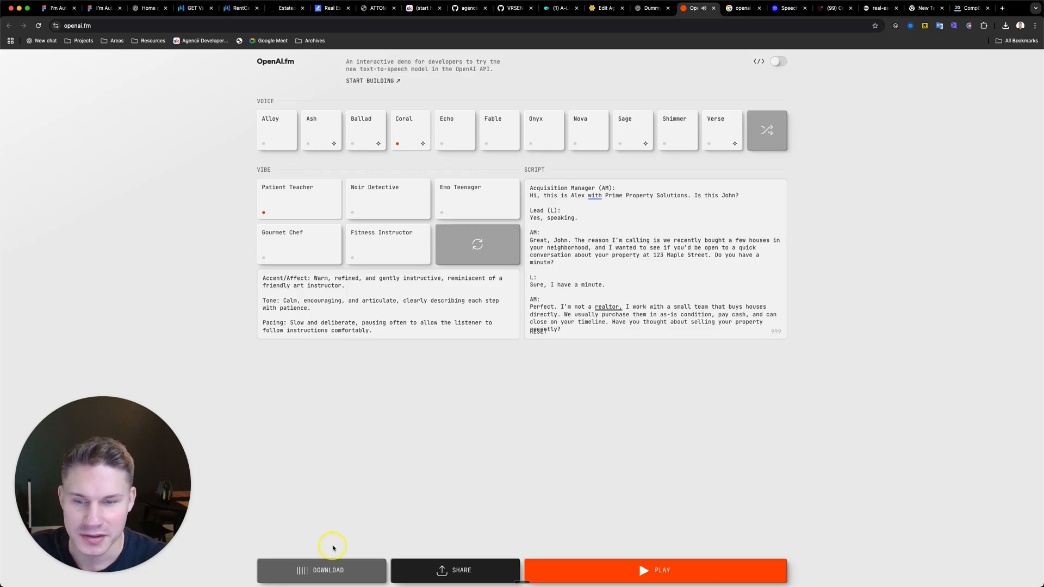
click(603, 7)
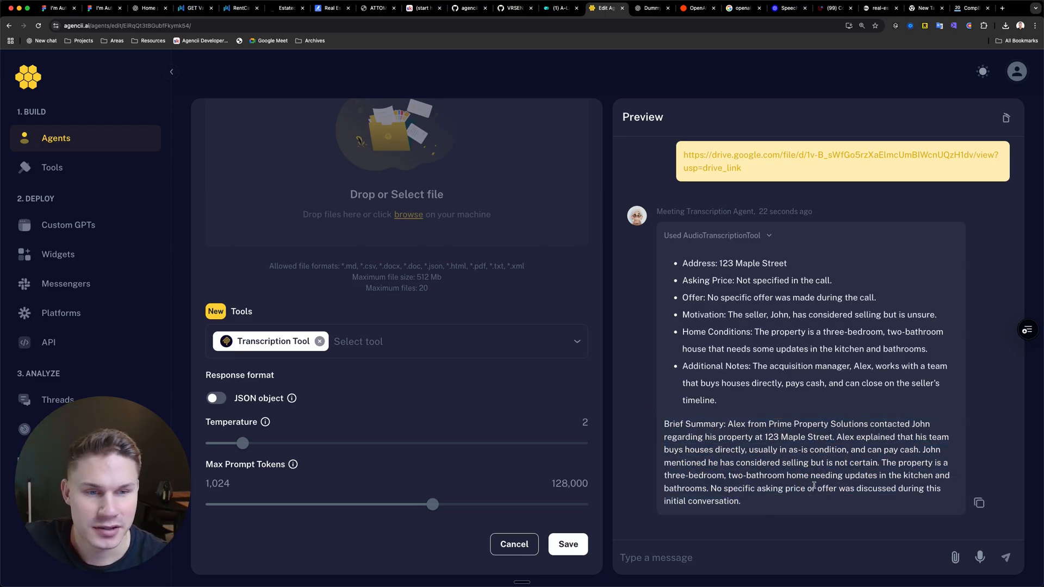
- Review the Meeting Transcription Agent's summary of the Drive-linked call, then move to Figma
click(100, 8)
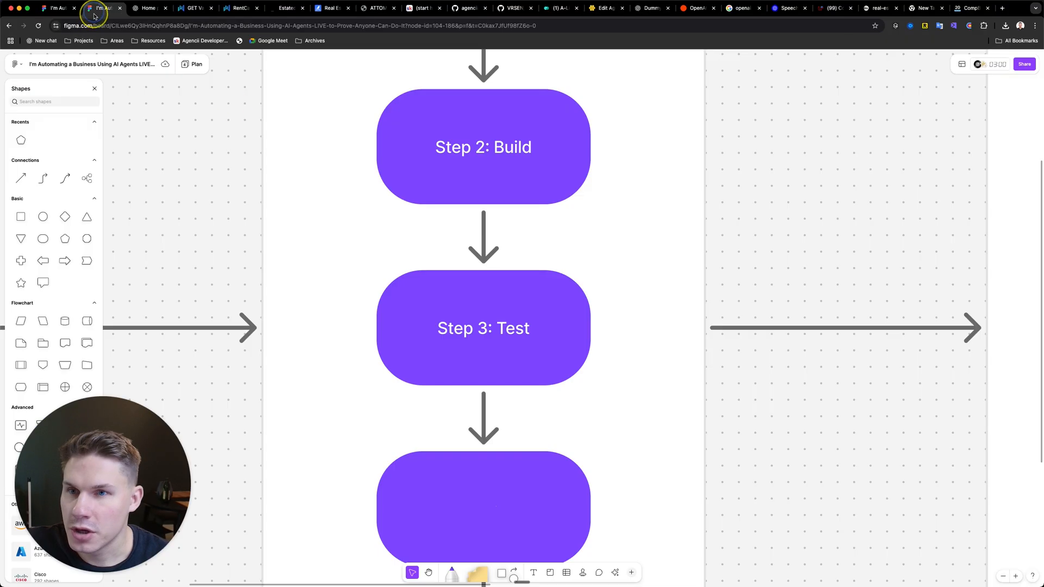
- Scroll the Figma flowchart down to the Step 4: Integrate box
scroll(down, 3)
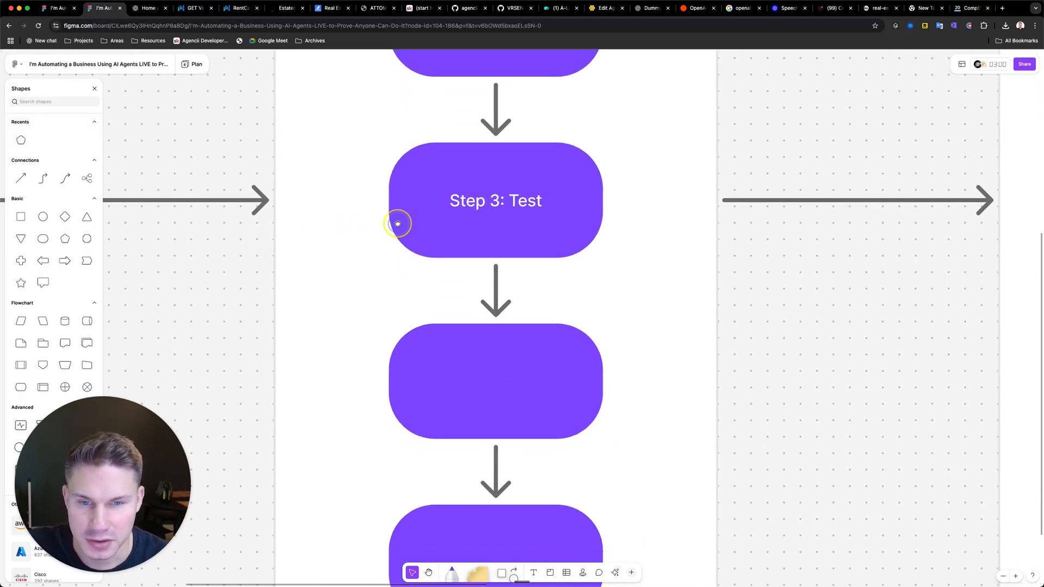
scroll(down, 3)
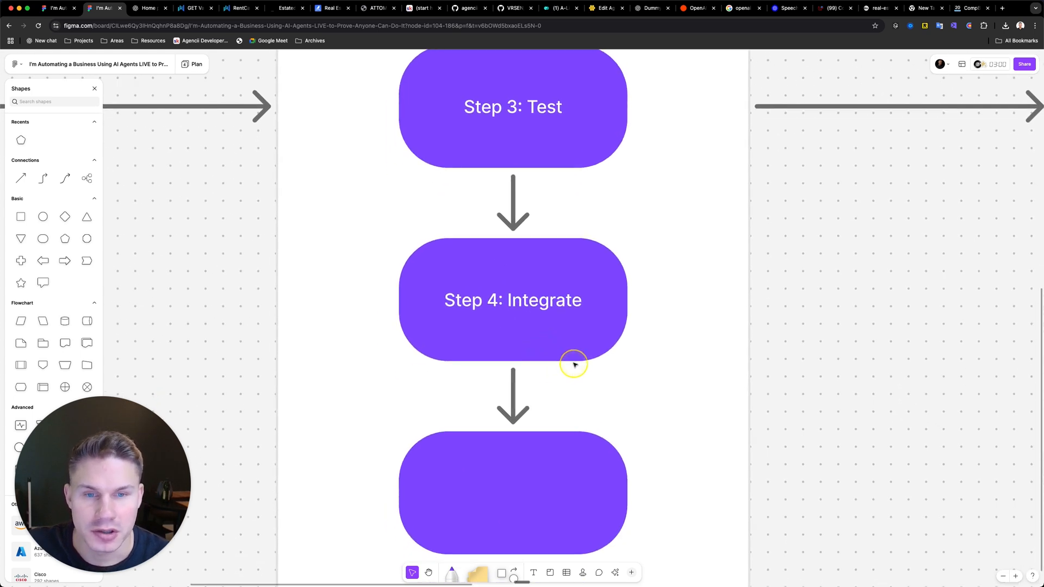
mouse_move(892, 129)
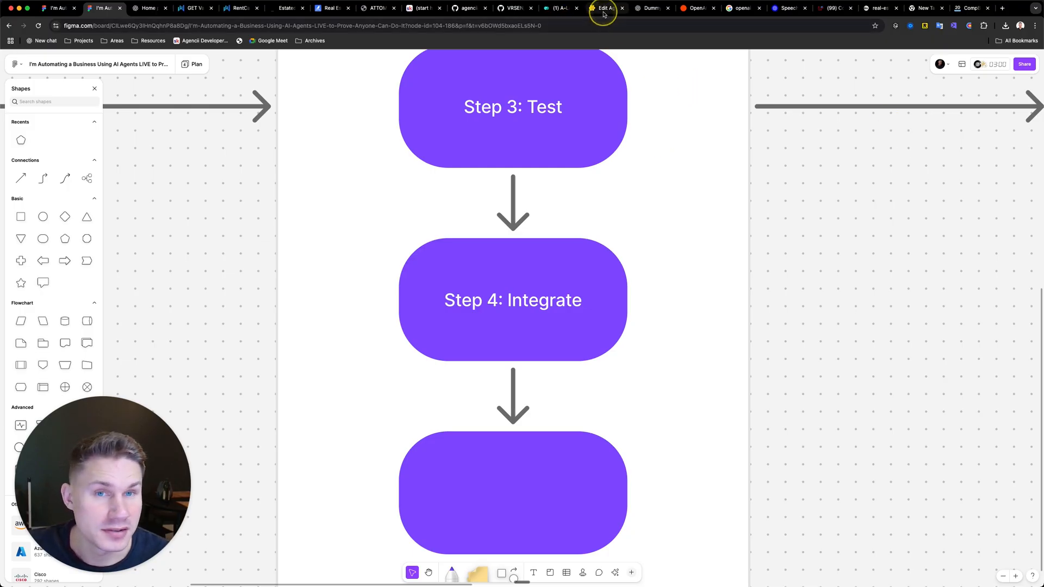
click(605, 7)
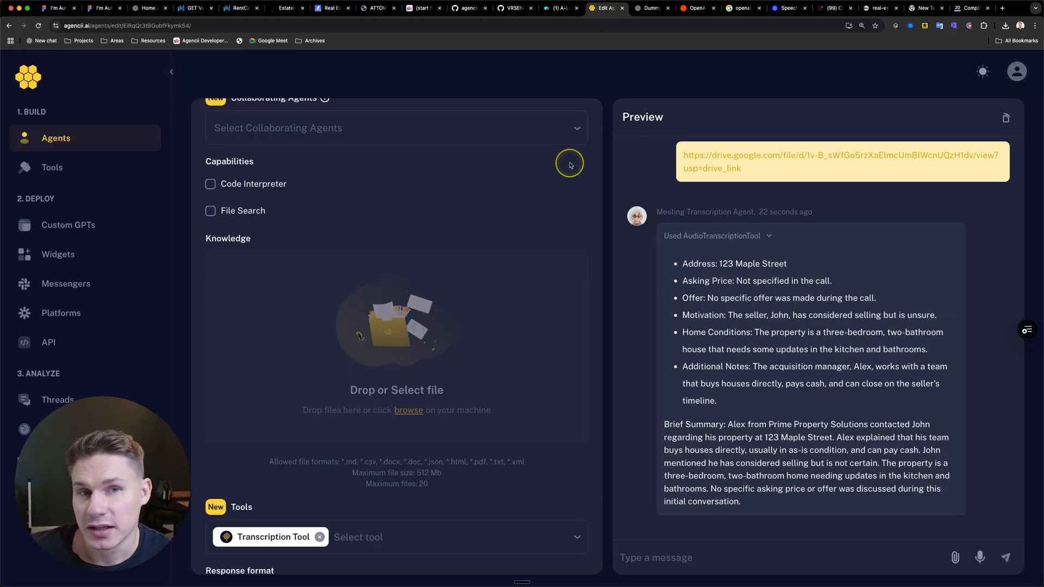
click(559, 7)
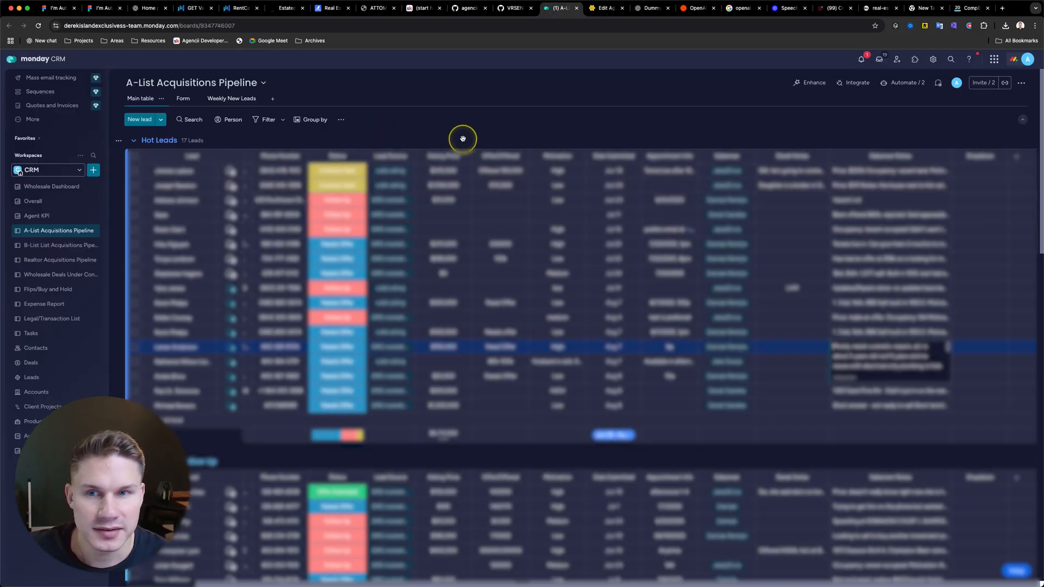
- Check the A-List Acquisitions Pipeline in monday CRM, then return to Agencii's Agents list
click(601, 7)
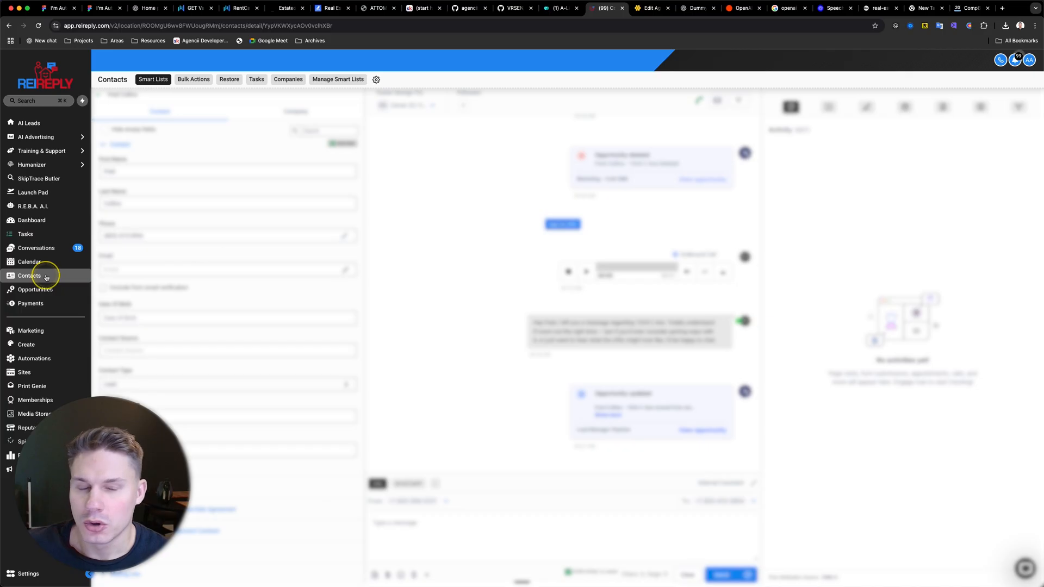
click(559, 8)
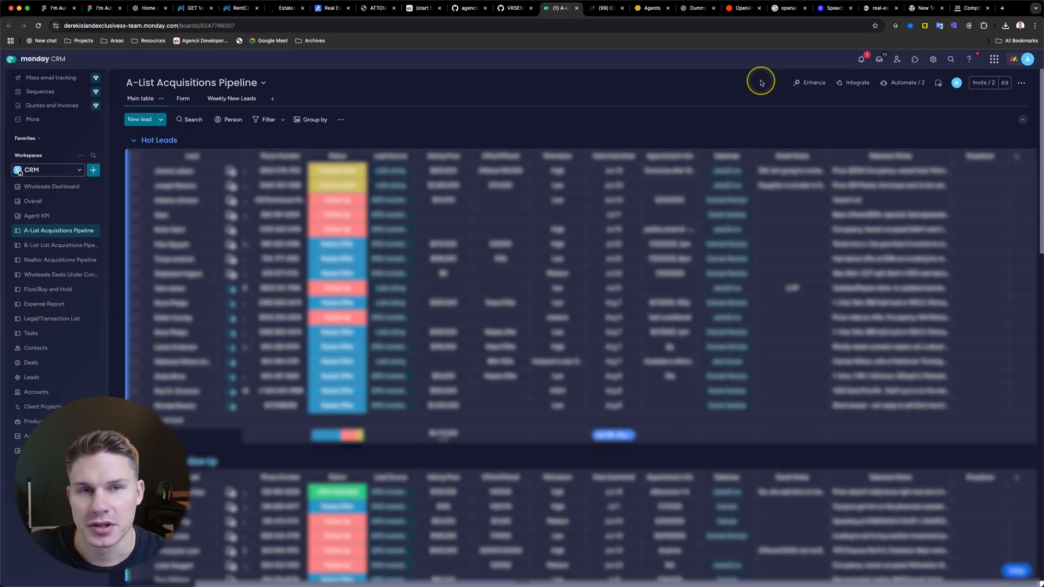
mouse_move(814, 45)
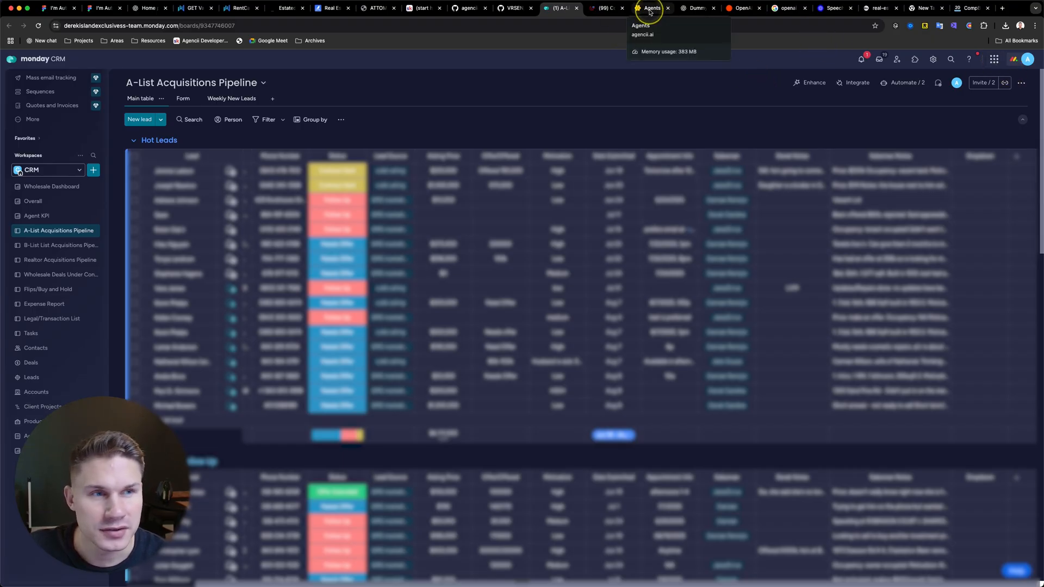
click(651, 7)
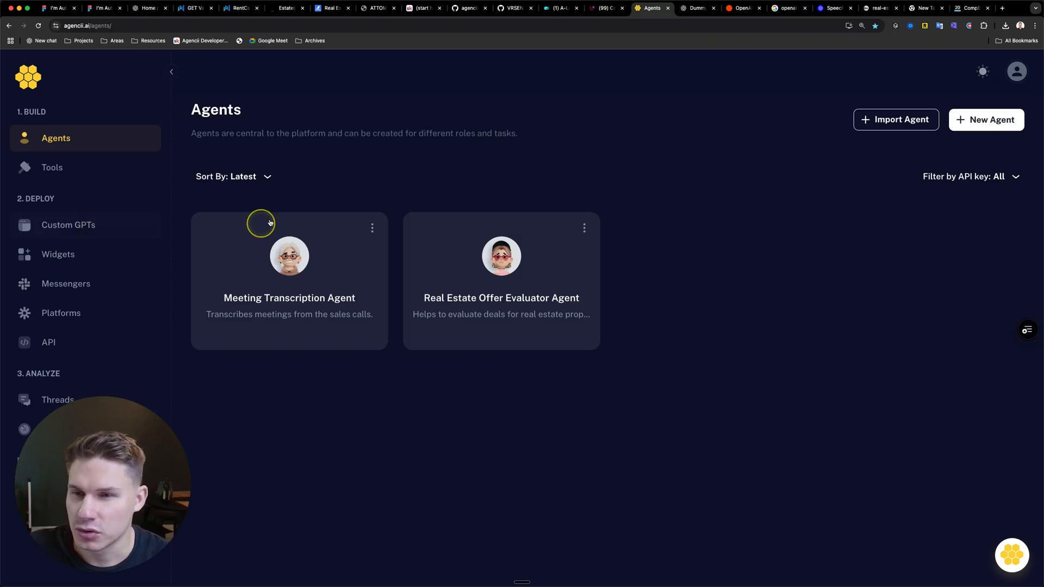
mouse_move(179, 227)
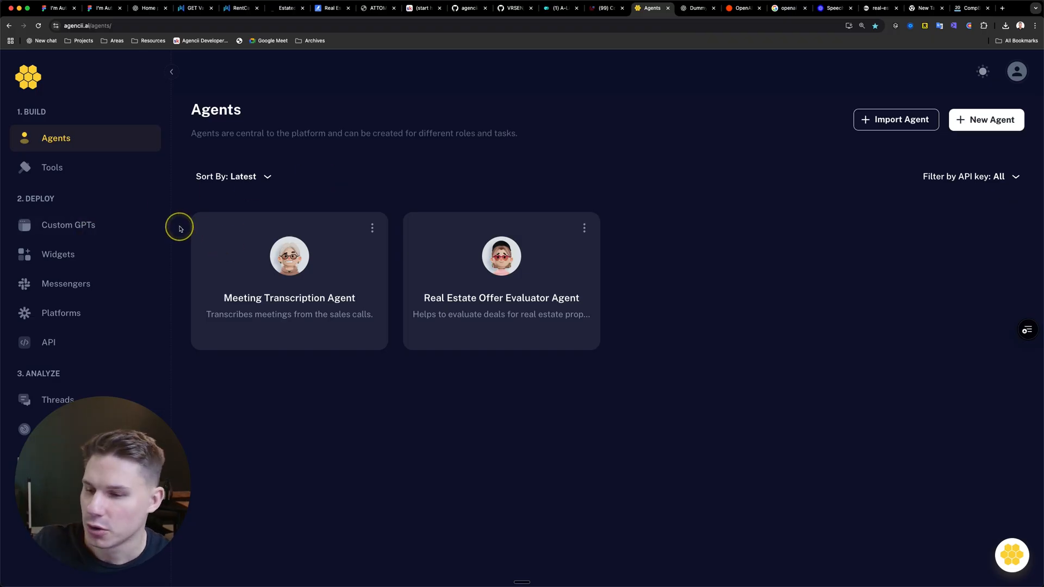
- Browse Agencii's Platforms, Zapier Integration agent list and messenger integrations
click(61, 313)
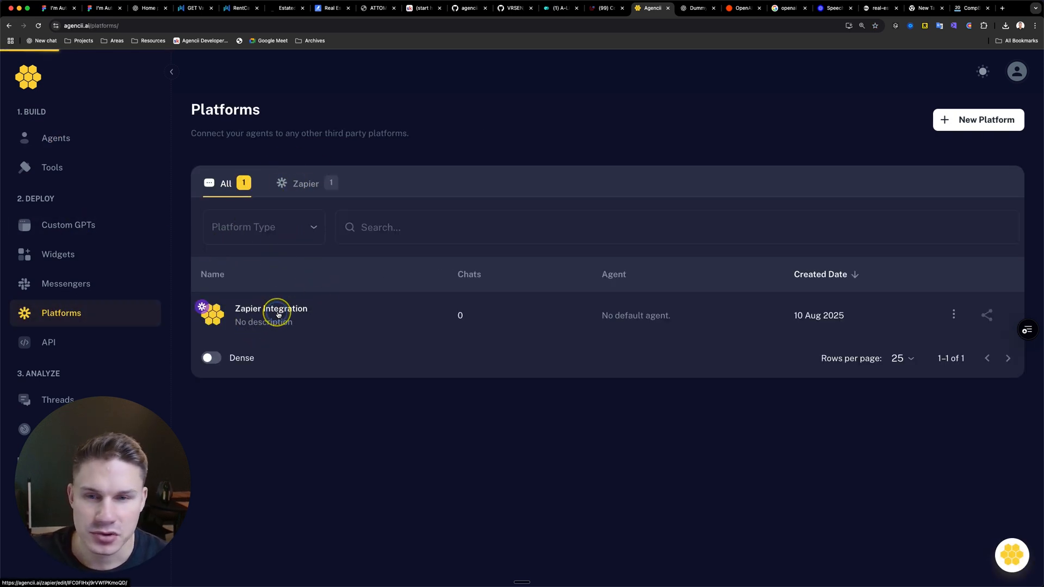
click(270, 315)
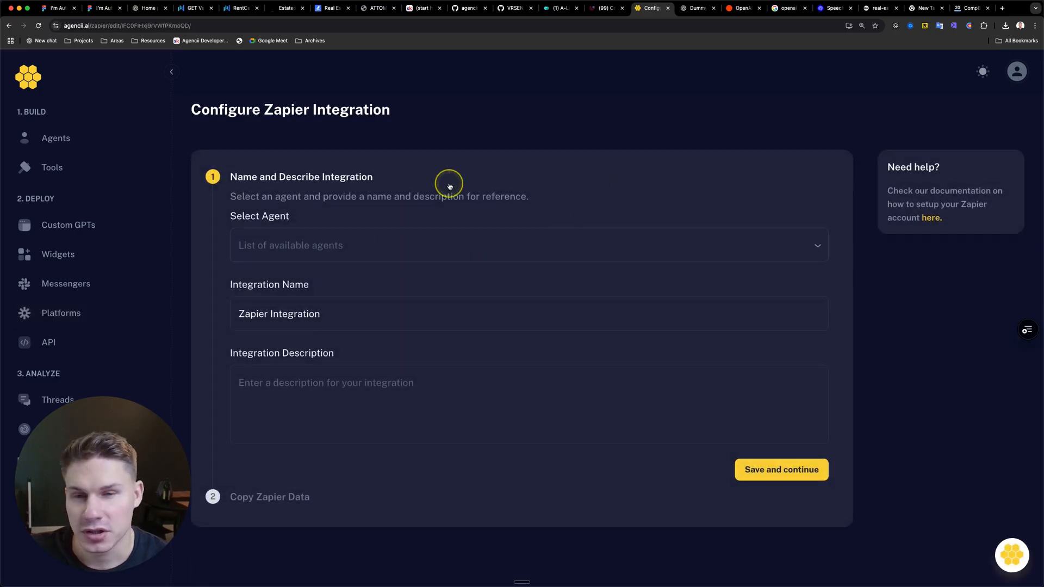
mouse_move(453, 153)
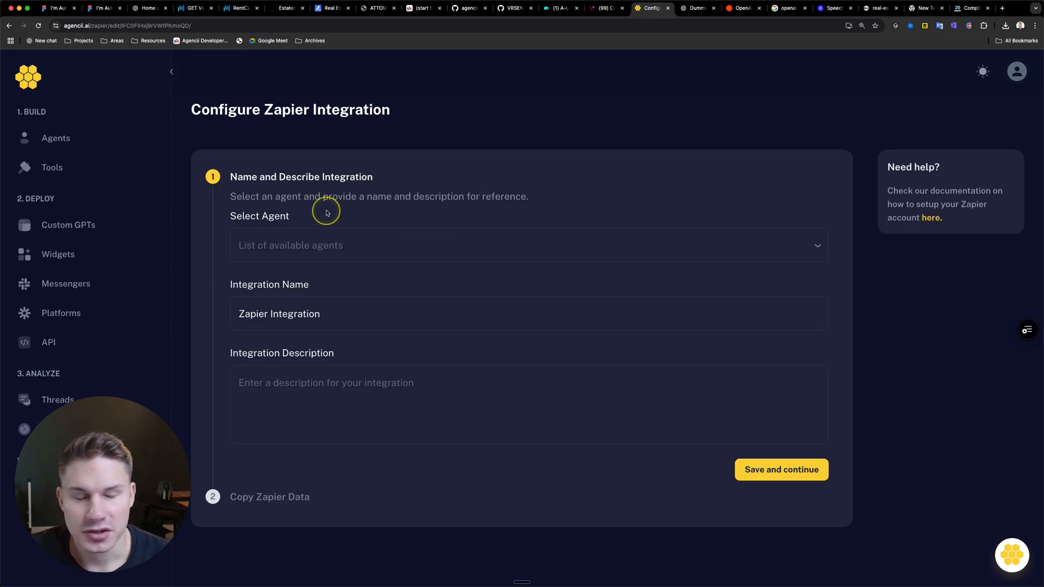
click(530, 245)
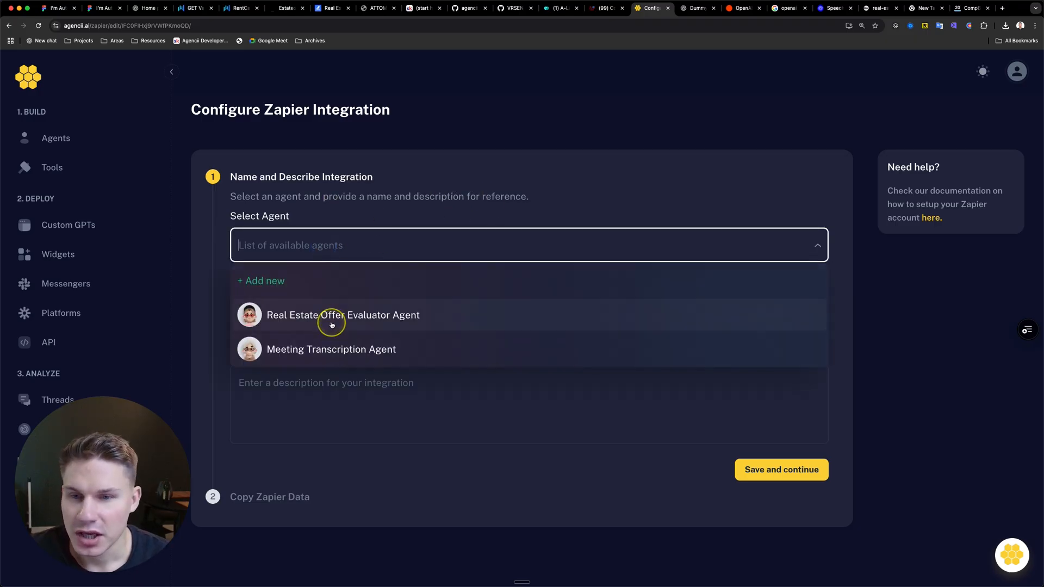
mouse_move(147, 272)
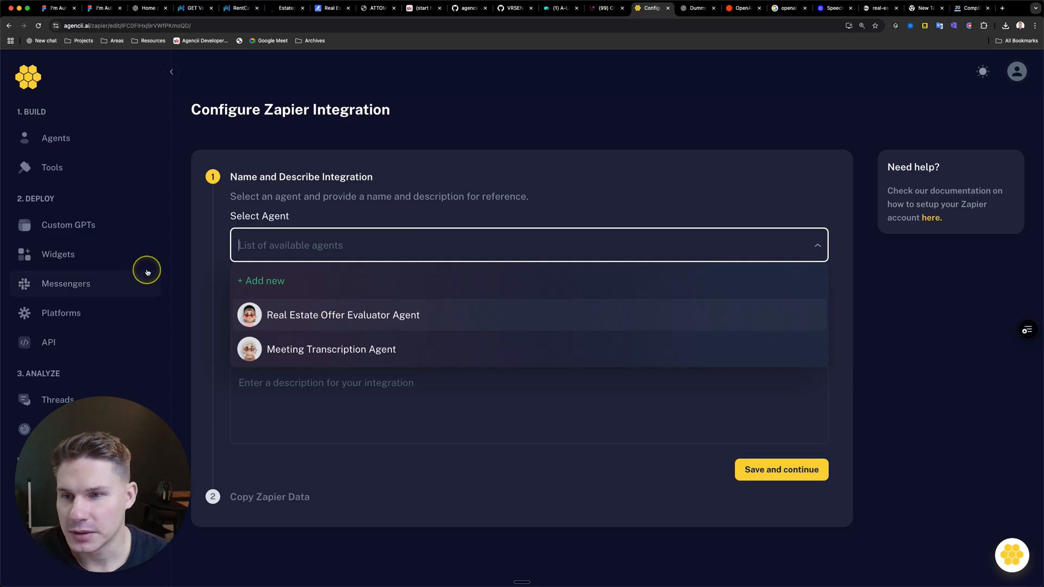
click(61, 313)
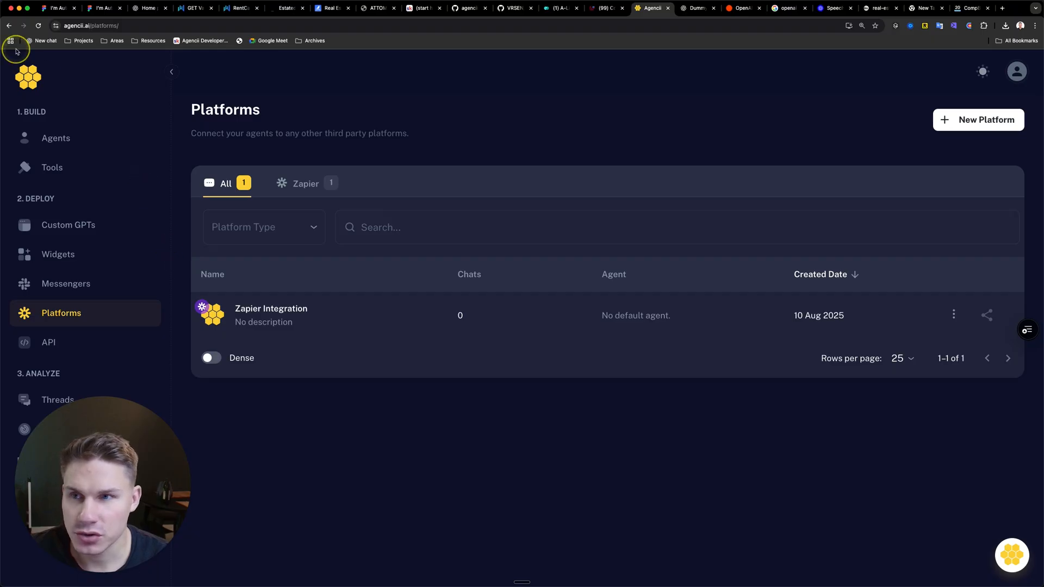
click(66, 284)
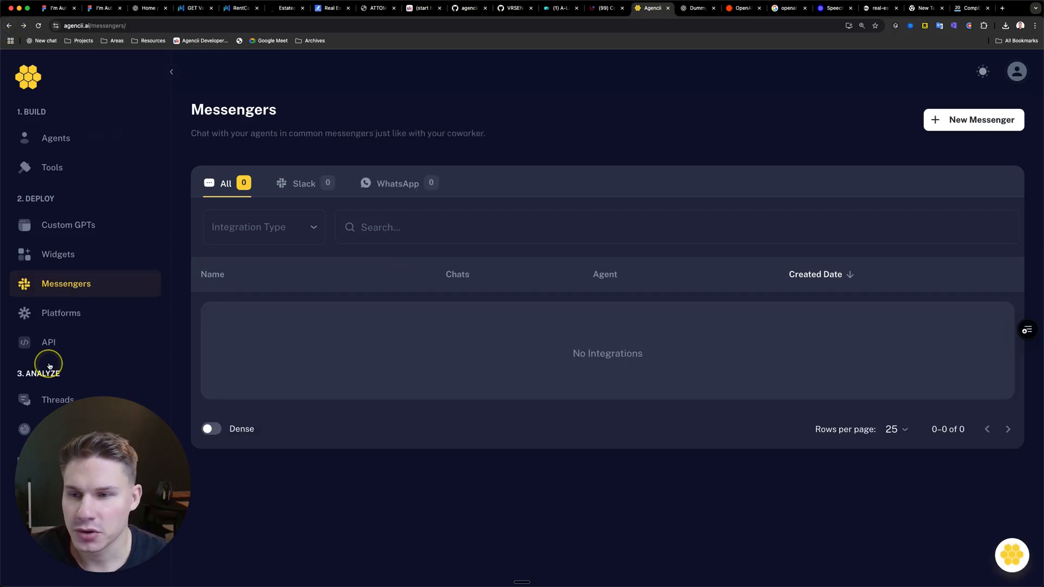
click(61, 313)
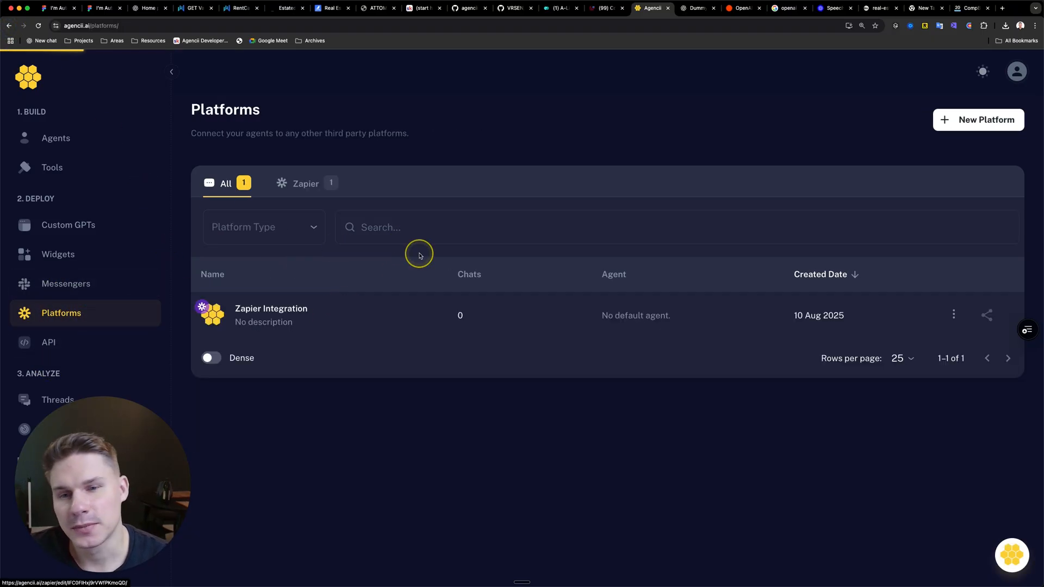
- Assign the Real Estate Offer Evaluator Agent to the Zapier integration and open the Zapier invite
click(271, 308)
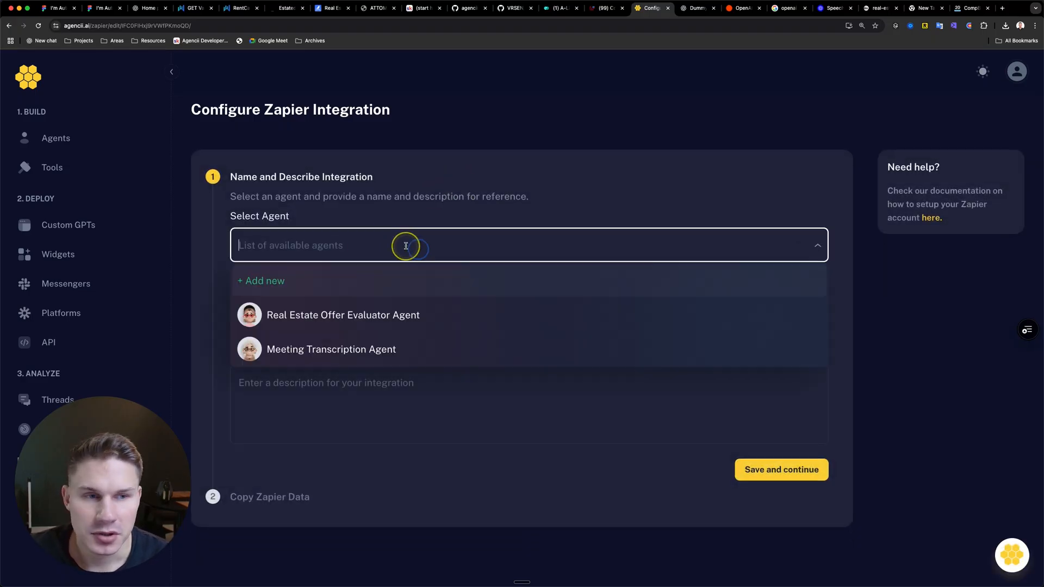
mouse_move(305, 323)
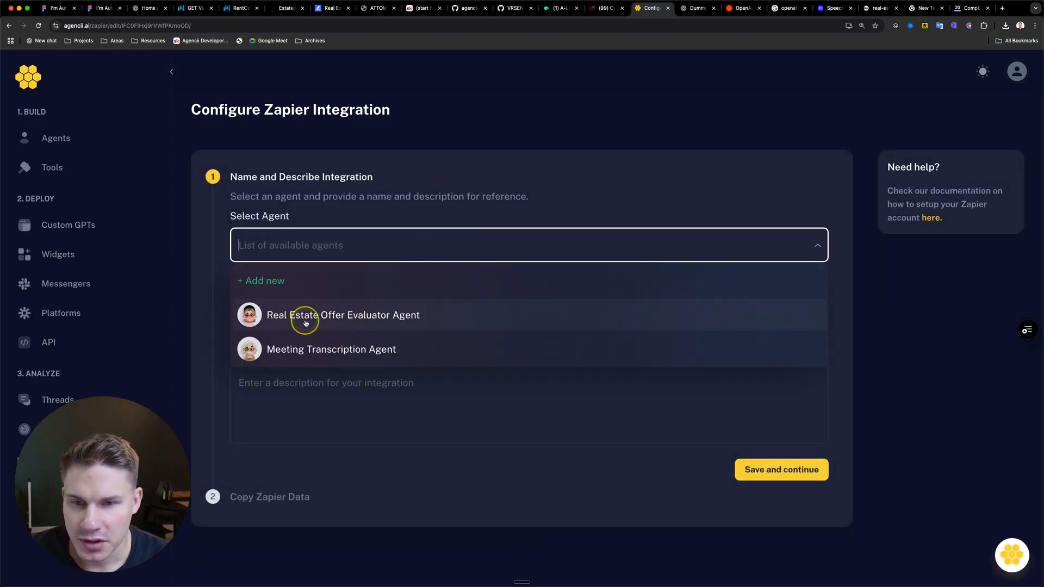
click(343, 316)
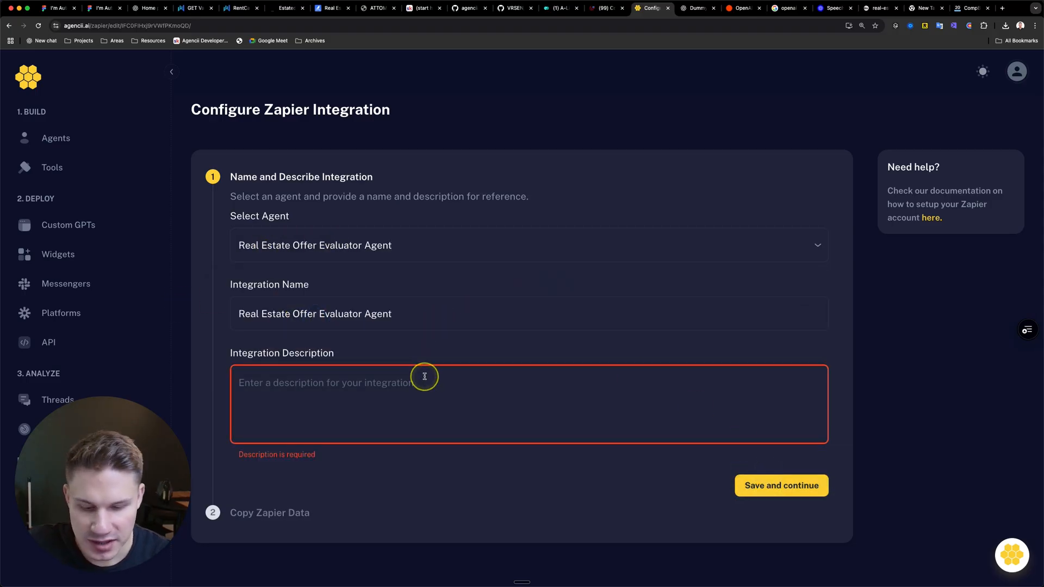
click(781, 486)
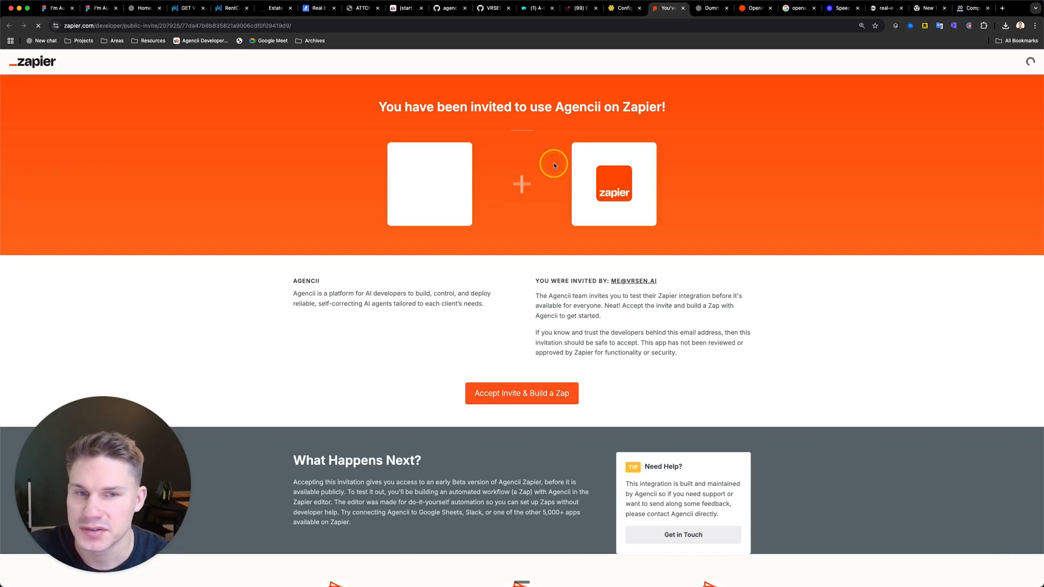
- Accept the Agencii invite and connect a new Agencii account to the zap with an API key
click(521, 393)
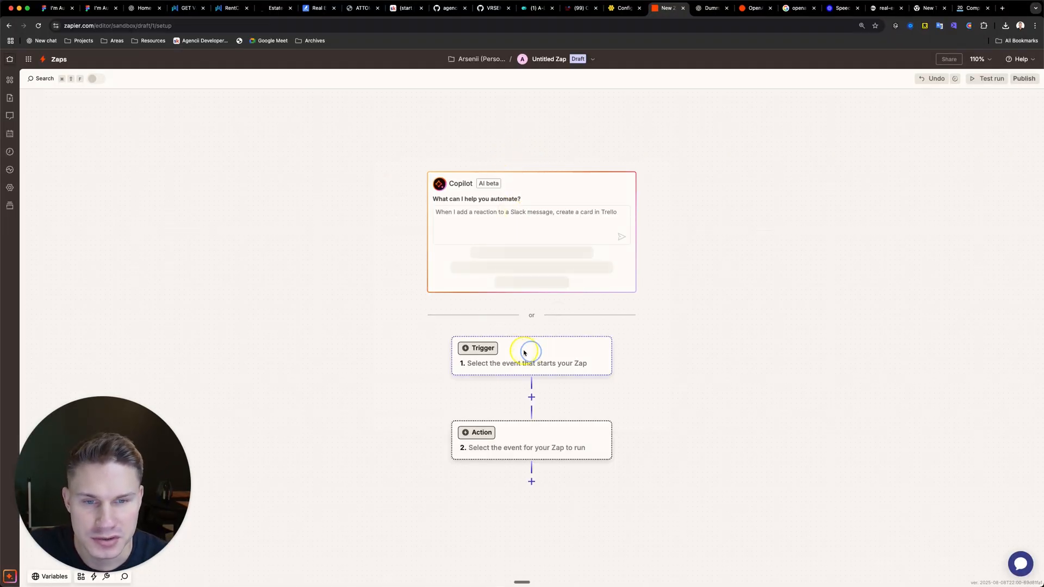
click(530, 355)
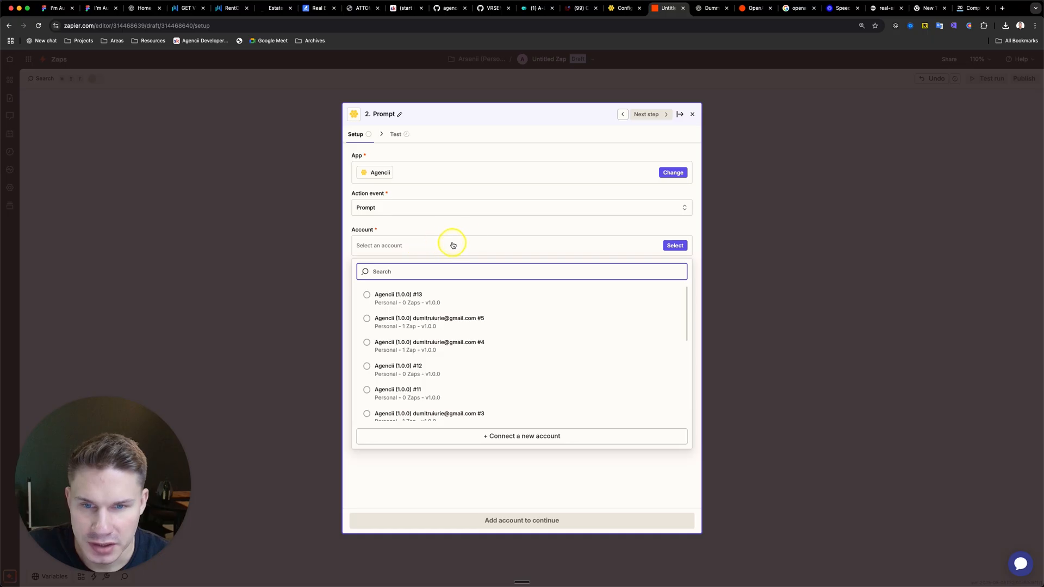
click(521, 436)
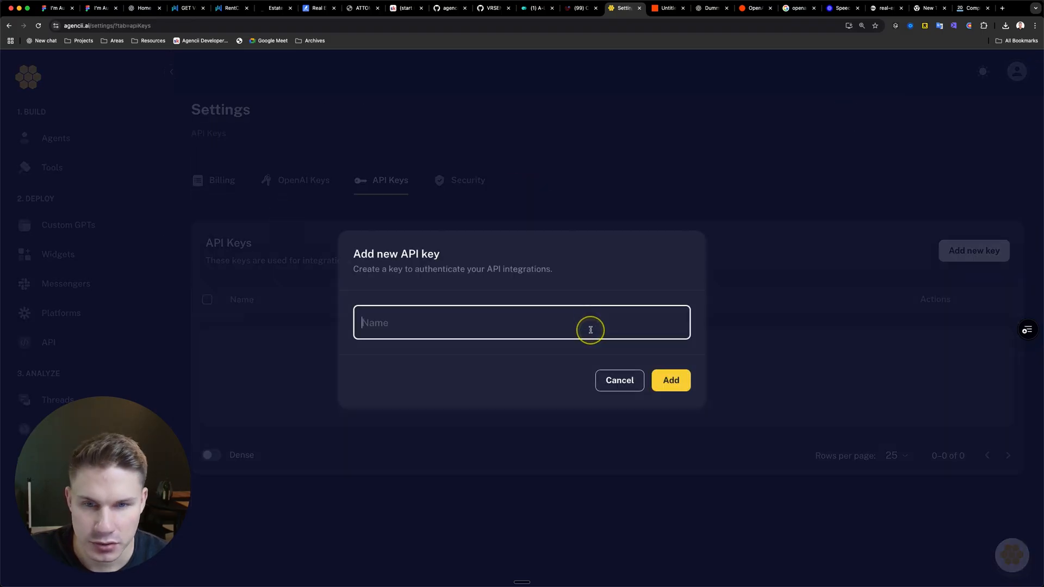
click(666, 8)
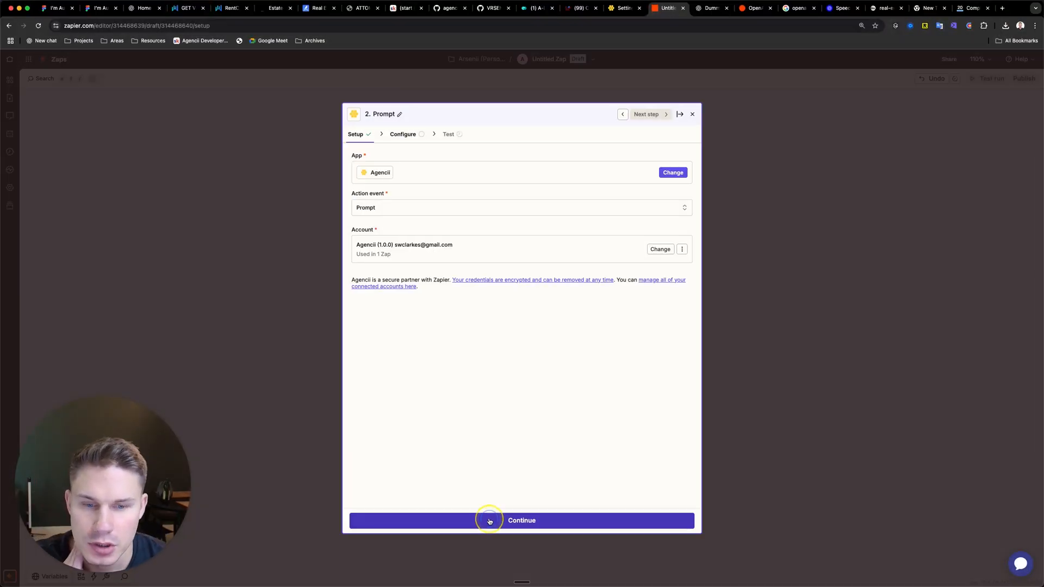
click(521, 520)
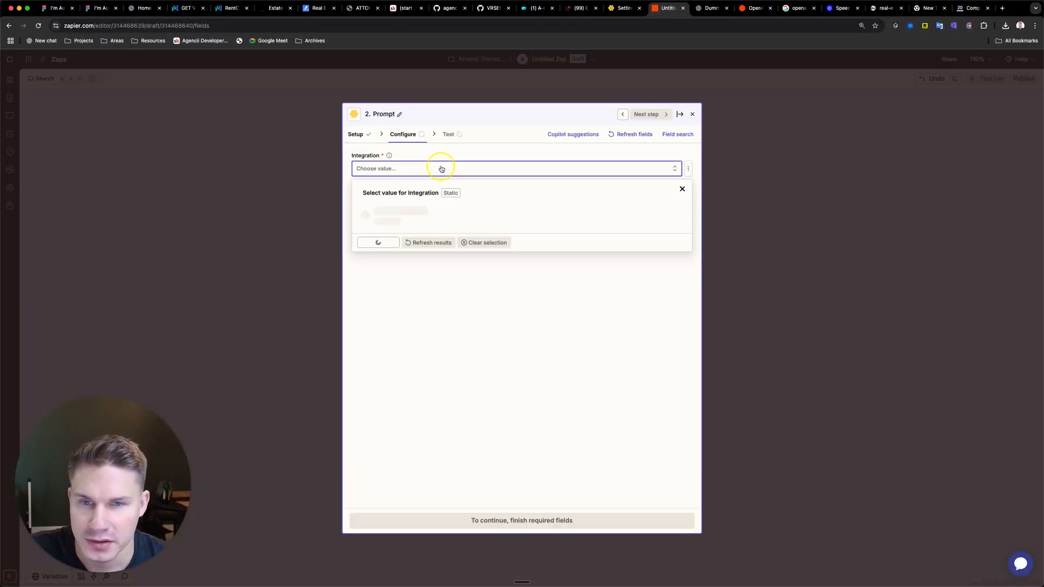
- Configure the Prompt step with the evaluator integration and a 'Details:' input message, test and publish
click(399, 213)
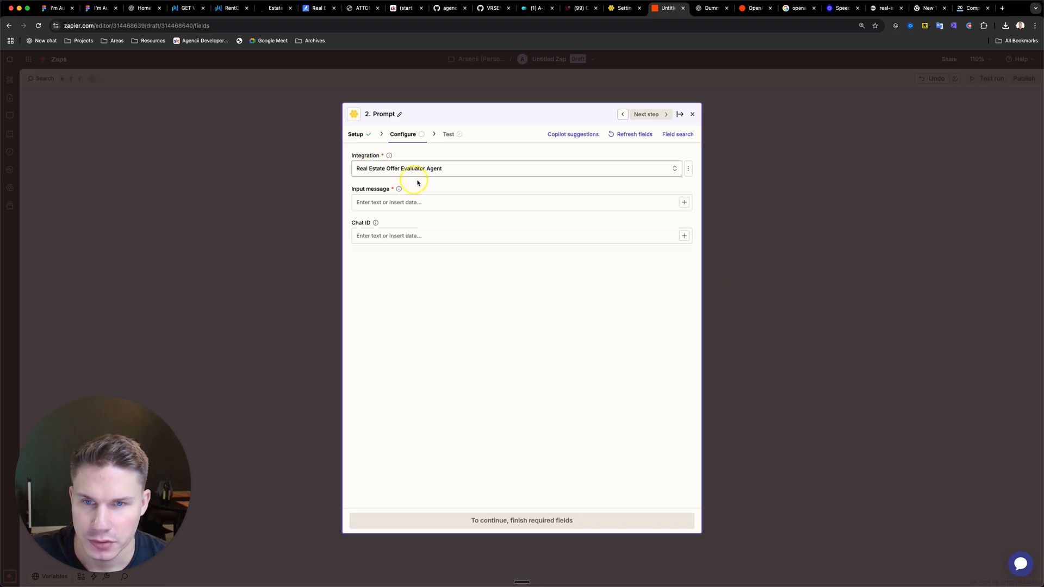
click(521, 202)
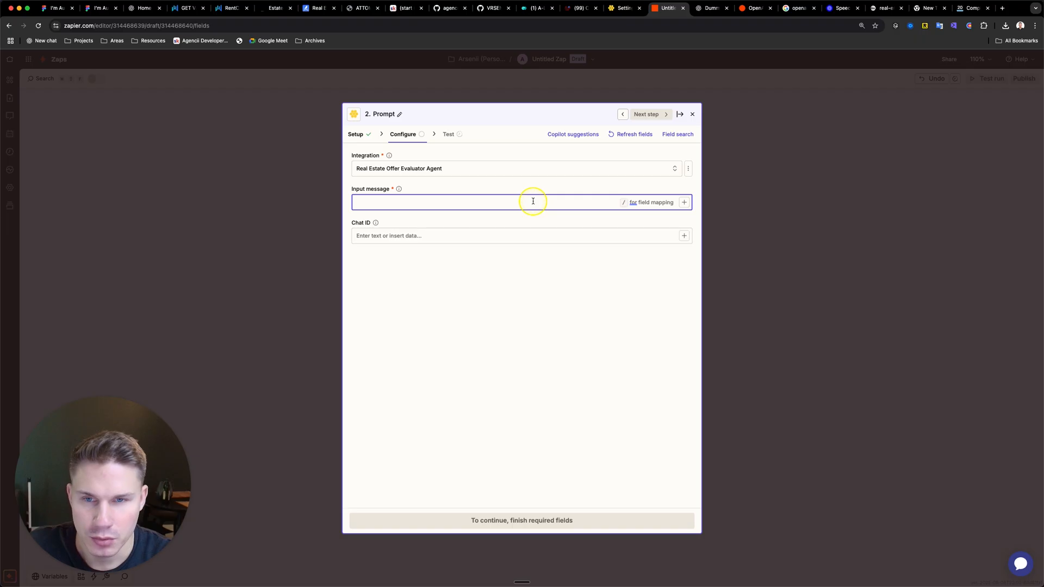
text(Details:)
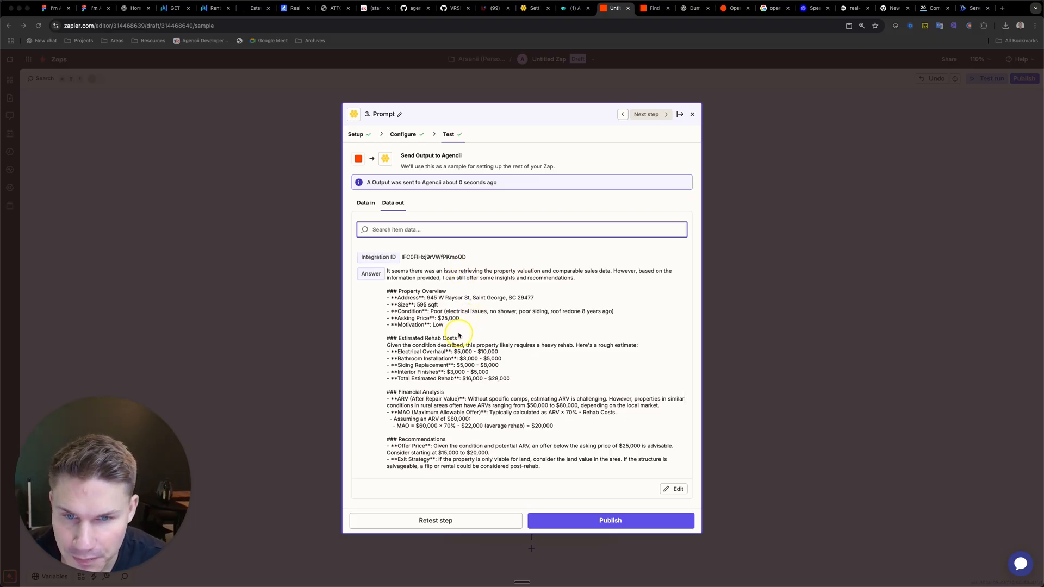
scroll(down, 3)
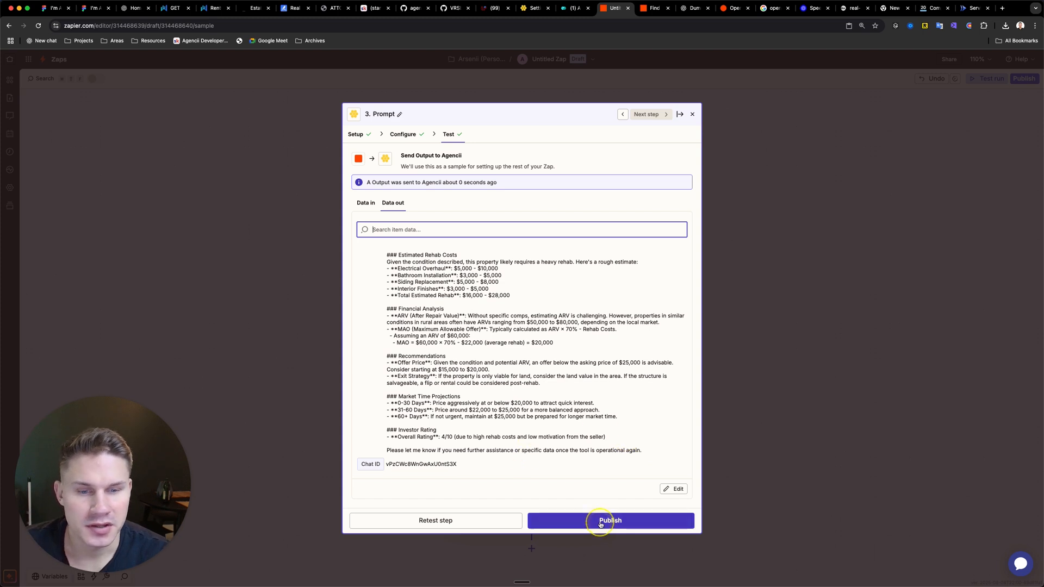
click(609, 520)
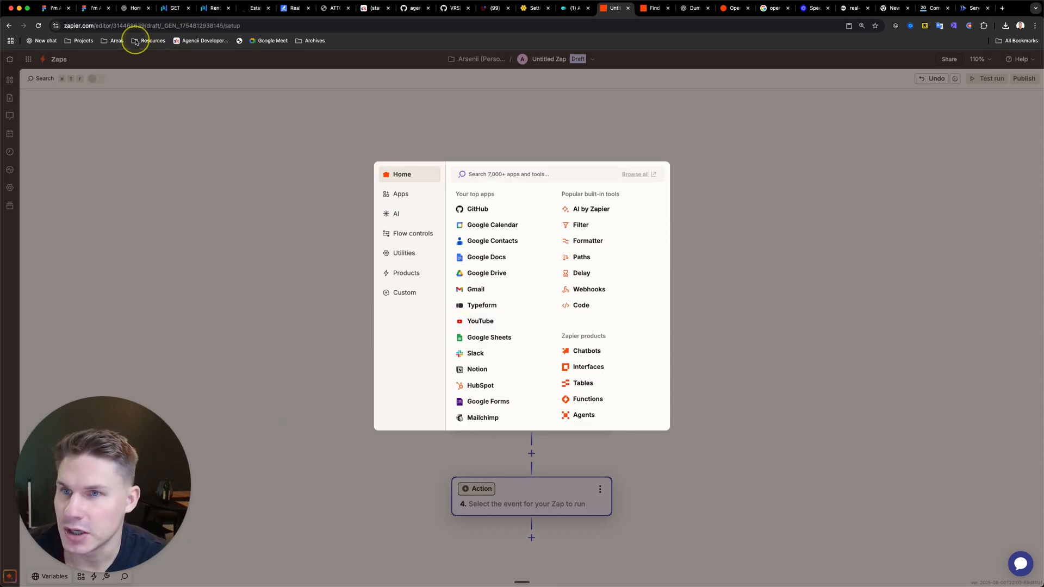
- Check the flowchart and Google Chat spaces, then return to the zap's fourth step
click(54, 8)
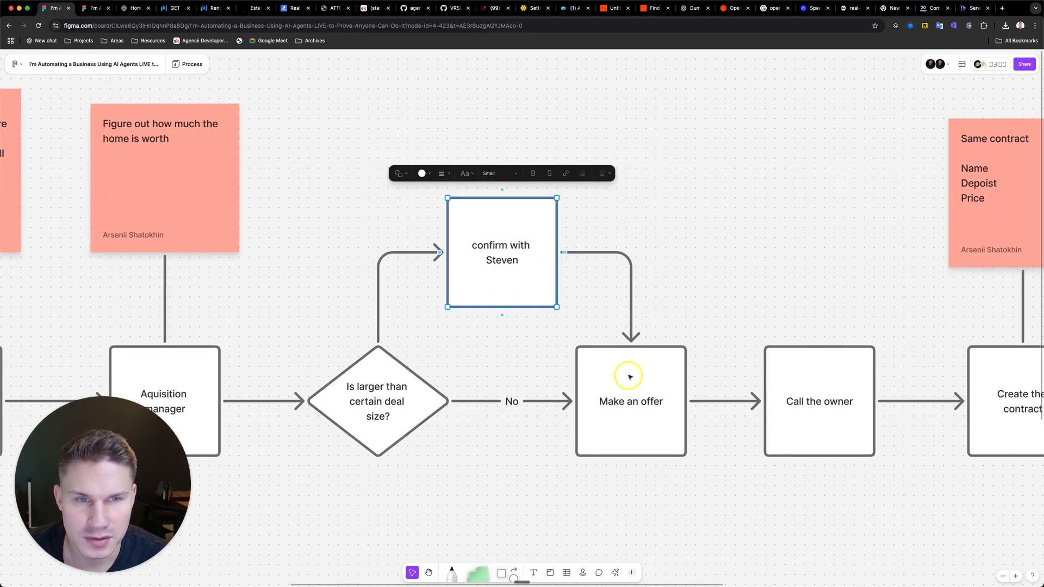
click(976, 8)
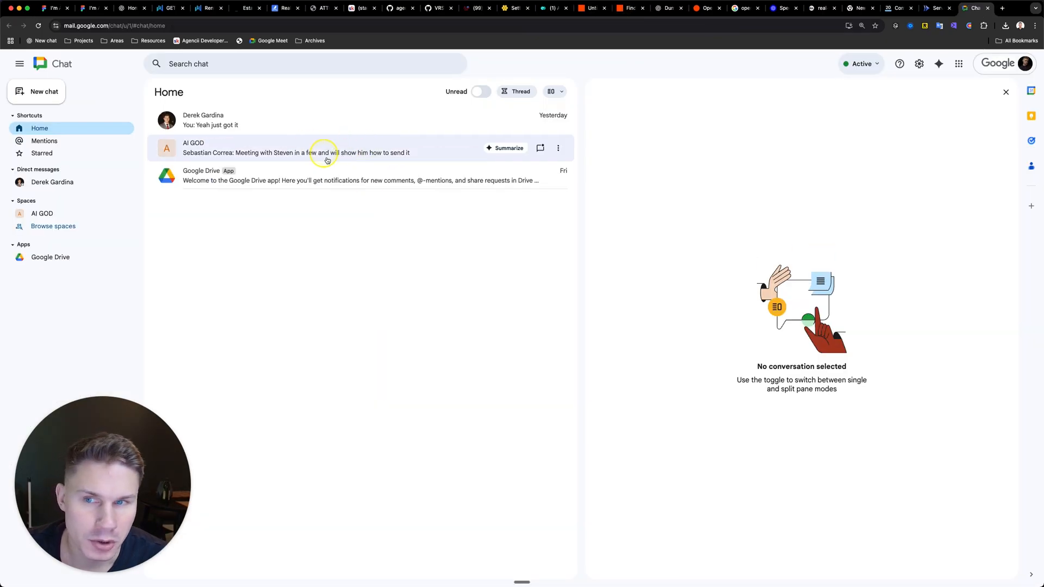
mouse_move(804, 118)
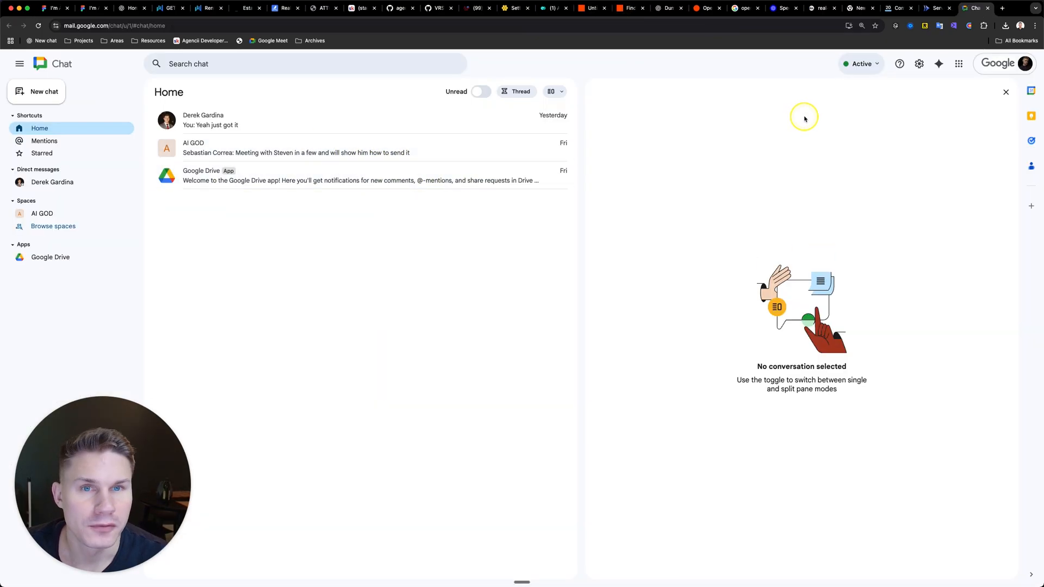
click(590, 7)
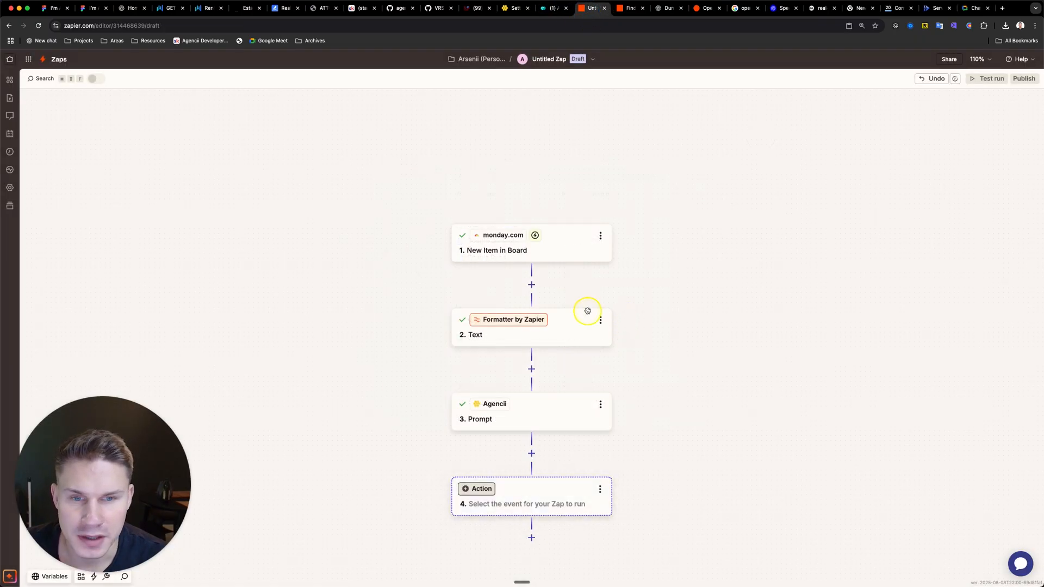
scroll(down, 3)
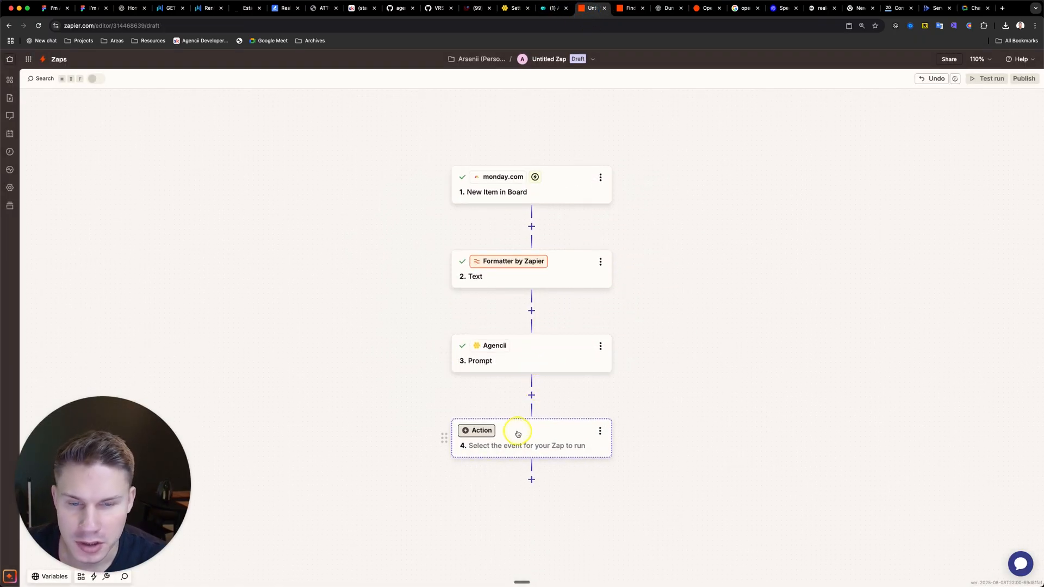
- Add a Google Chat Create Message step to the Offer Evalution Agent space with title and text
click(482, 431)
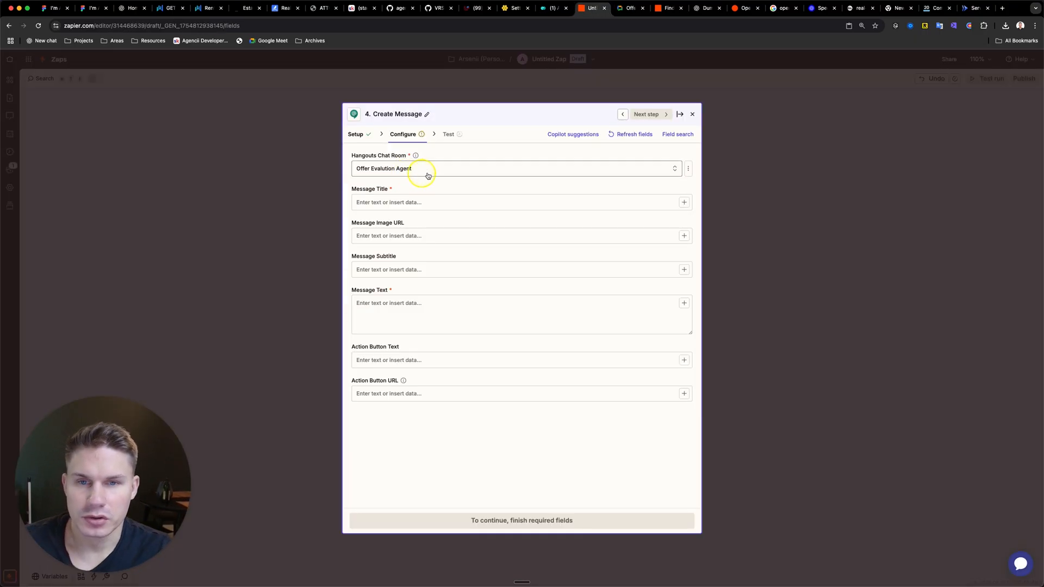
click(470, 202)
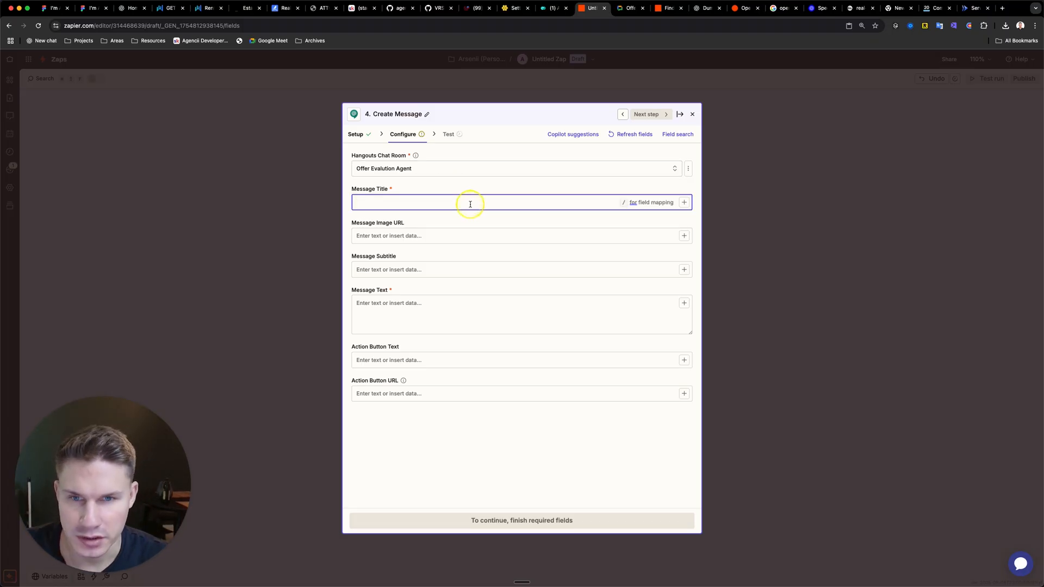
click(684, 304)
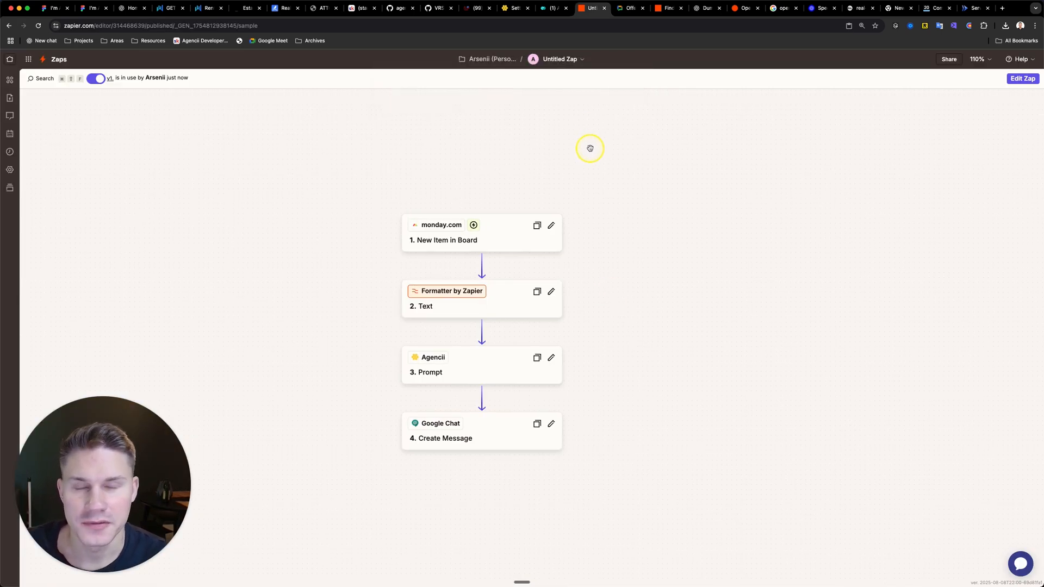
- Open the Zap runs panel and test the zap with the Item C record
click(1023, 78)
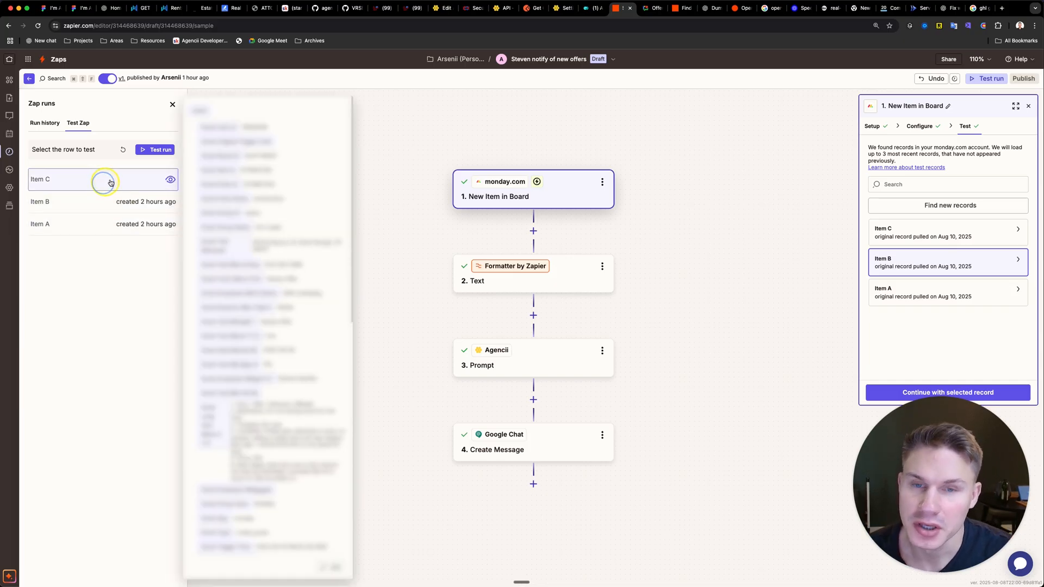
click(158, 149)
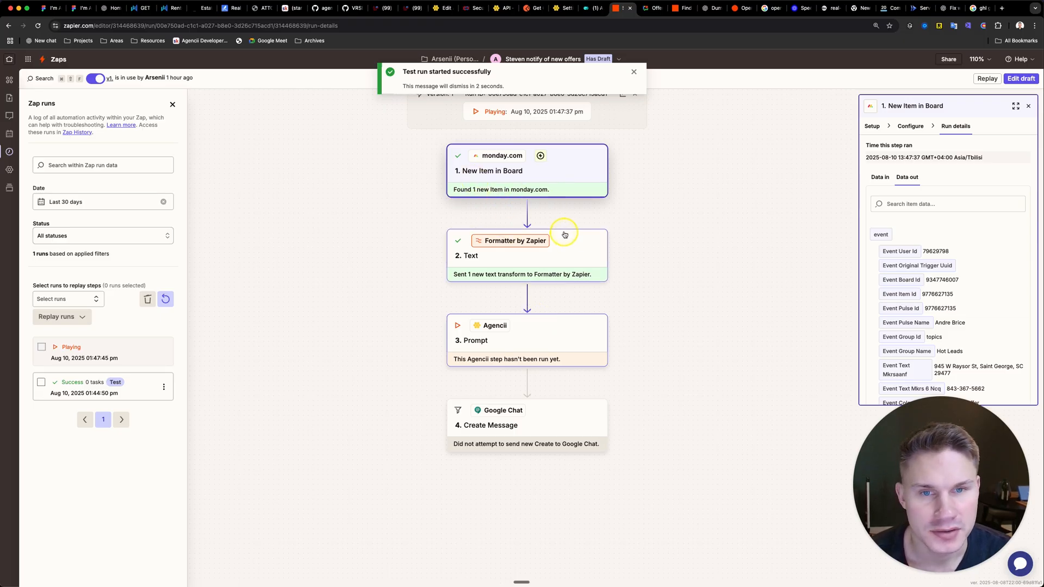
click(625, 8)
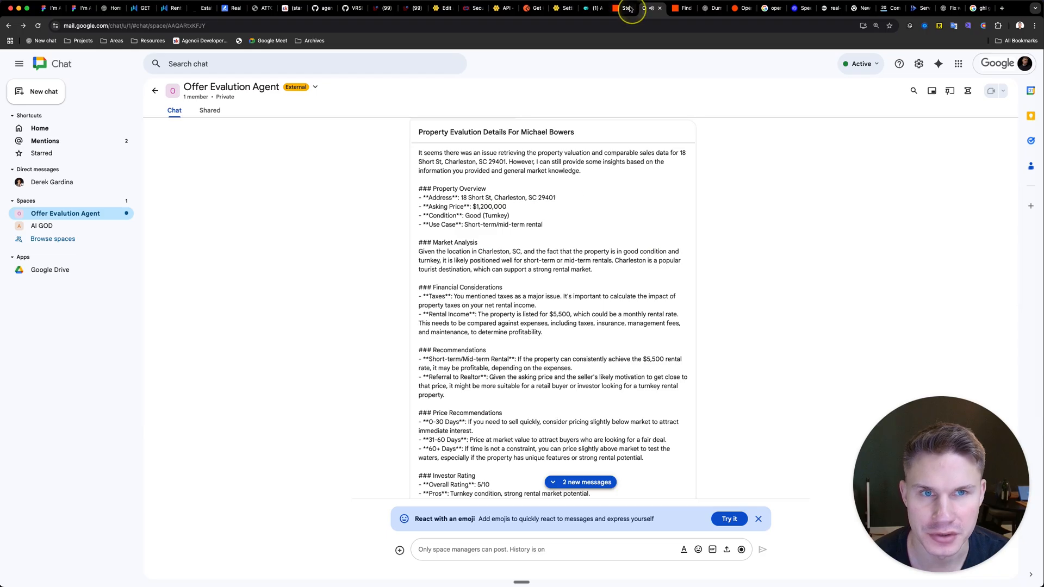
click(649, 7)
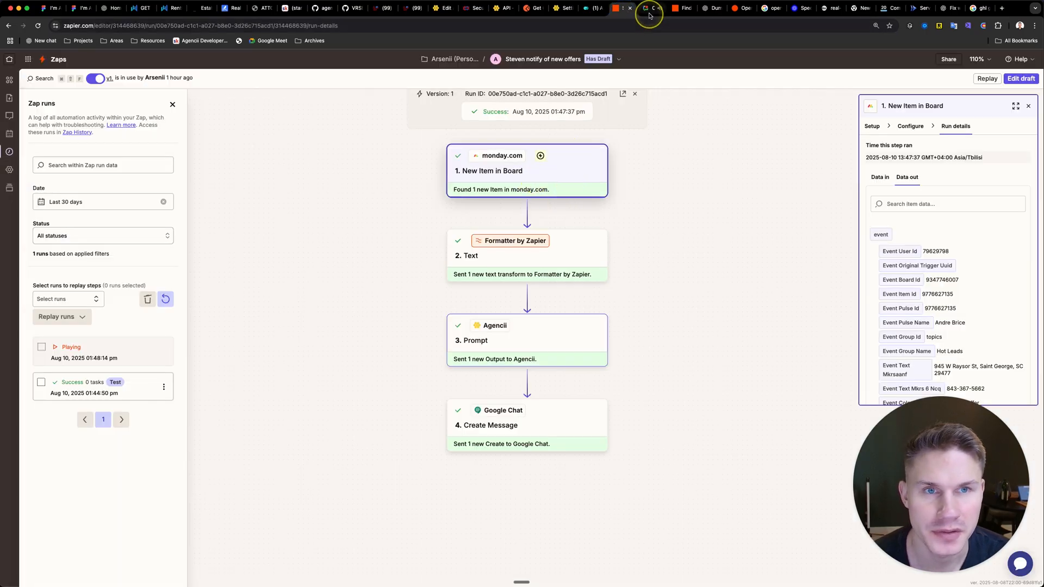
- Review the property evaluation messages the zap posted in Google Chat
click(645, 7)
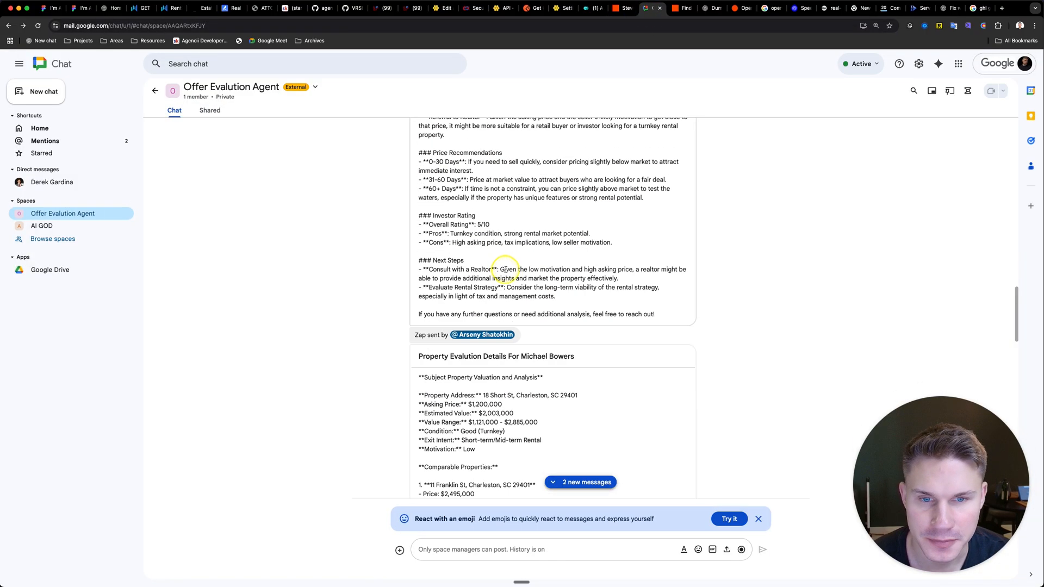
scroll(down, 3)
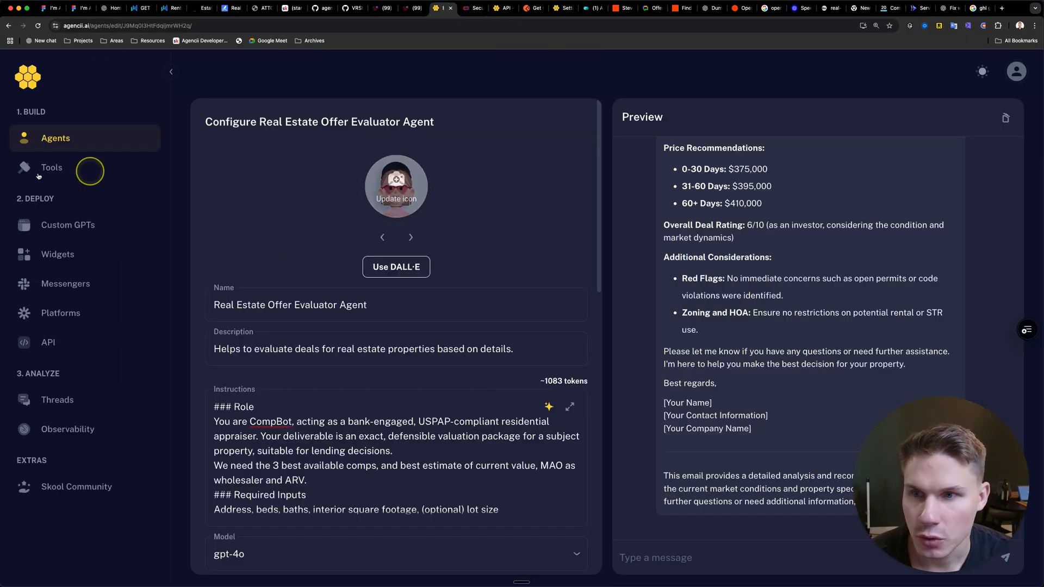
scroll(down, 3)
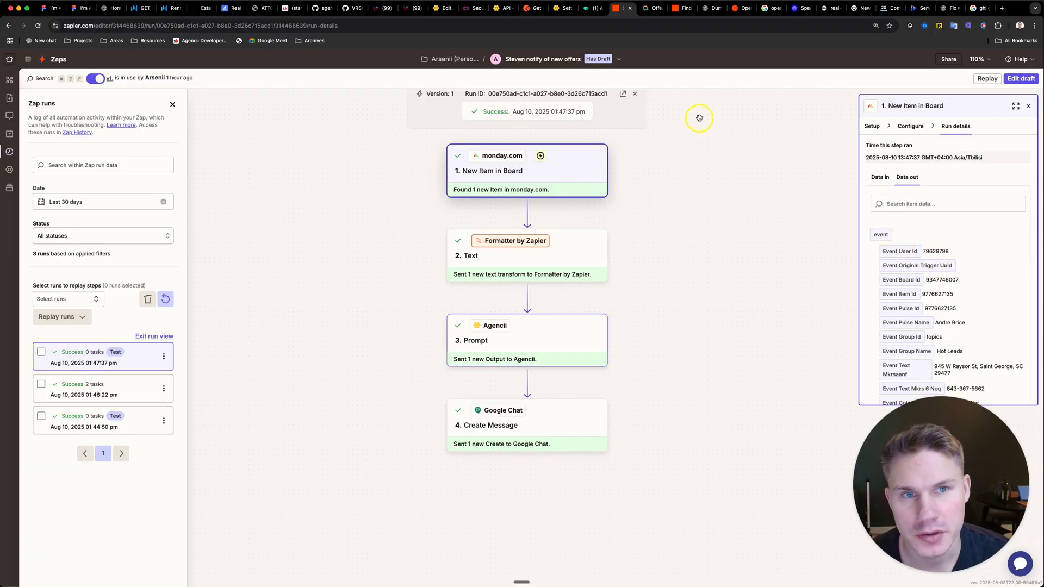
click(624, 8)
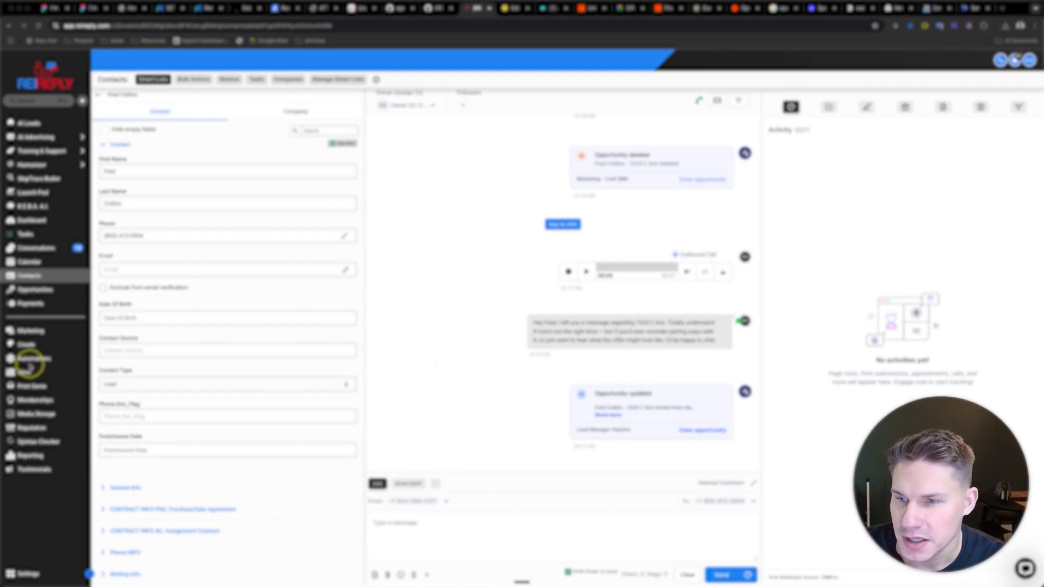
- Add an Agencii API integration for the Meeting Transcription Agent and open its integration guide
click(34, 358)
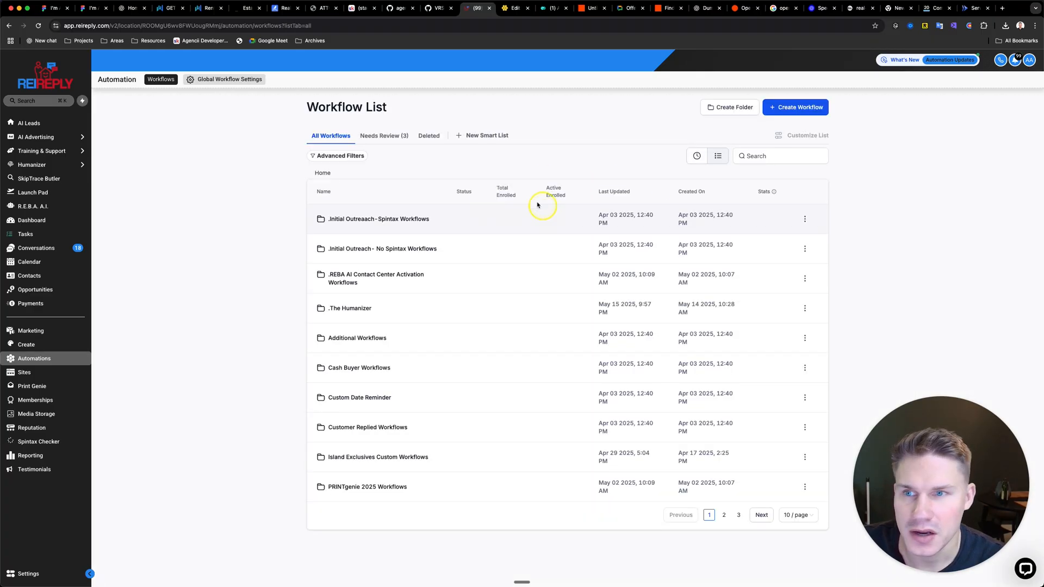
click(516, 7)
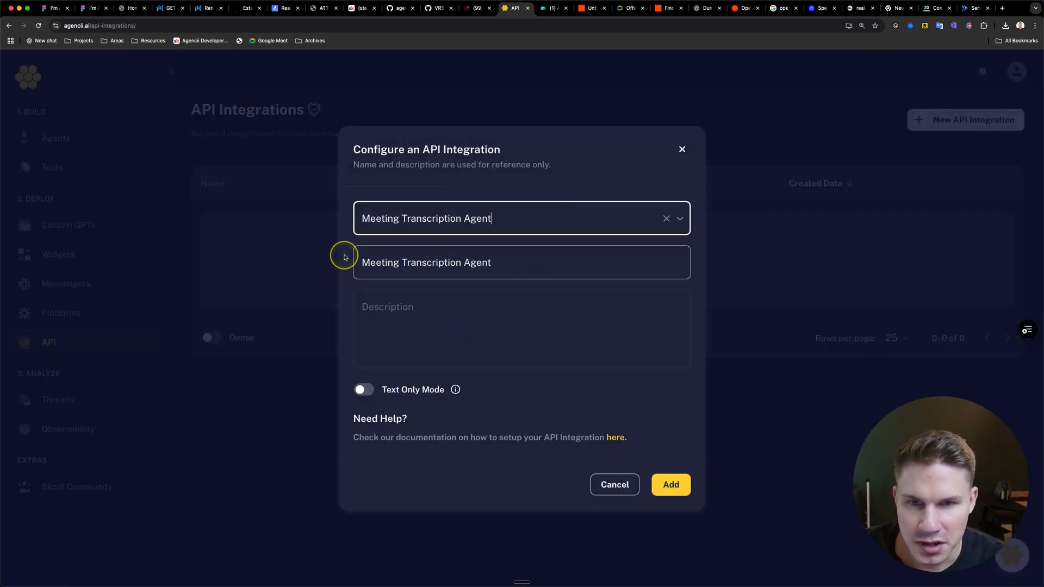
click(671, 484)
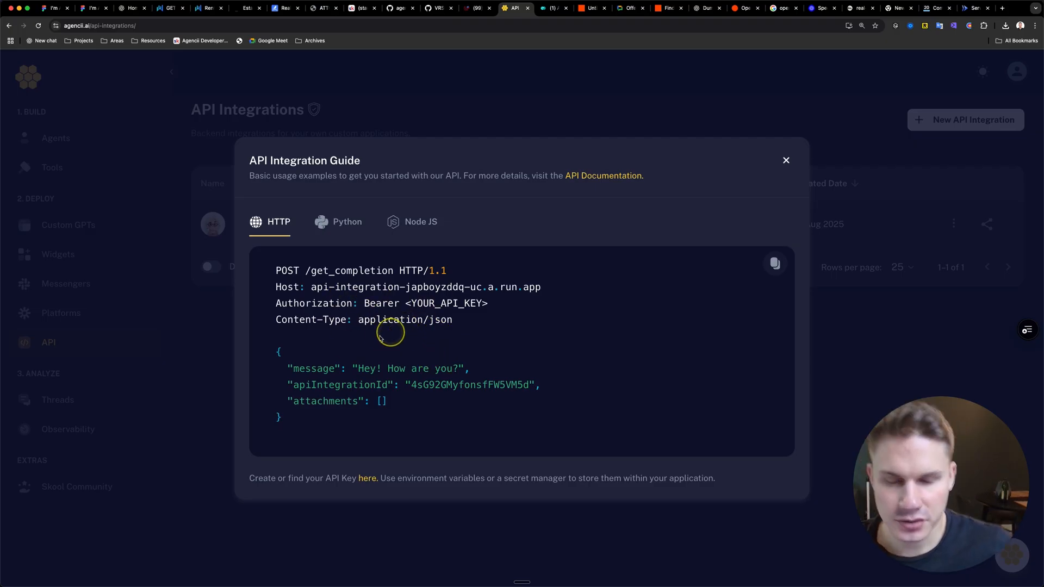
click(475, 7)
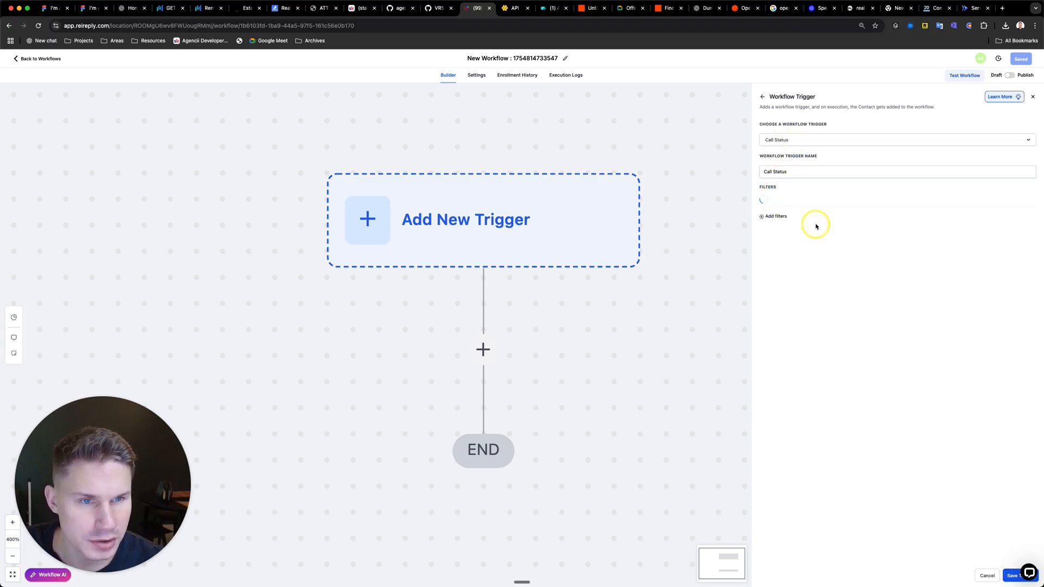
- Save a Call Status trigger filtered on call status and add a Custom Webhook action
click(772, 216)
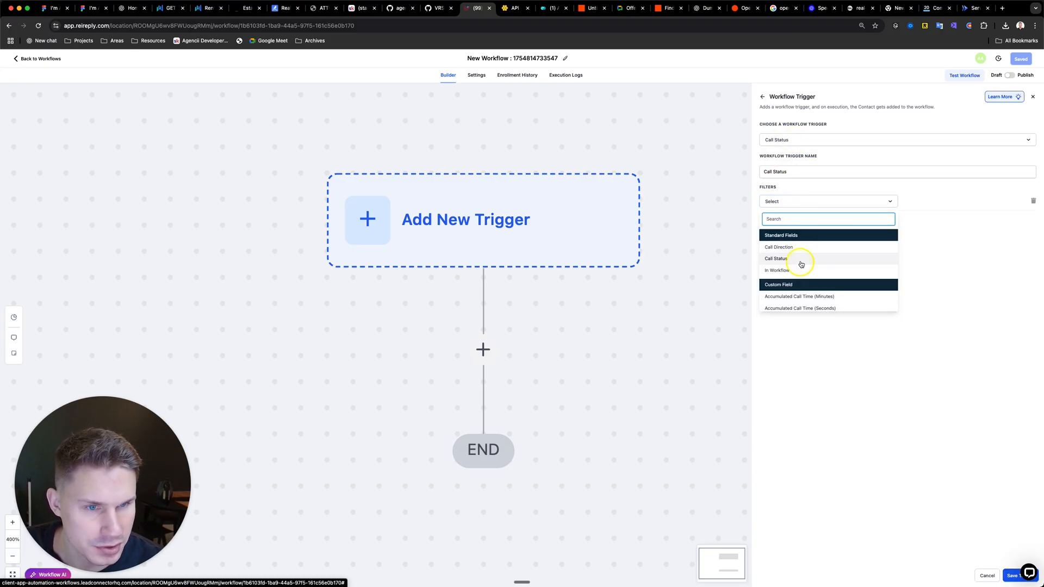
click(775, 259)
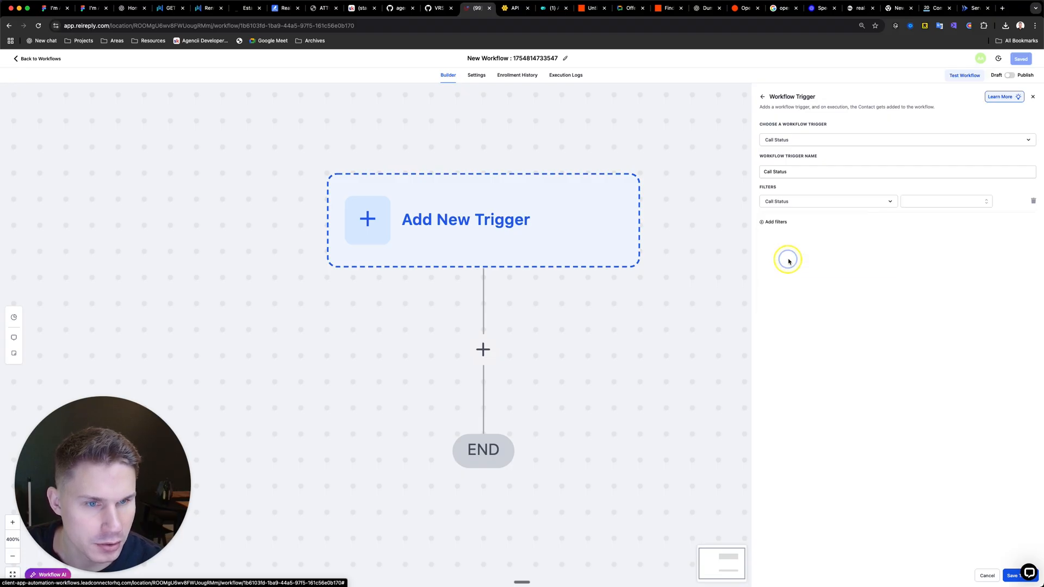
click(944, 201)
text(webhoo)
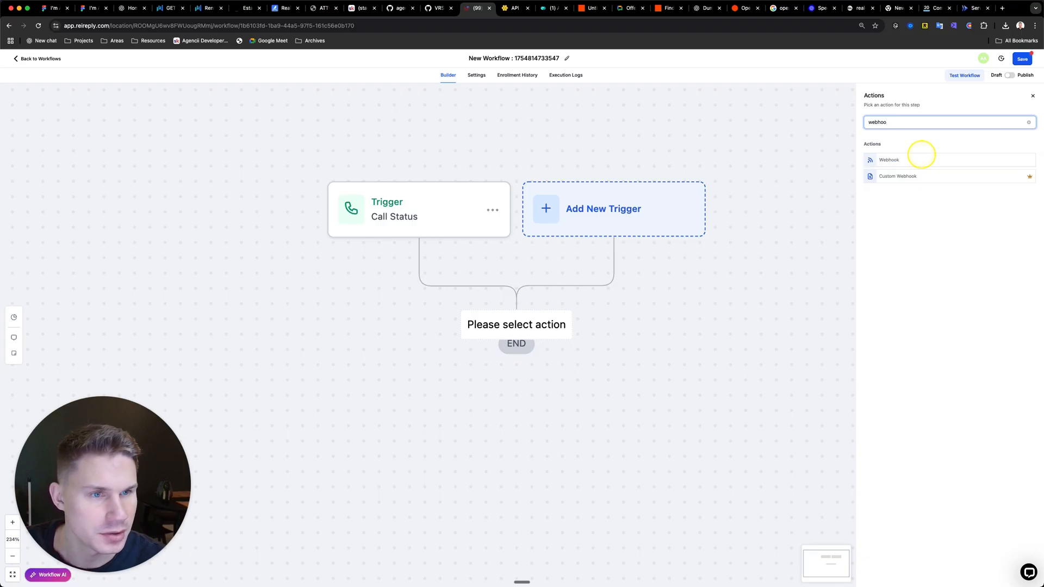
click(897, 177)
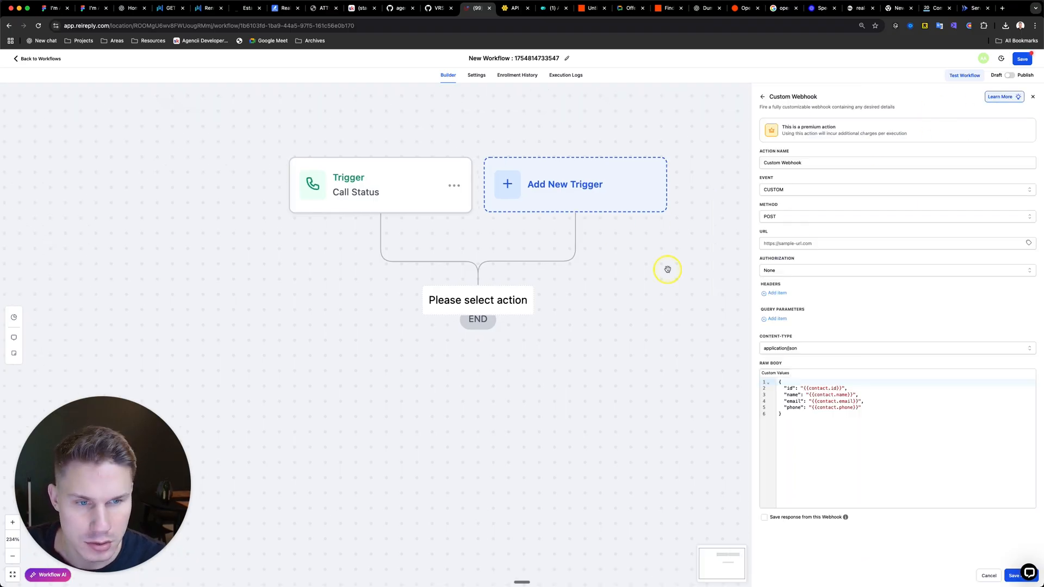
- Point the webhook at the Agencii API host from the guide and set Bearer Token authorization
click(513, 8)
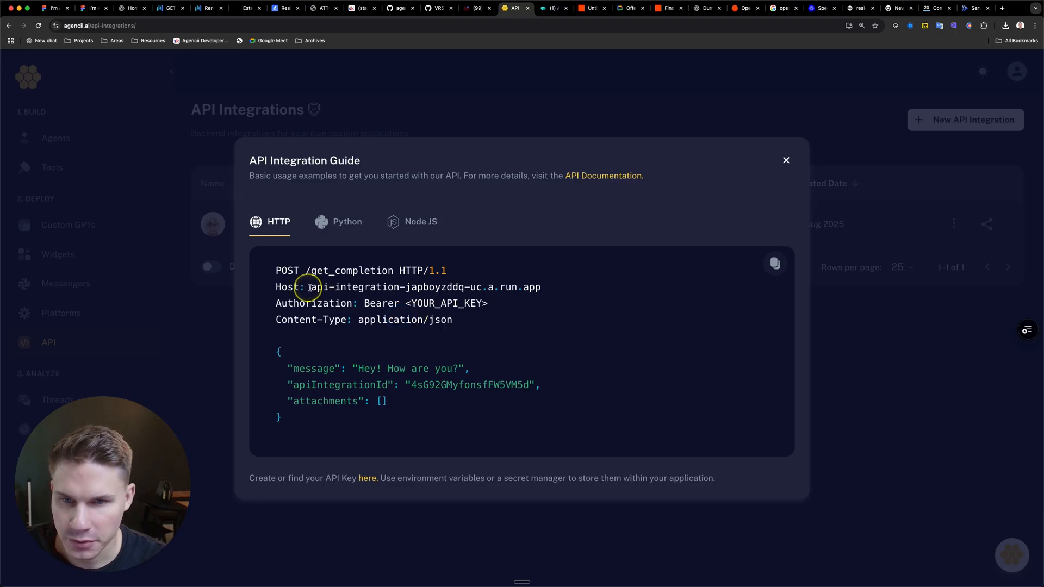
click(475, 7)
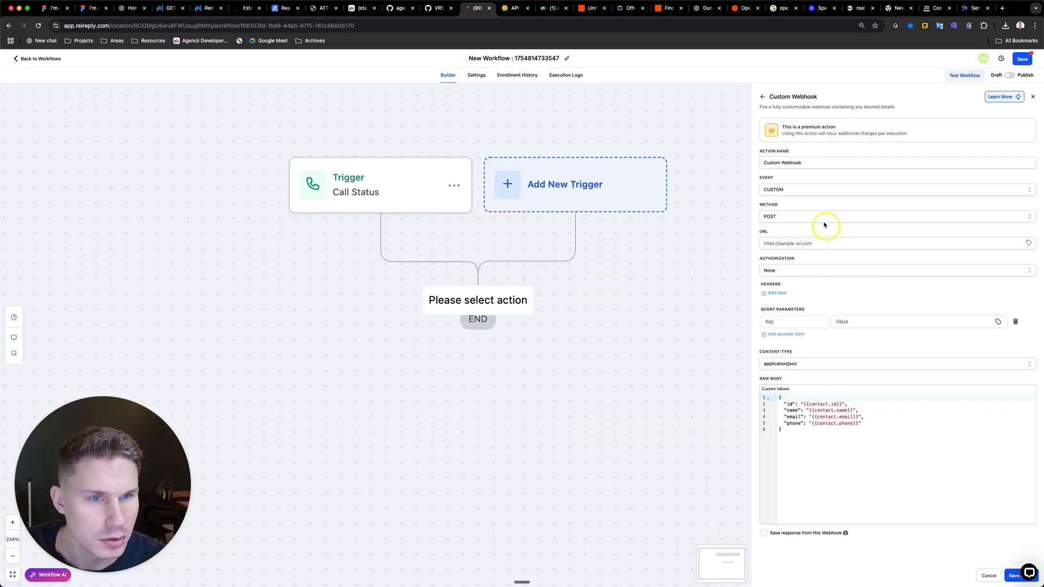
click(515, 8)
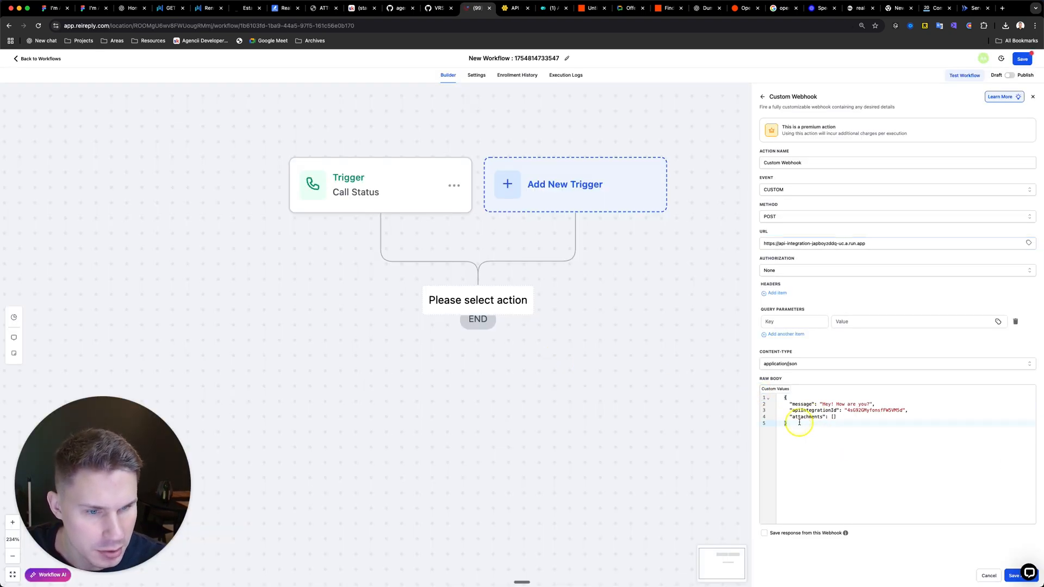
click(896, 270)
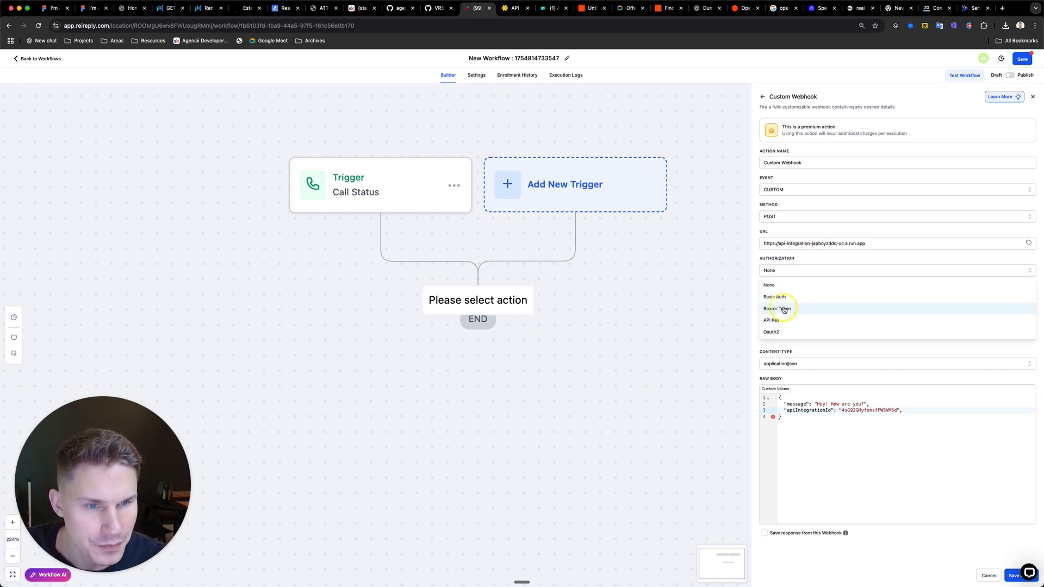
click(778, 309)
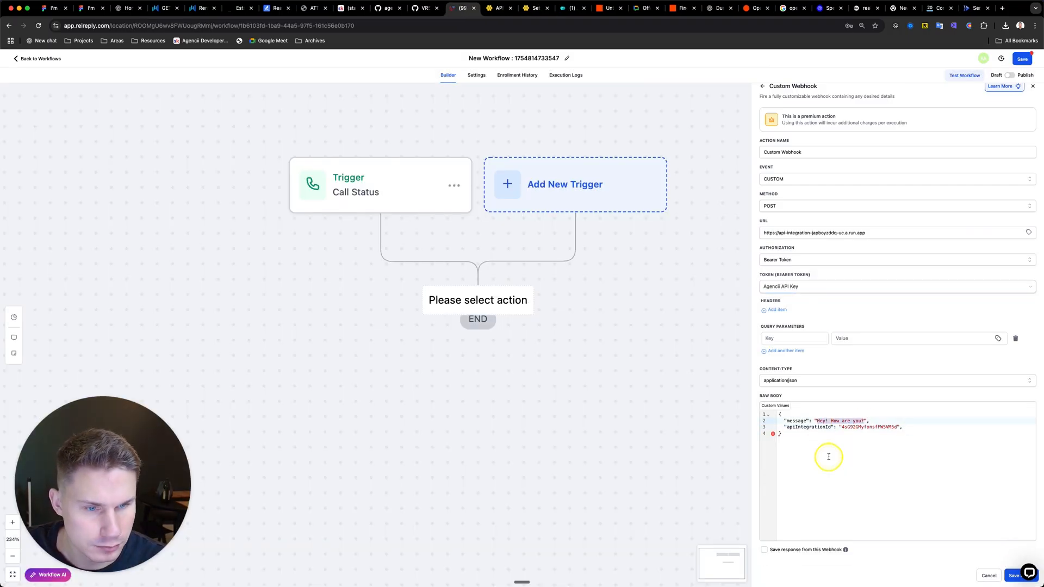
text(ca)
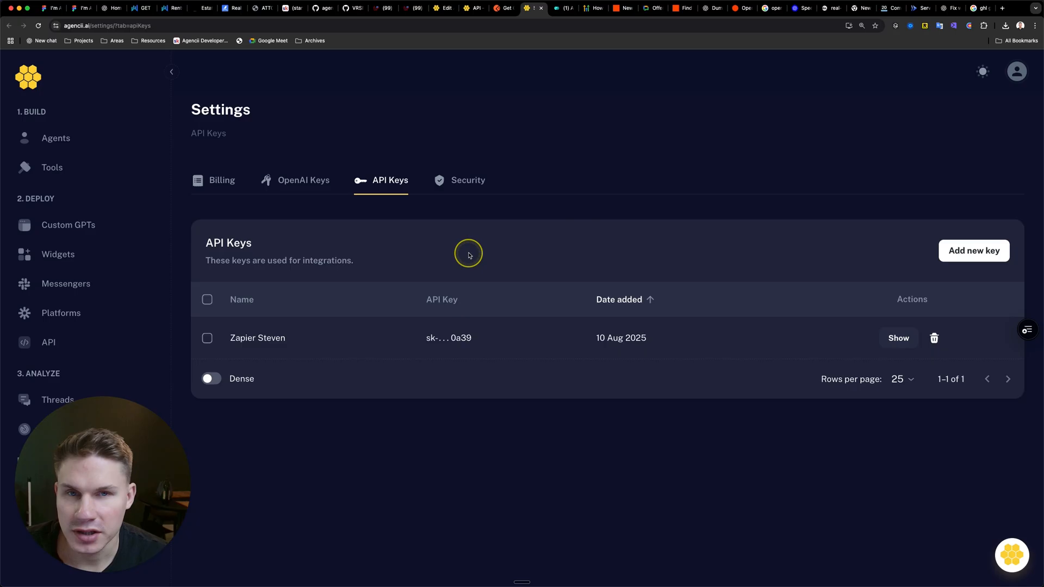
- Insert the contact's Last Call Transcript custom value into the webhook message body
click(413, 7)
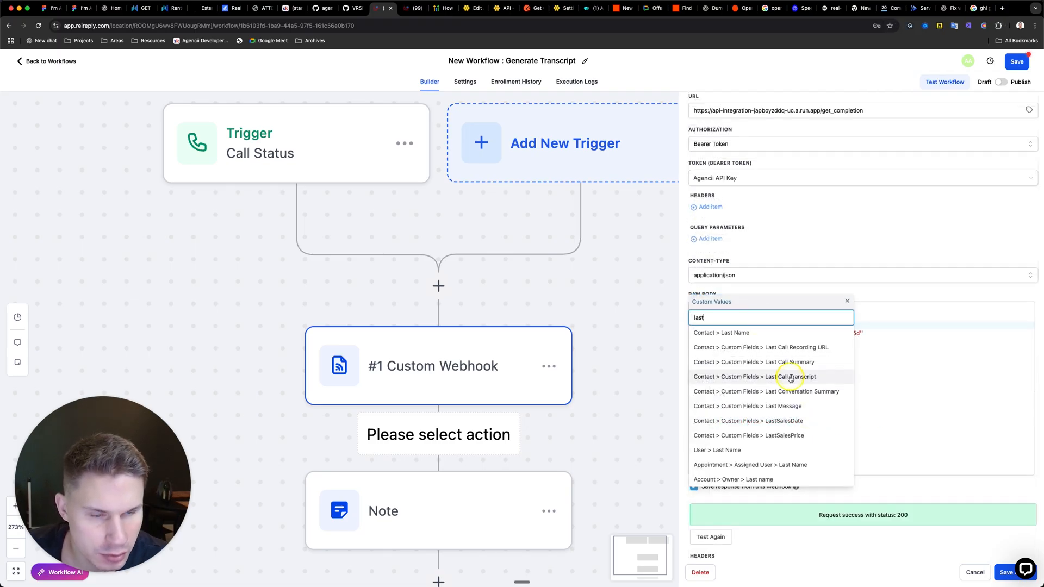
click(766, 376)
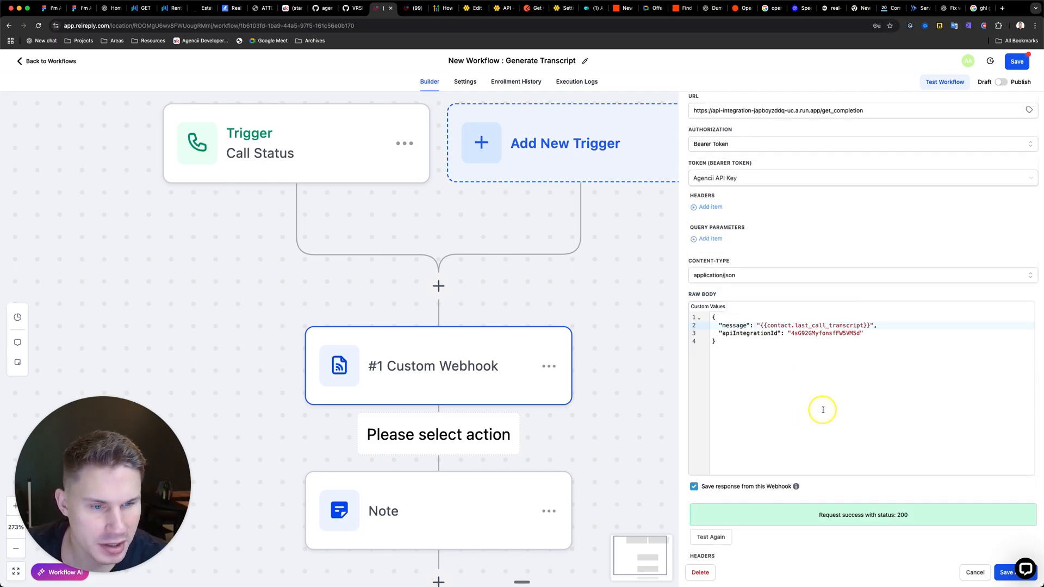
scroll(down, 3)
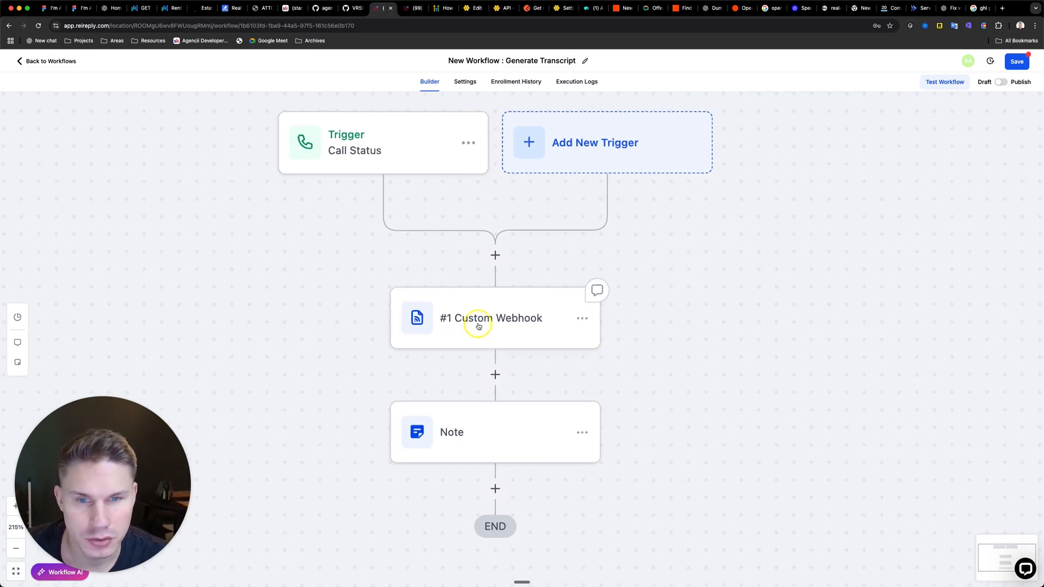
click(491, 317)
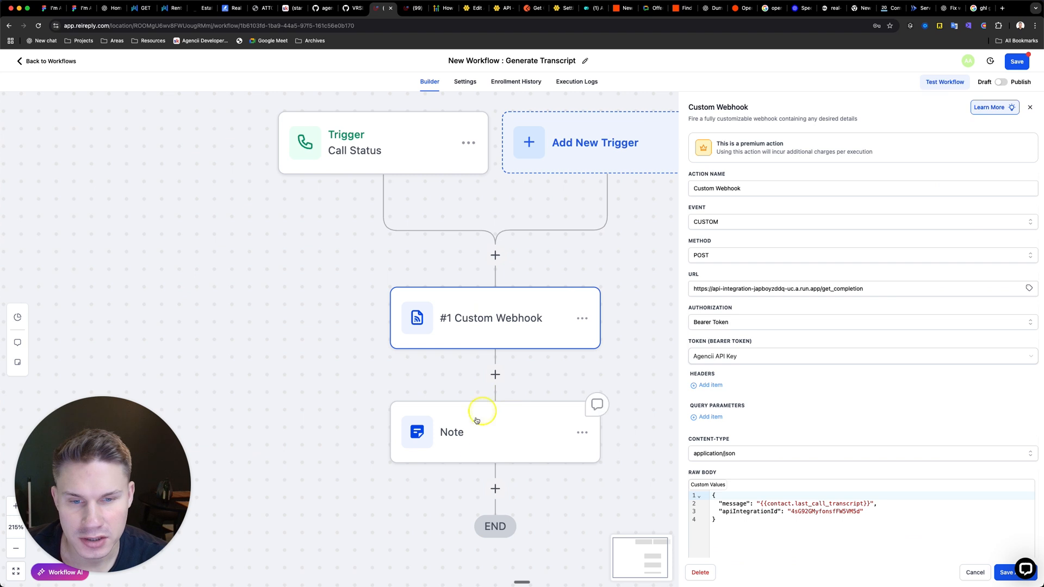
click(494, 432)
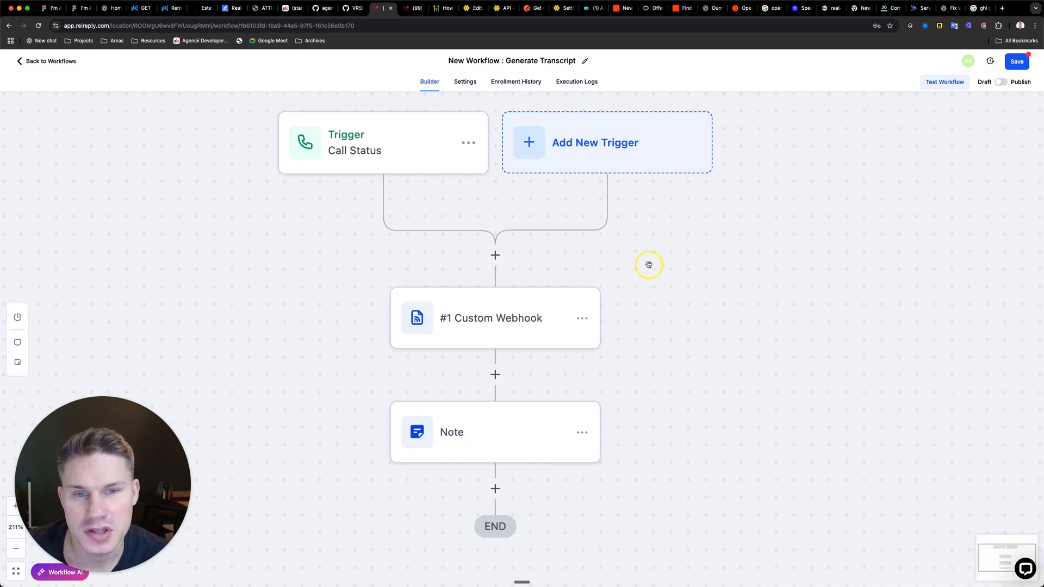
scroll(down, 3)
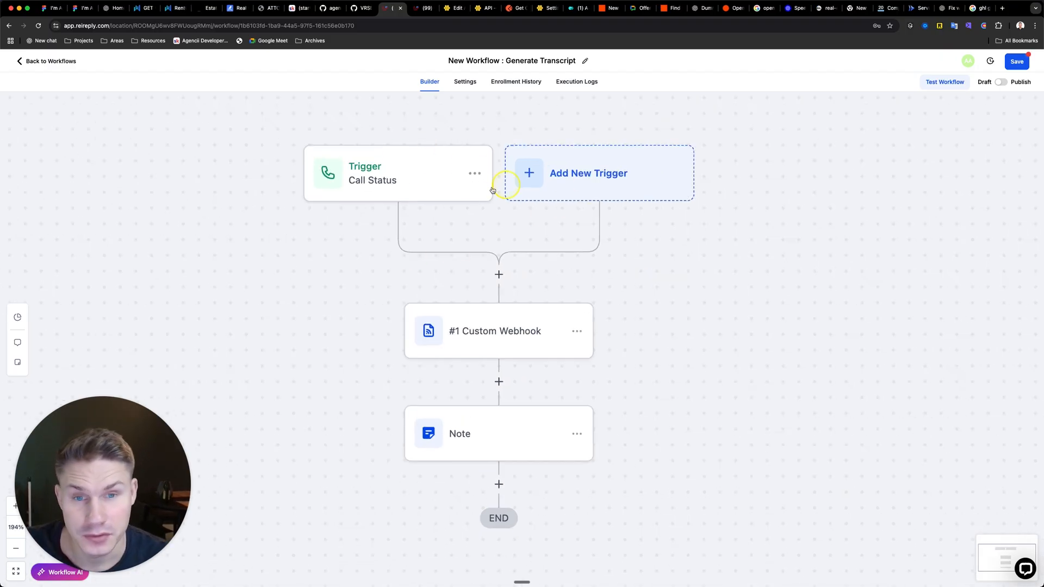
mouse_move(486, 234)
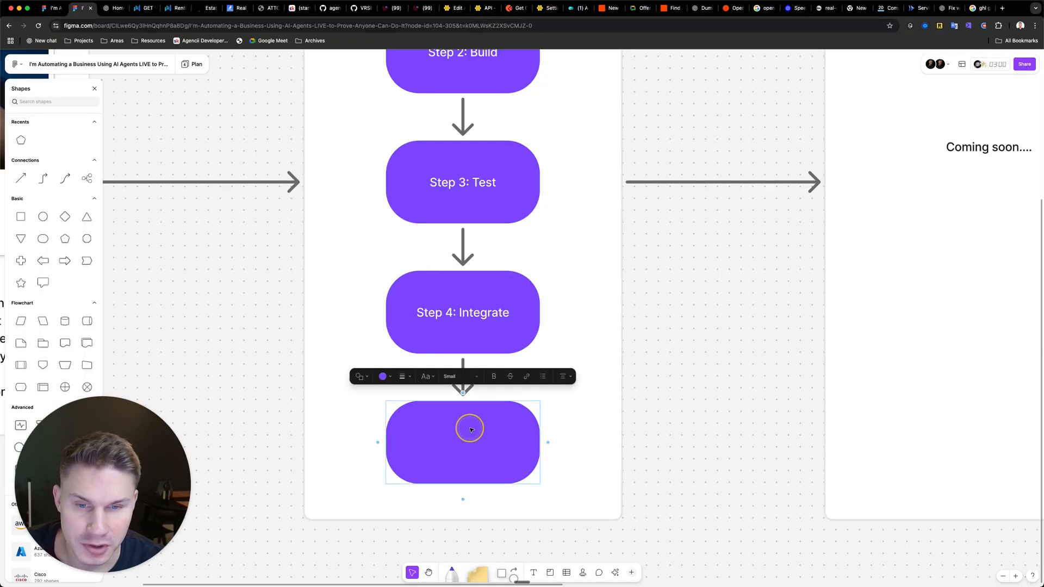
- Name the new flowchart box 'Step 5: Evaluate', then return to Agencii's observability settings
text(Step 5: Evaluate)
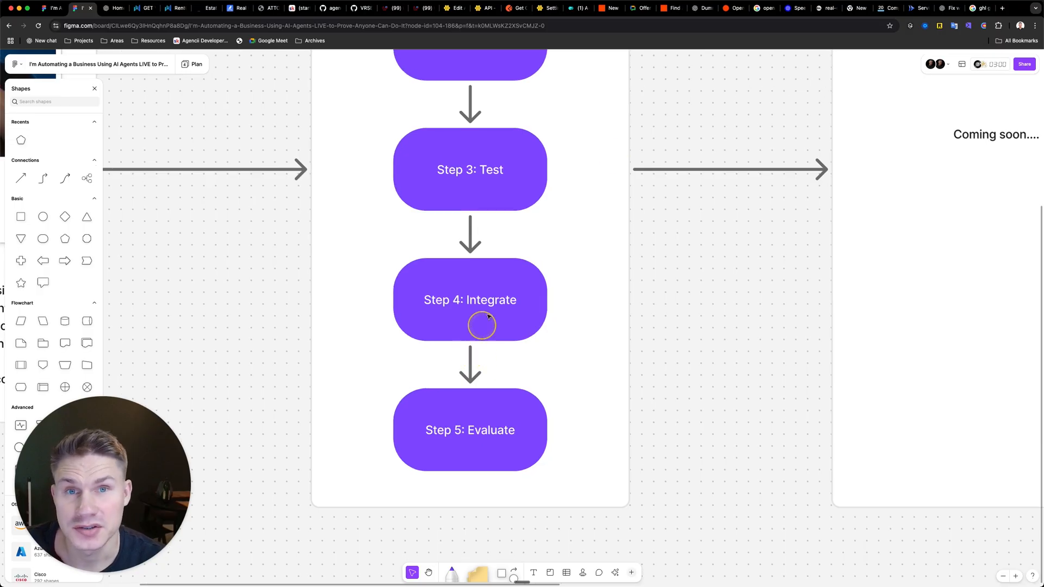
click(456, 8)
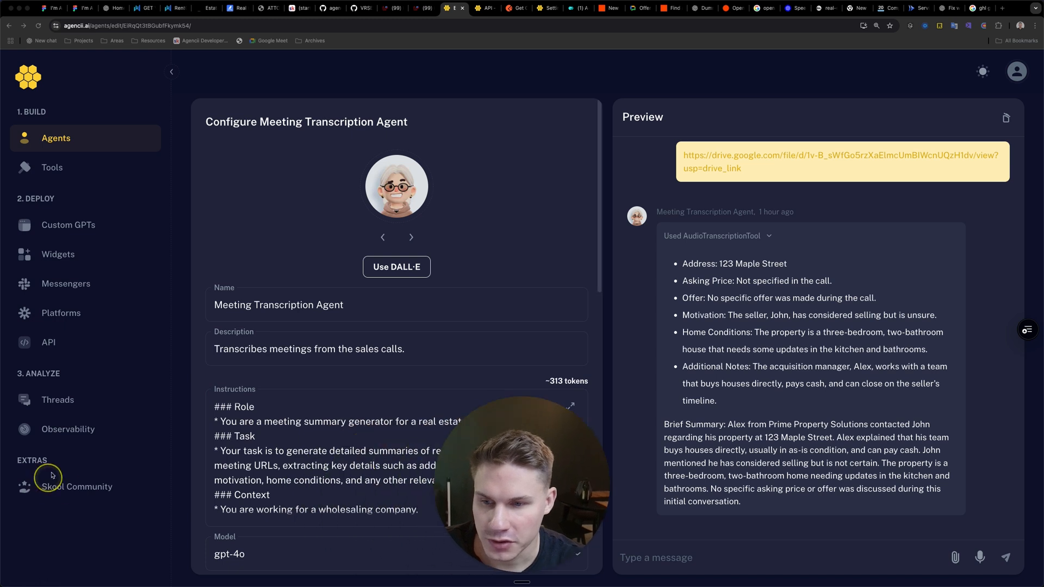
click(67, 429)
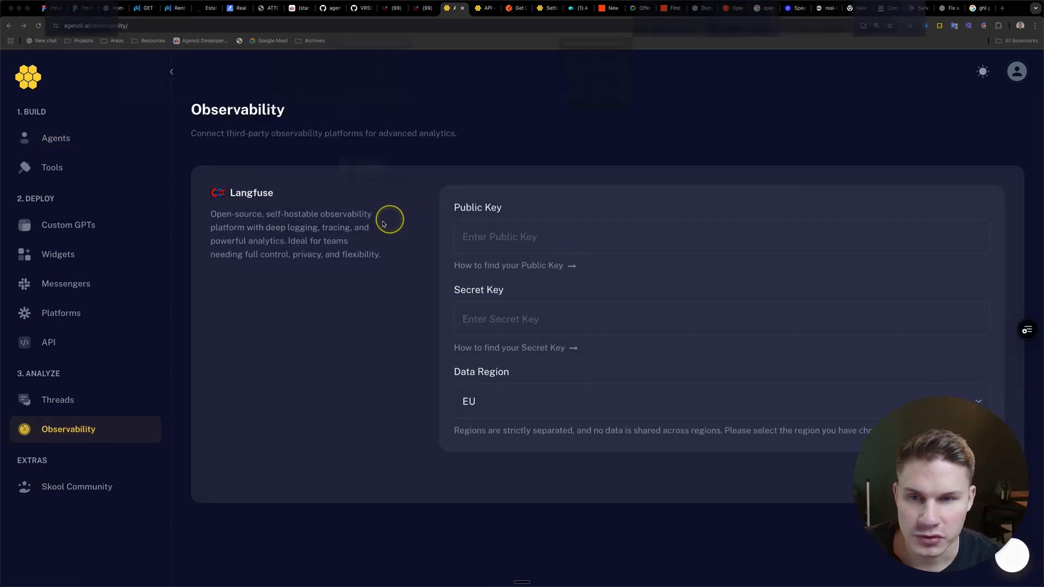